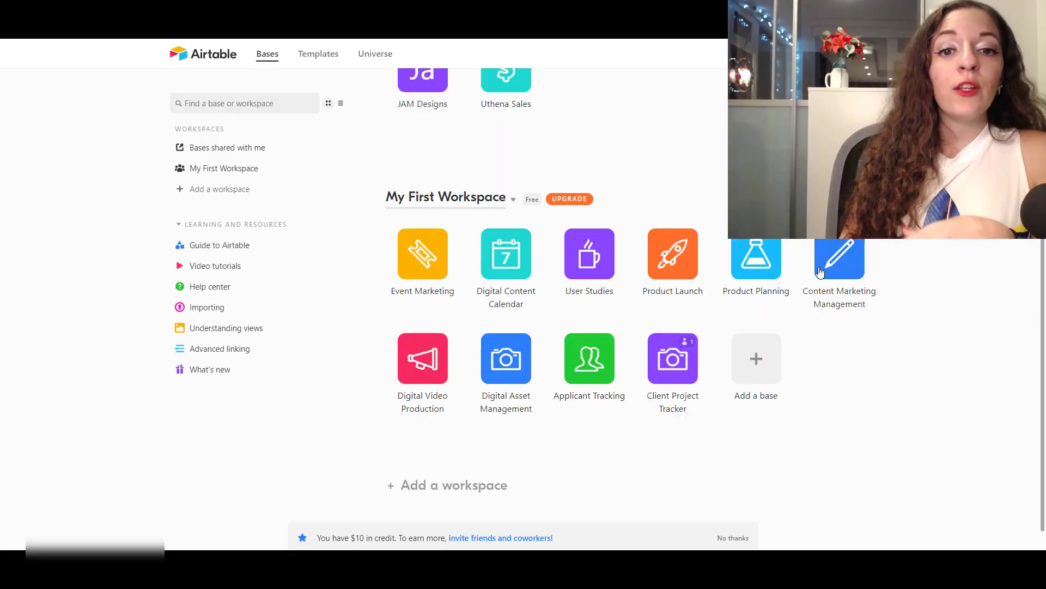
- Browse the Airtable home and look into the Content Marketing Management base
scroll(up, 3)
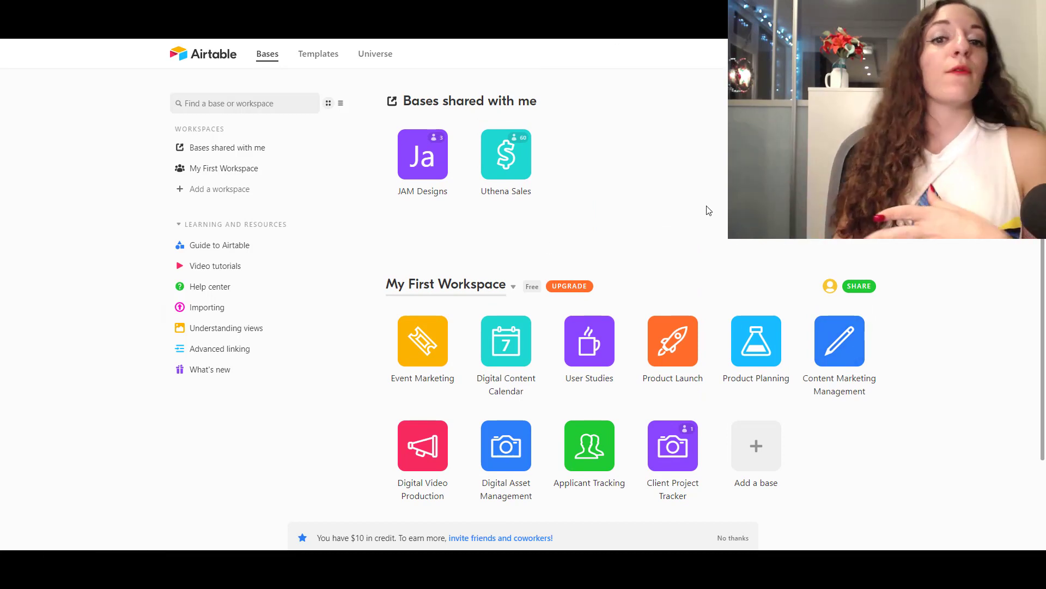
mouse_move(480, 179)
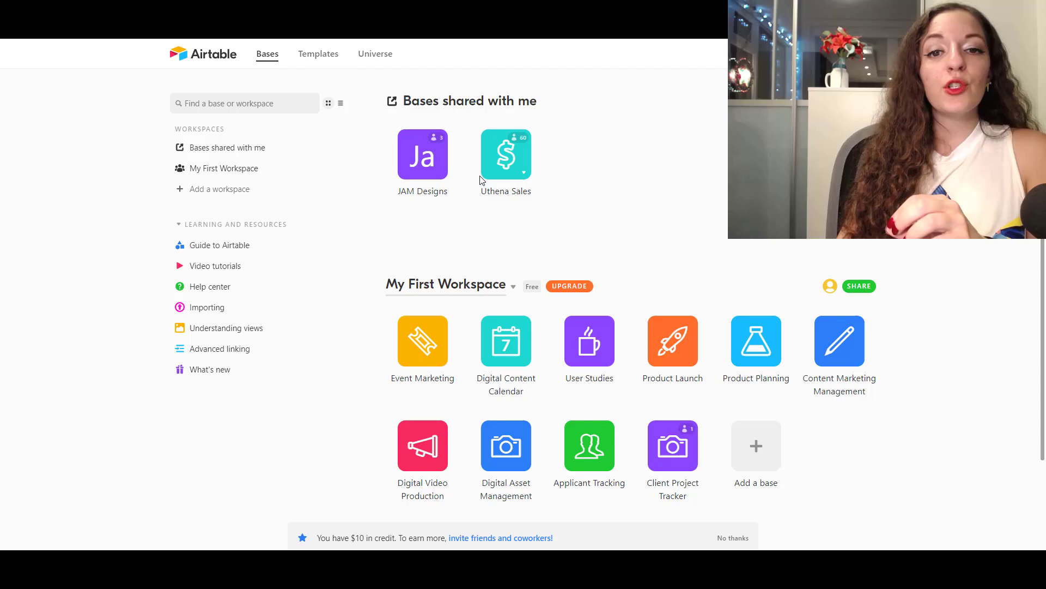
mouse_move(423, 343)
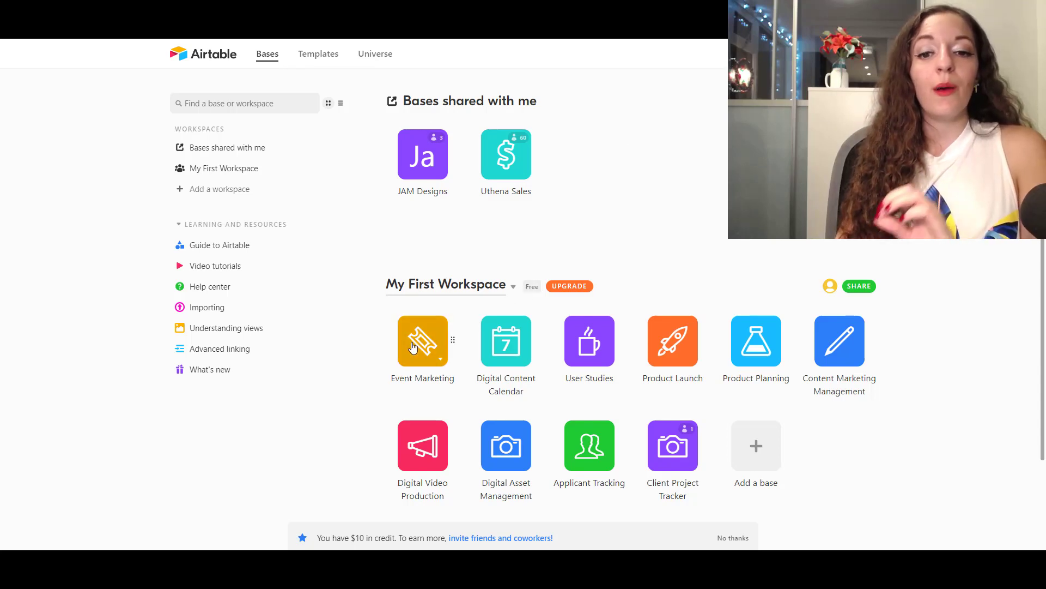
mouse_move(386, 380)
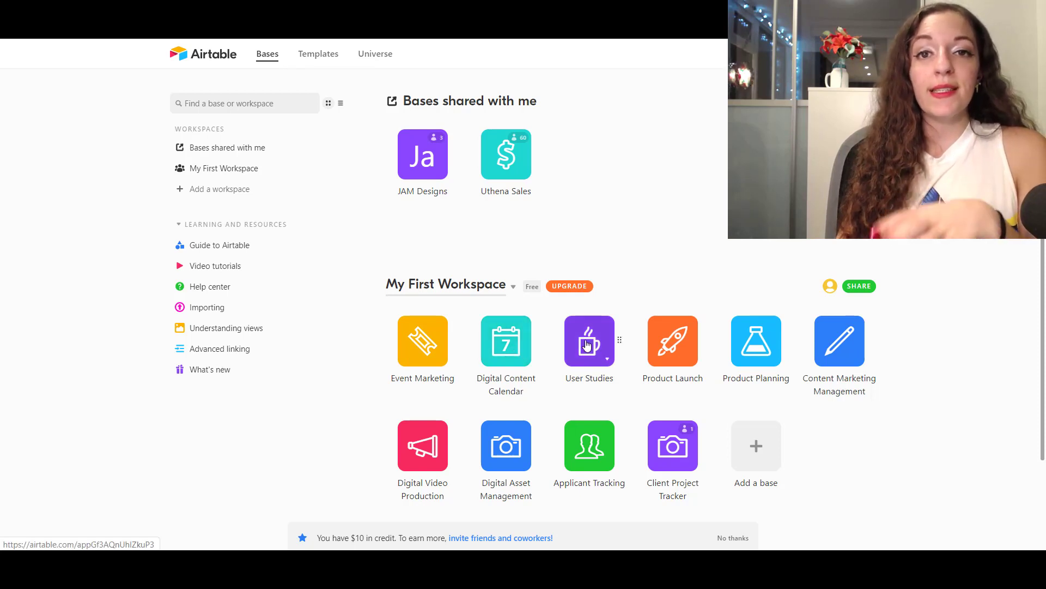
mouse_move(565, 407)
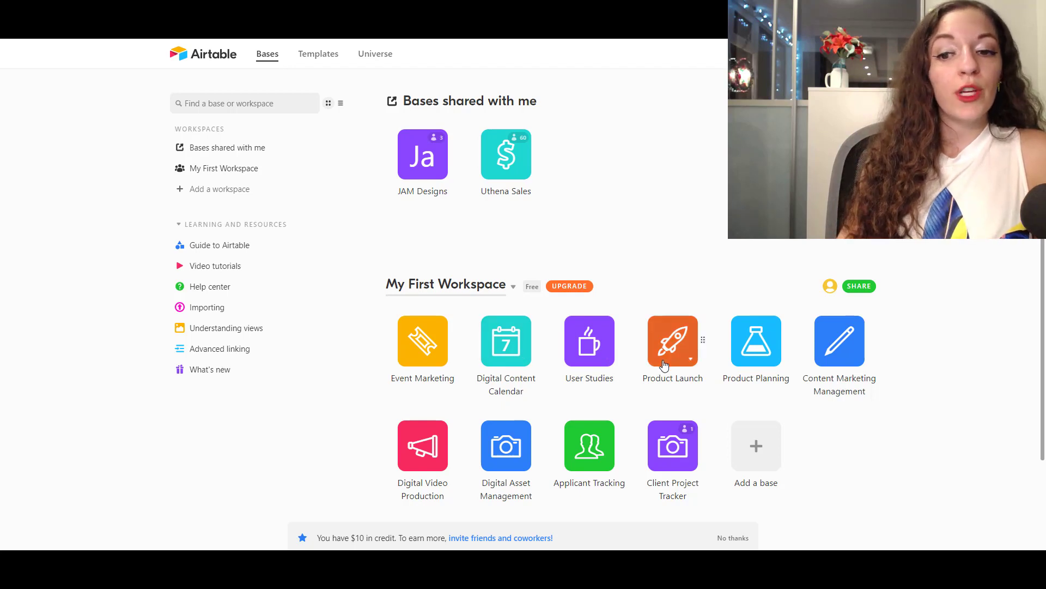
mouse_move(423, 341)
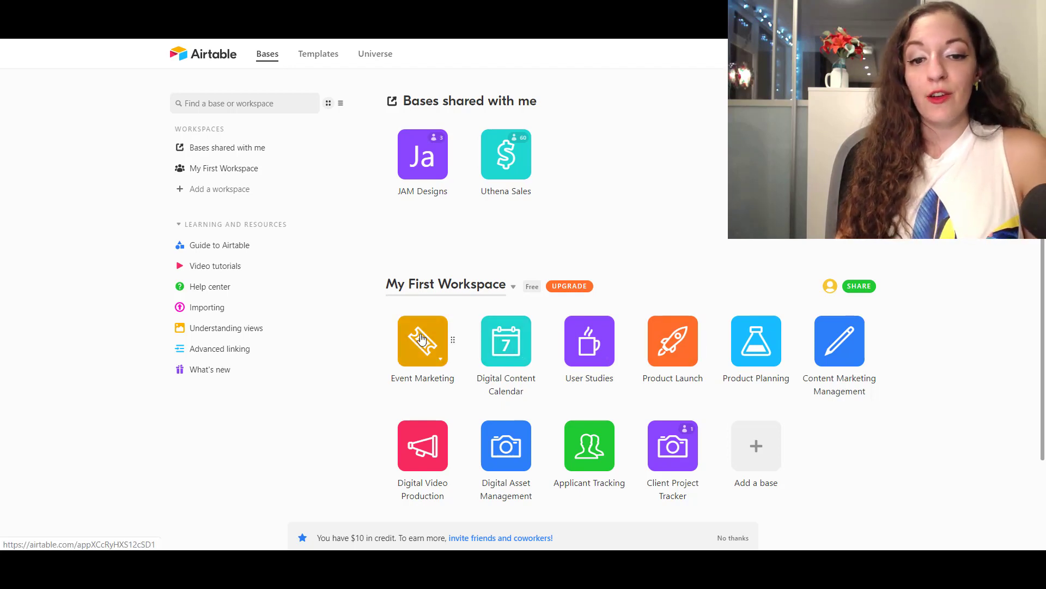
mouse_move(569, 418)
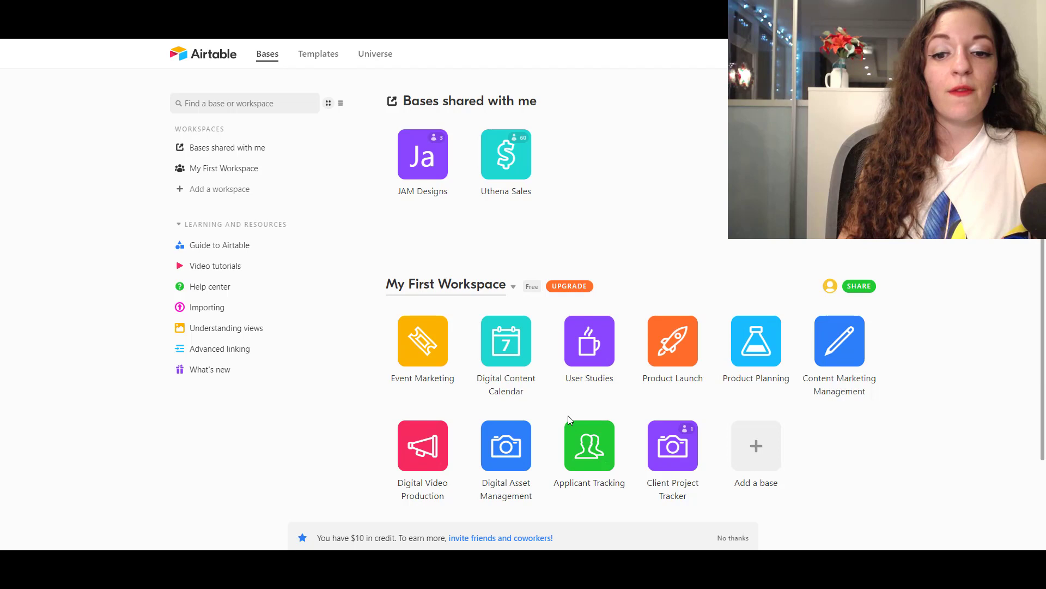
mouse_move(615, 359)
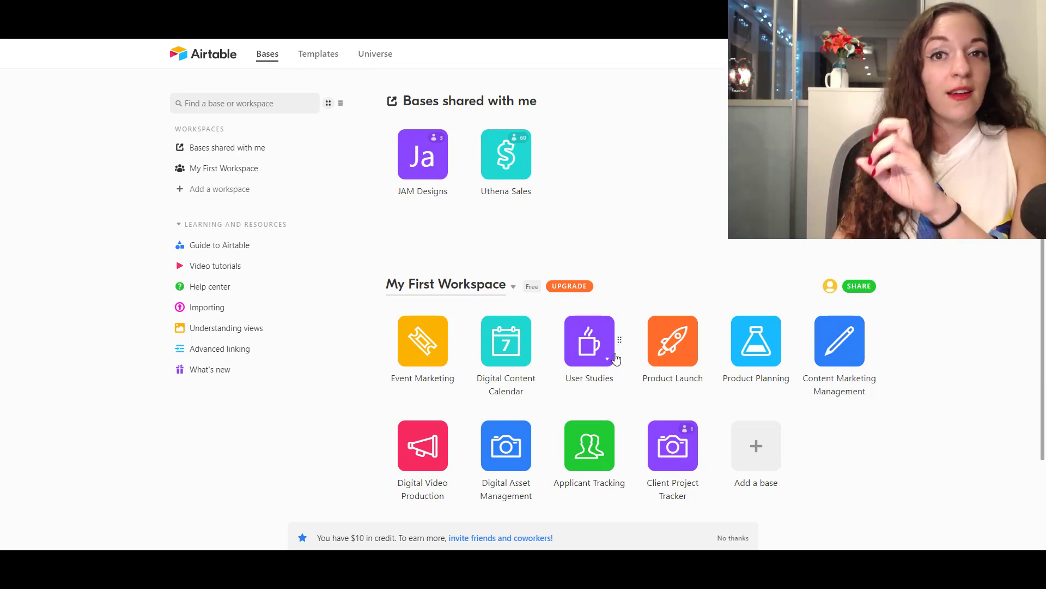
mouse_move(523, 204)
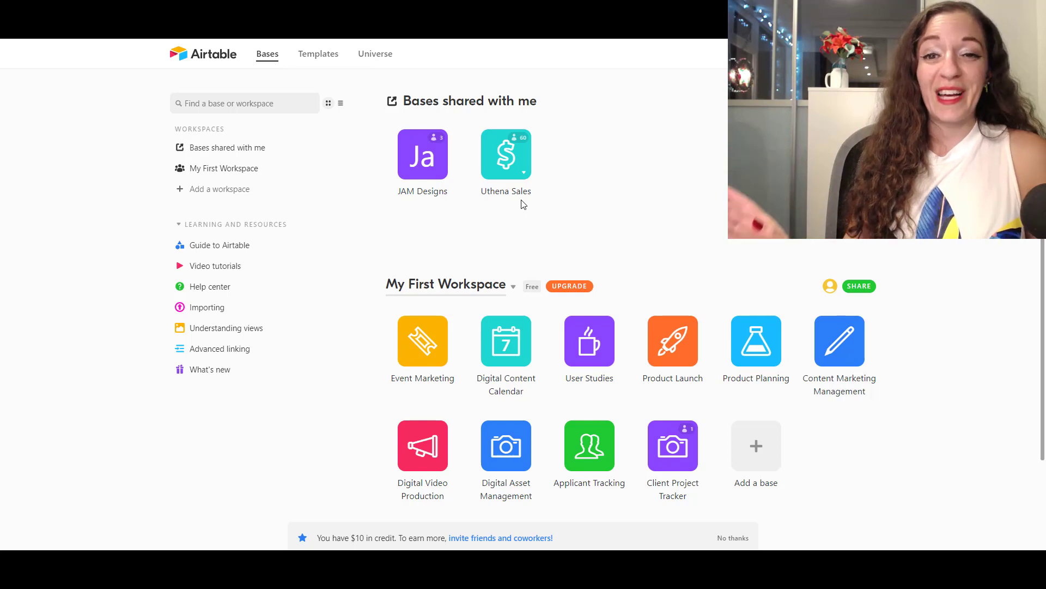
mouse_move(637, 233)
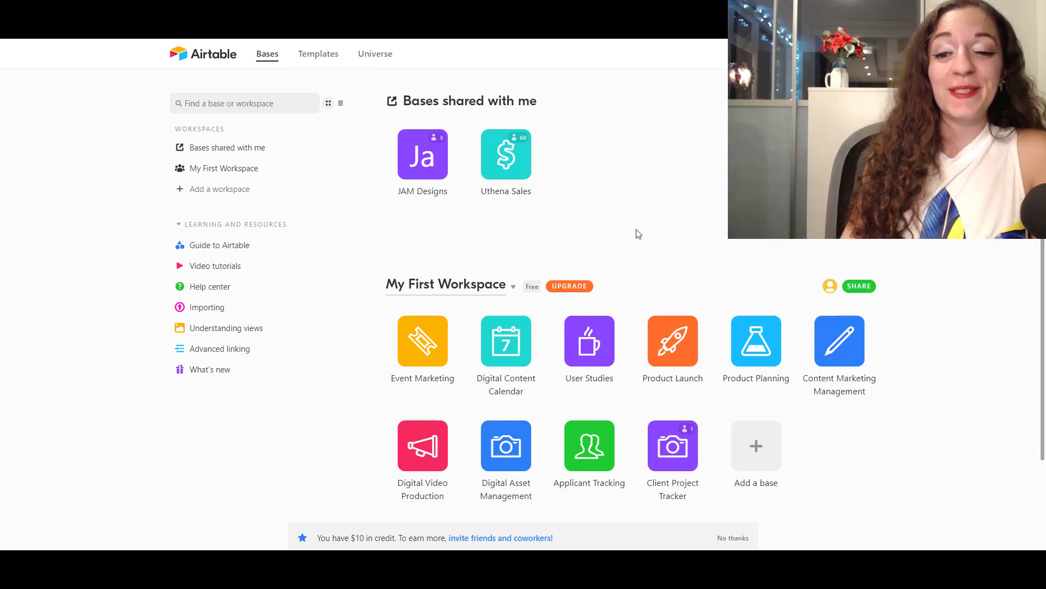
scroll(down, 3)
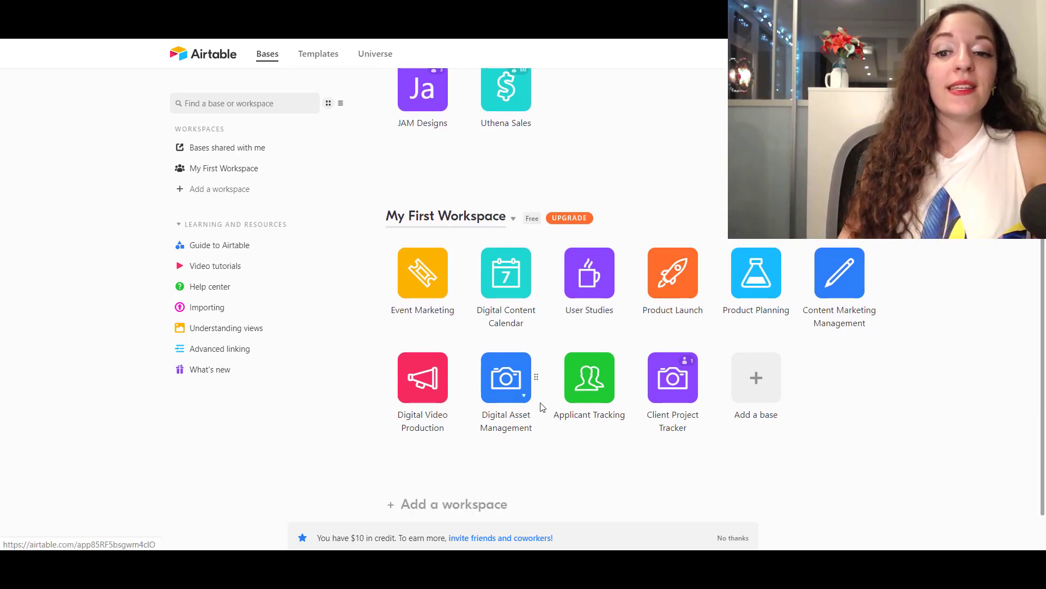
mouse_move(586, 464)
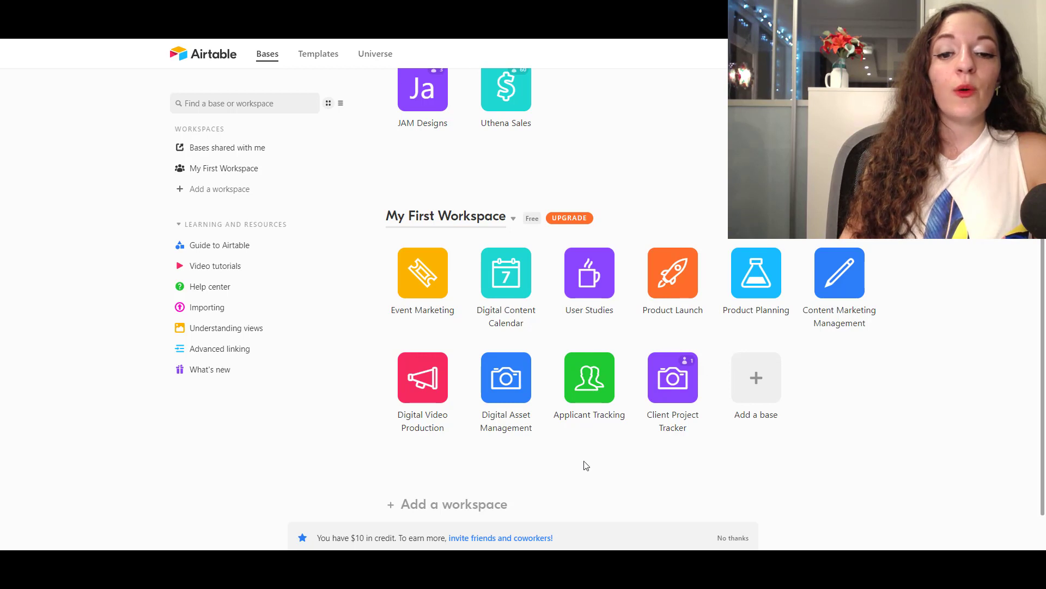
mouse_move(723, 307)
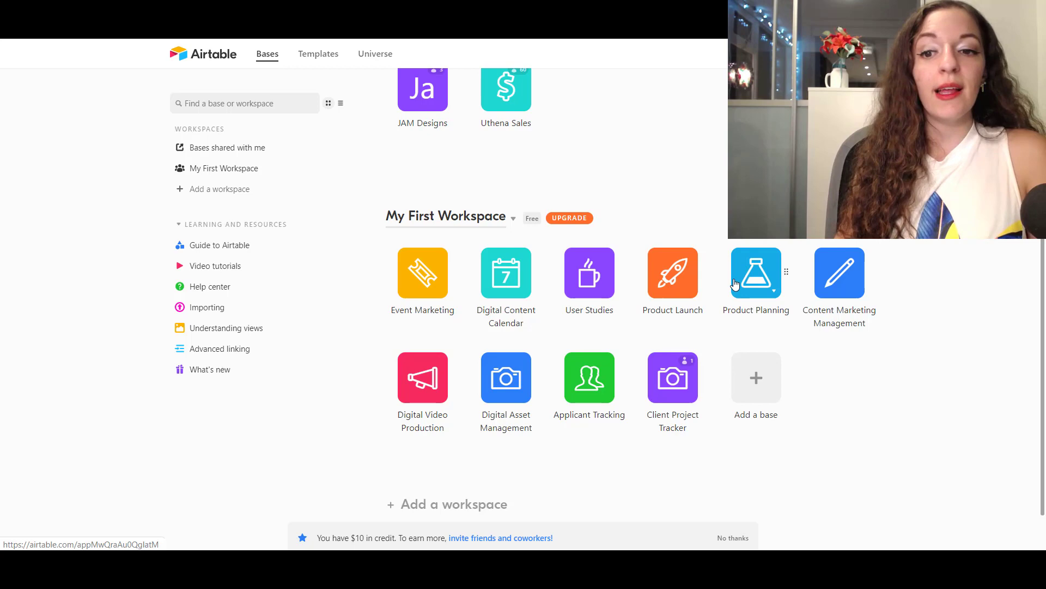
click(839, 272)
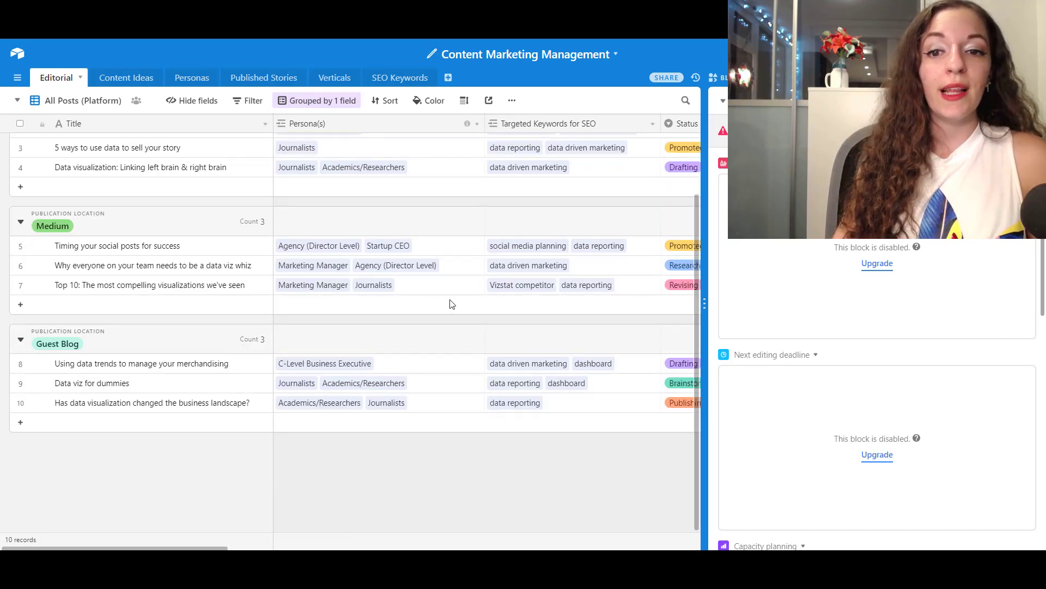
scroll(up, 3)
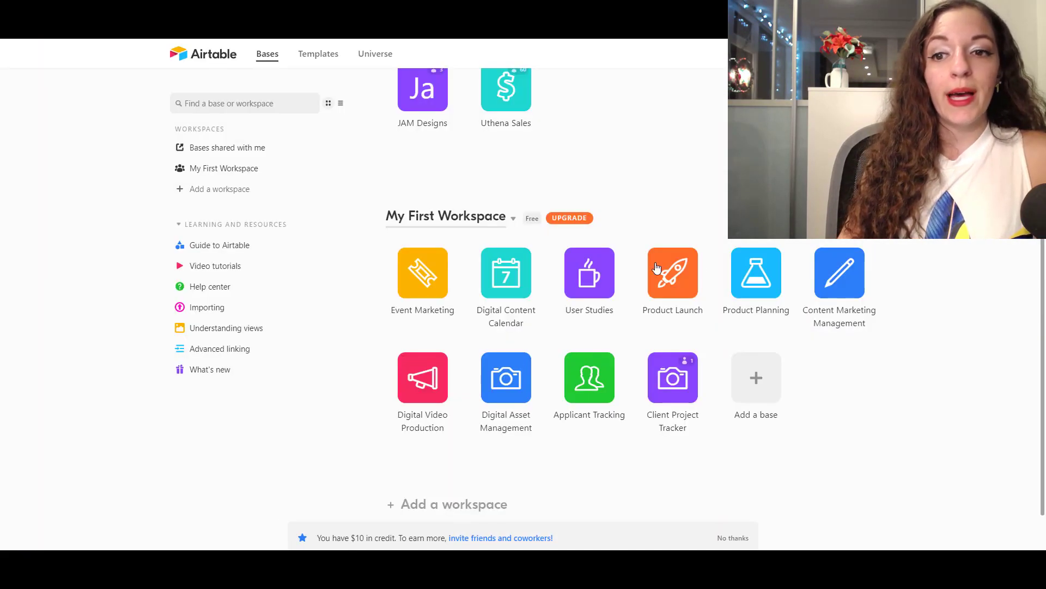
mouse_move(757, 378)
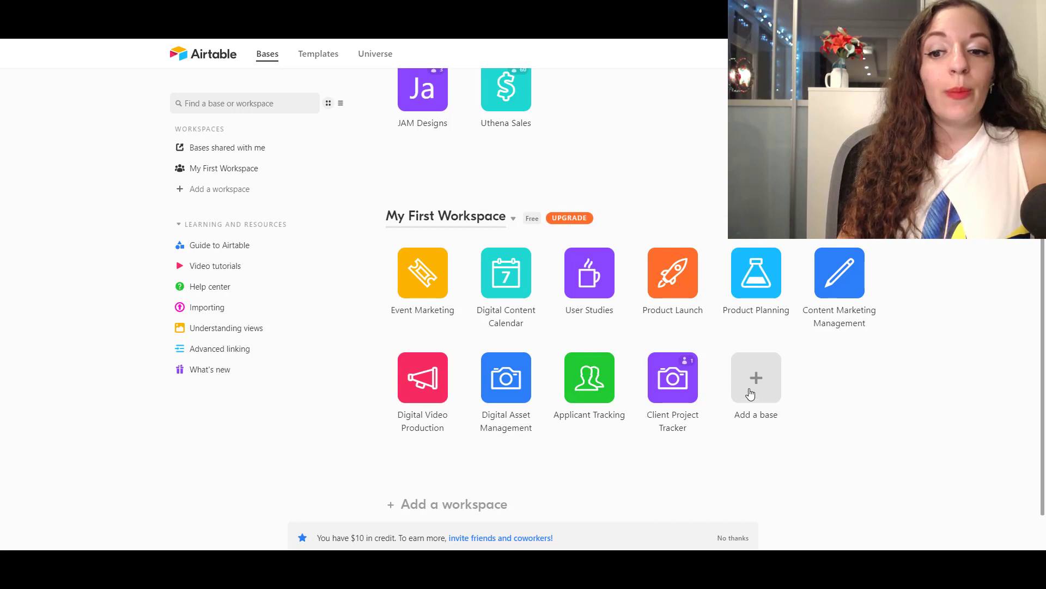
mouse_move(761, 394)
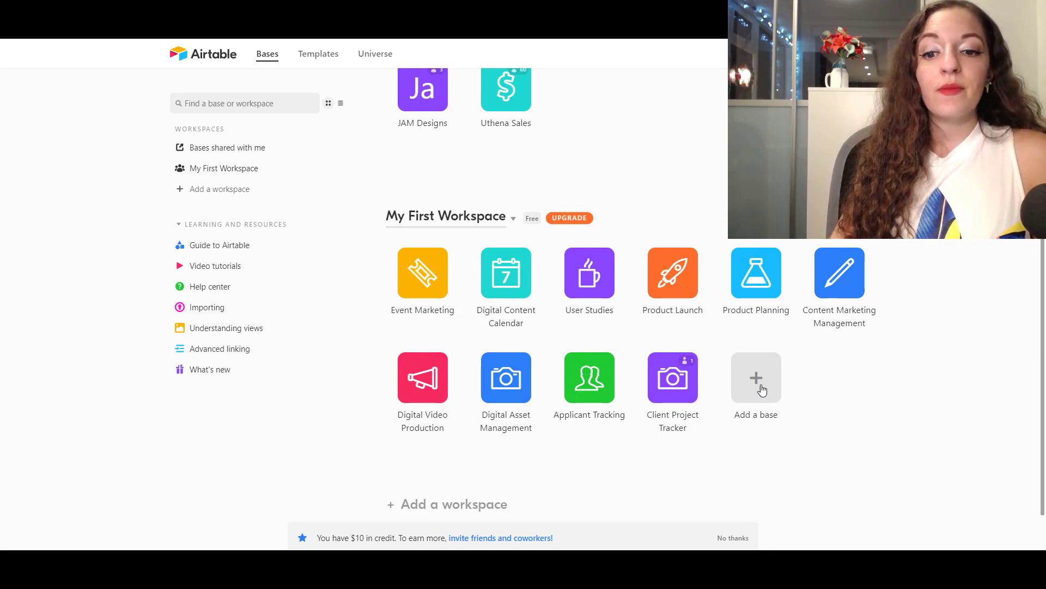
mouse_move(746, 394)
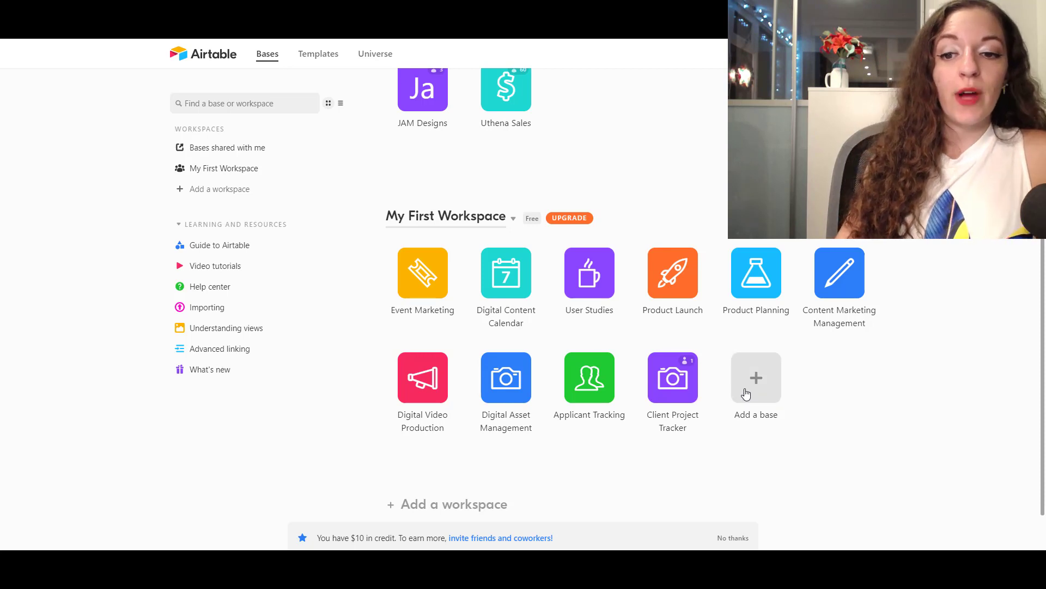
- Create a blank base from scratch named Test and open it
click(756, 379)
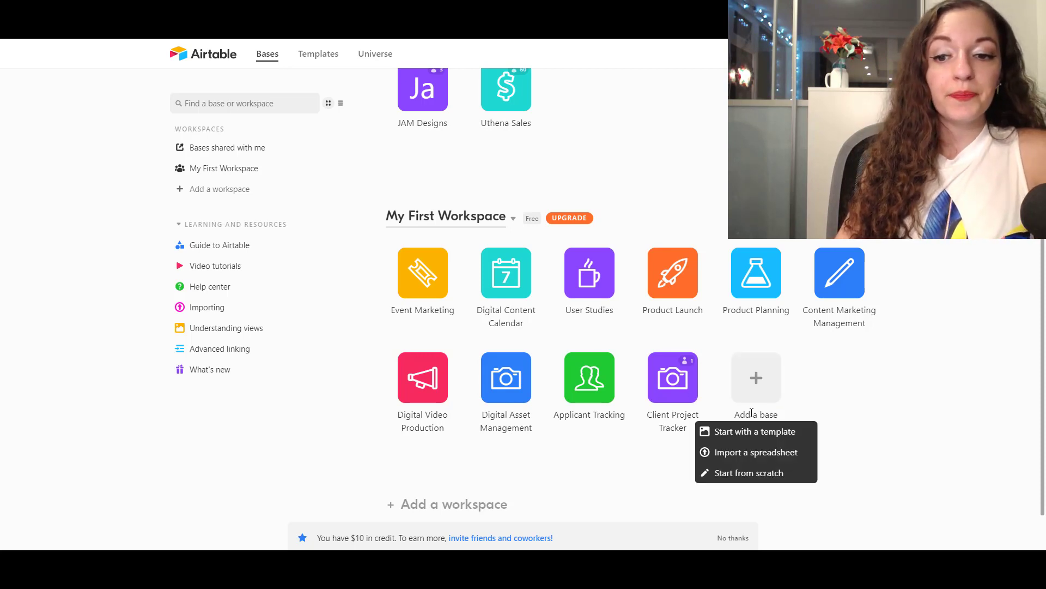
mouse_move(749, 472)
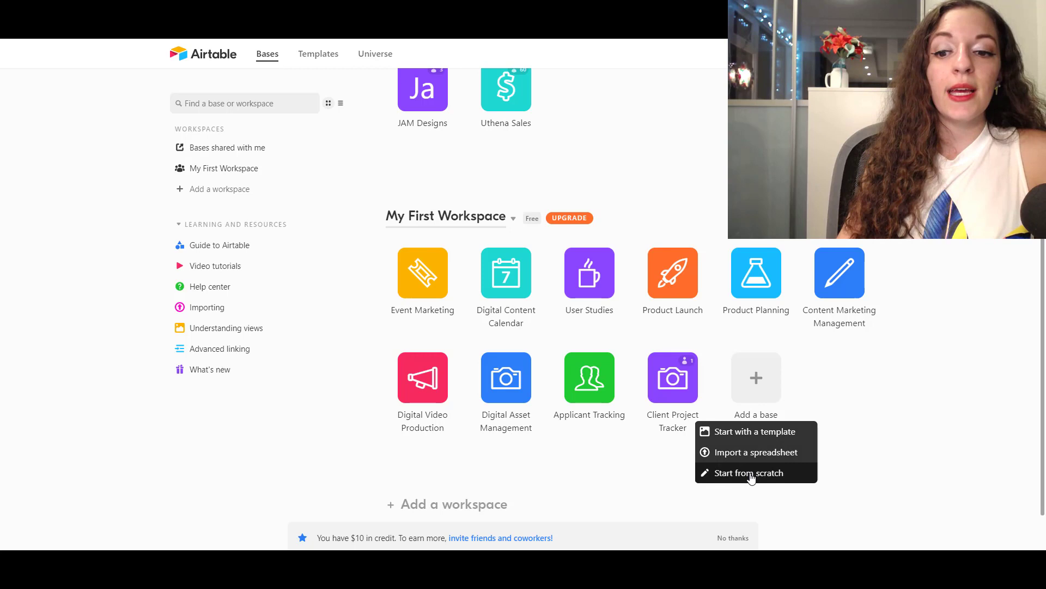
click(750, 472)
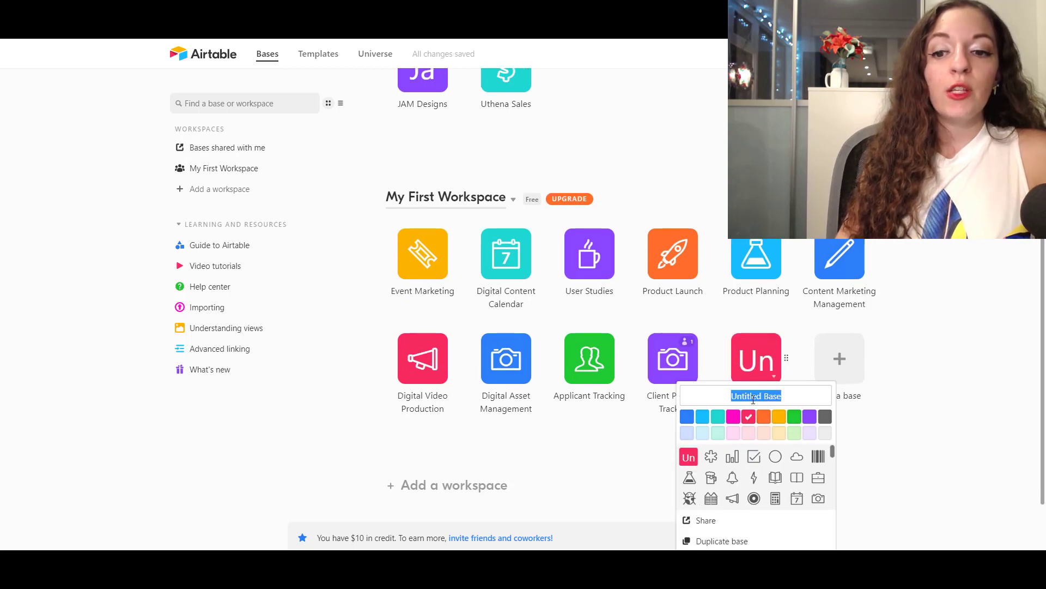
text(T)
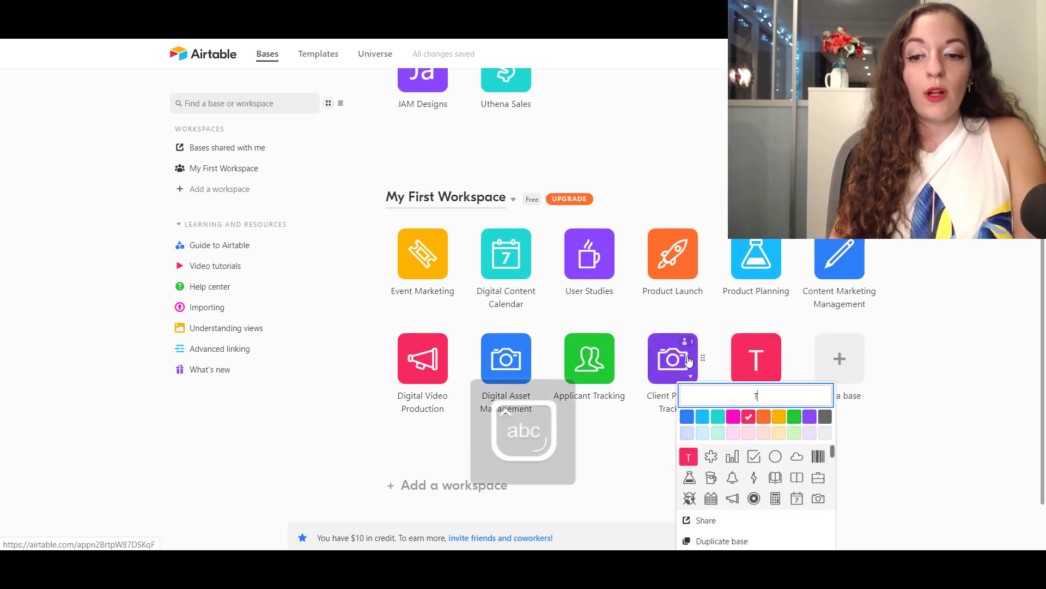
text(est)
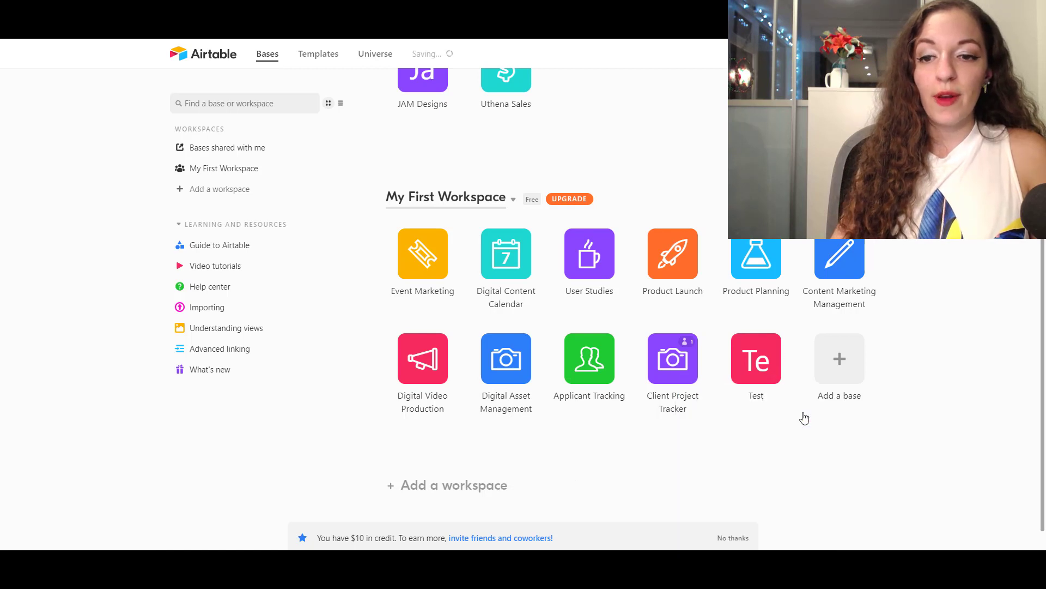
click(756, 358)
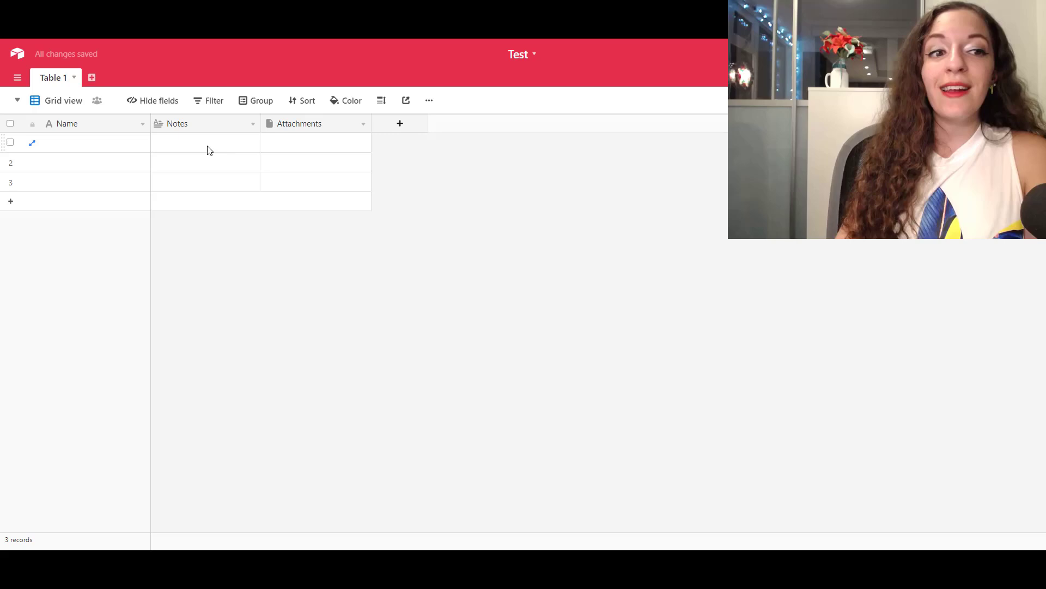
mouse_move(185, 156)
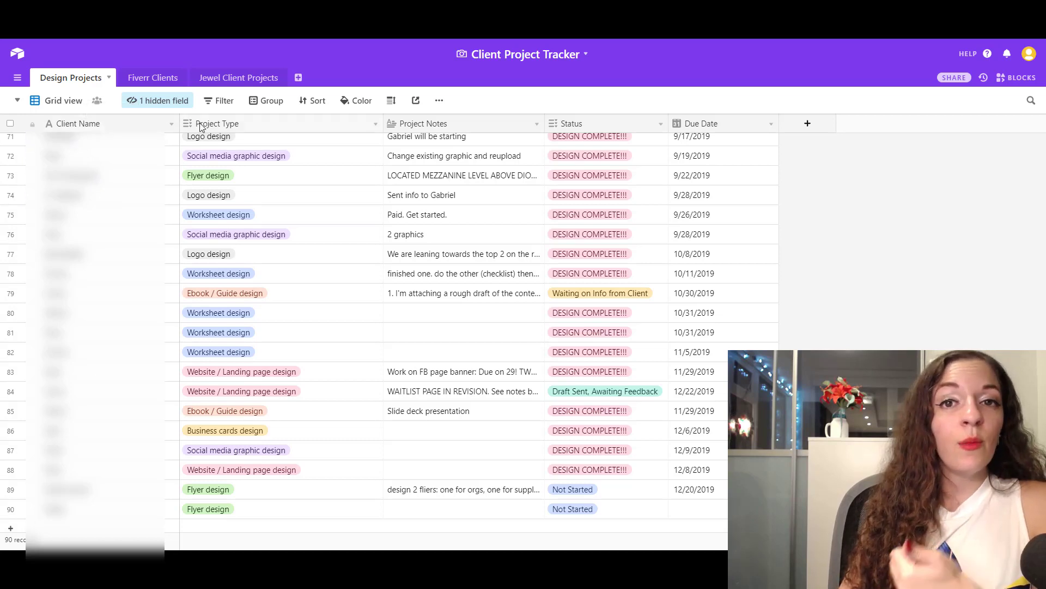
mouse_move(234, 130)
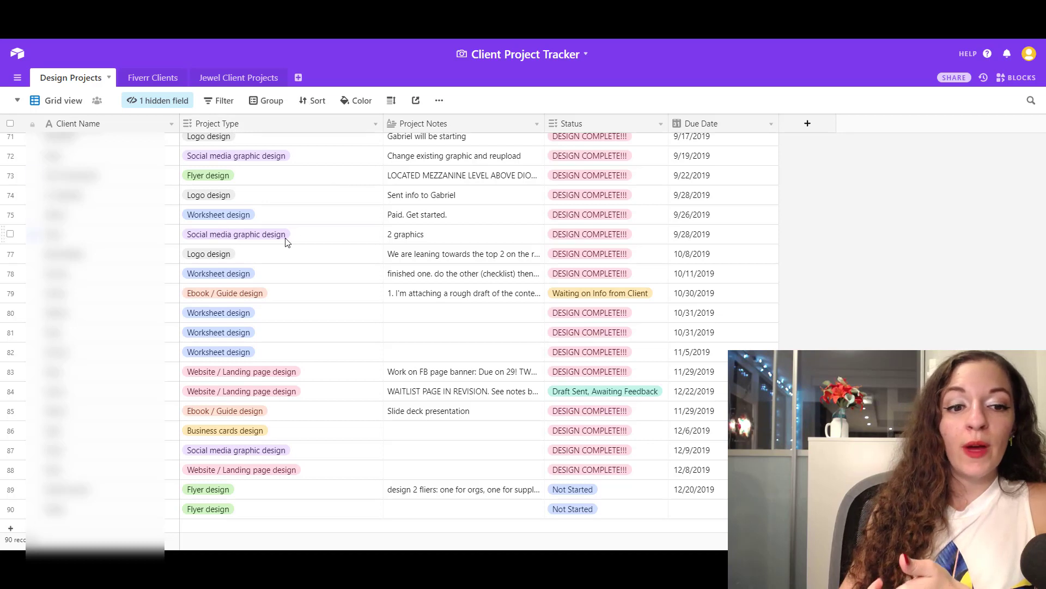
mouse_move(435, 195)
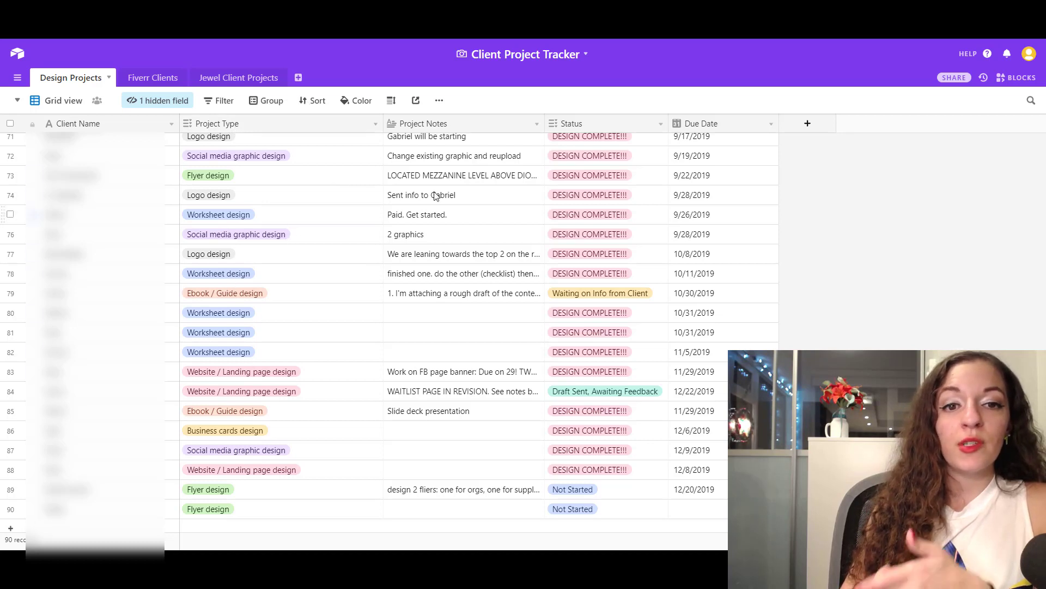
mouse_move(584, 125)
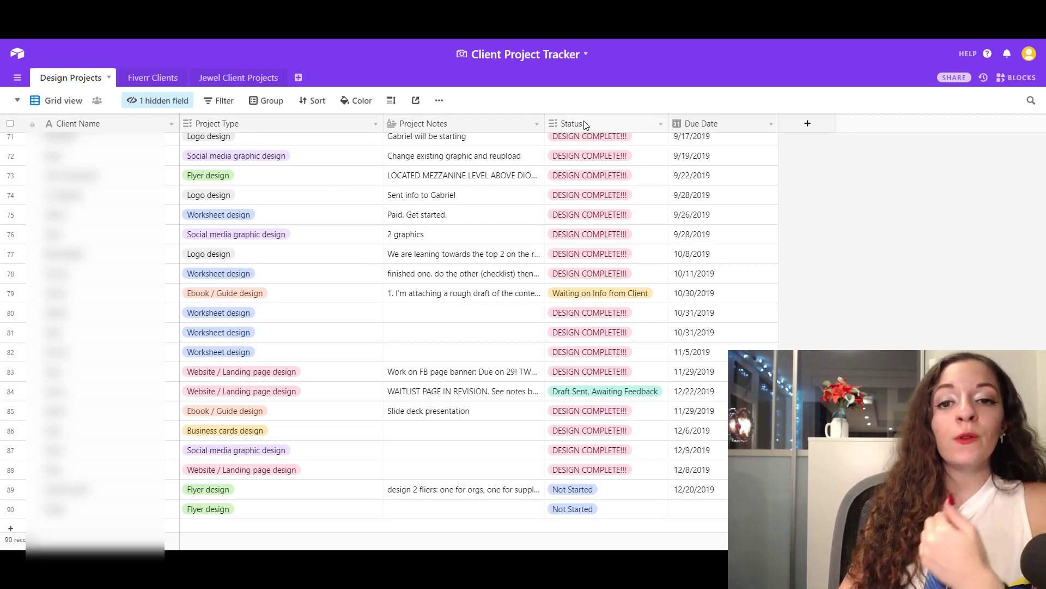
- Review the last records' Status, due date, Notes and record 81's Project Type in Design Projects
scroll(down, 3)
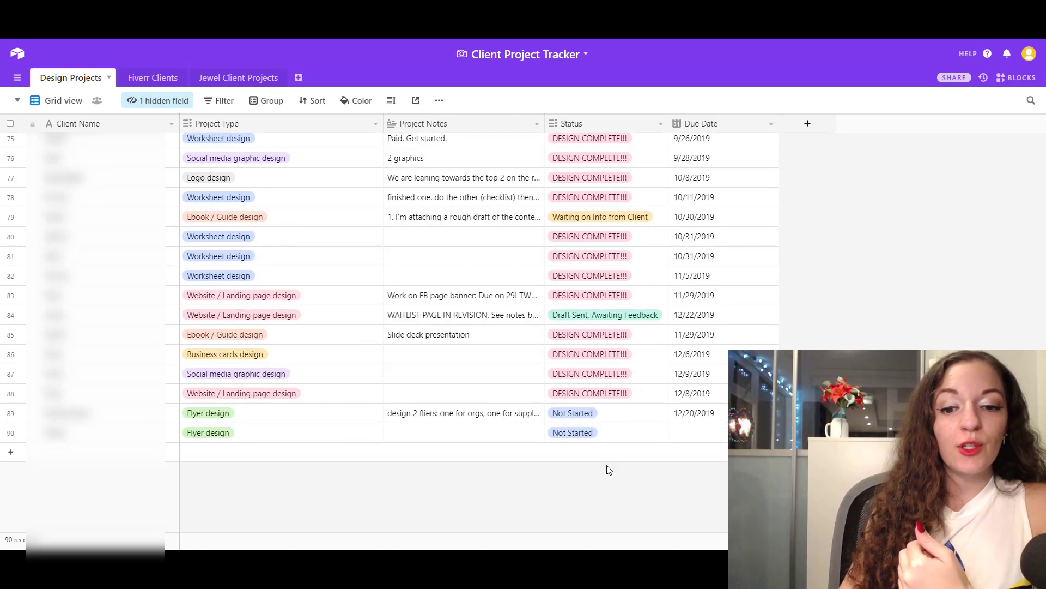
click(603, 432)
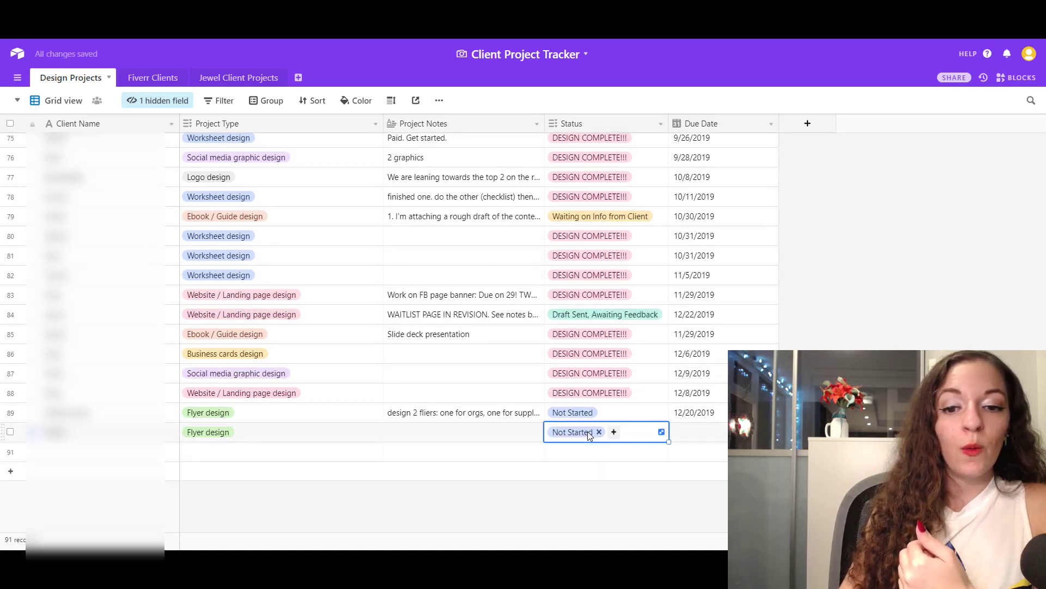
click(604, 432)
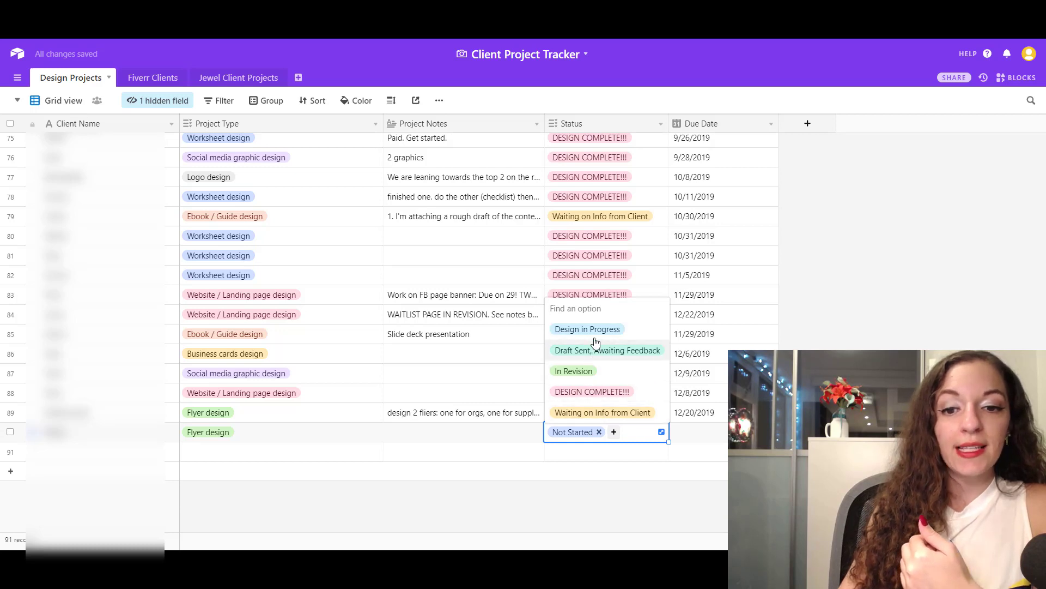
mouse_move(607, 366)
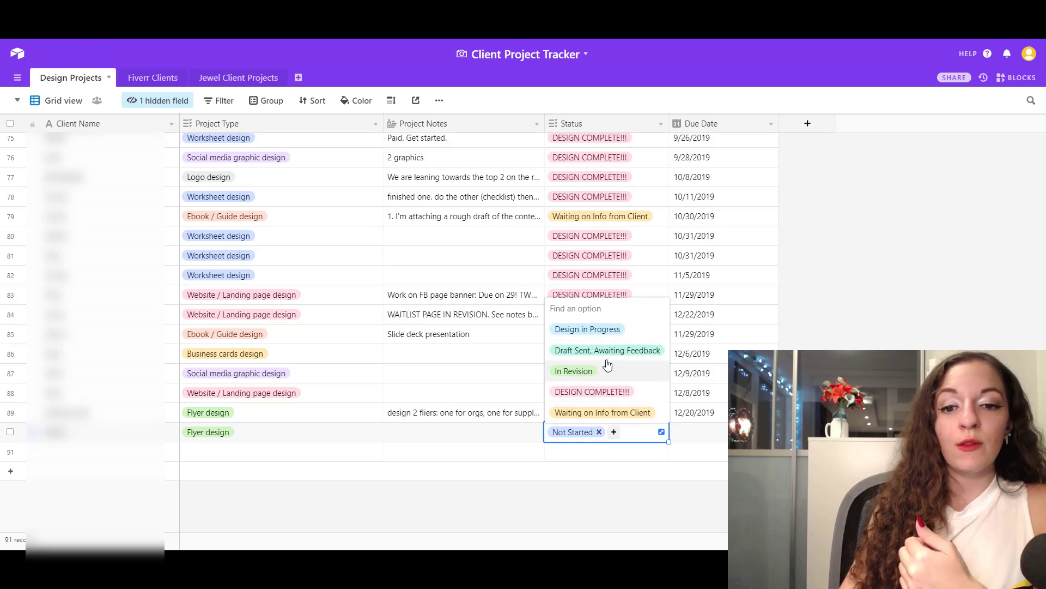
click(698, 432)
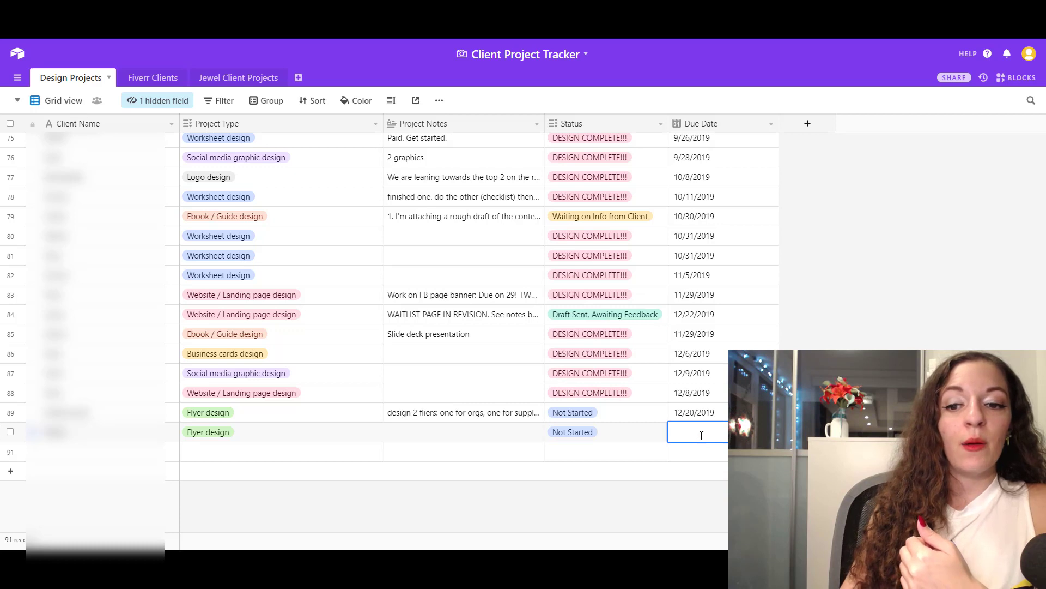
click(698, 432)
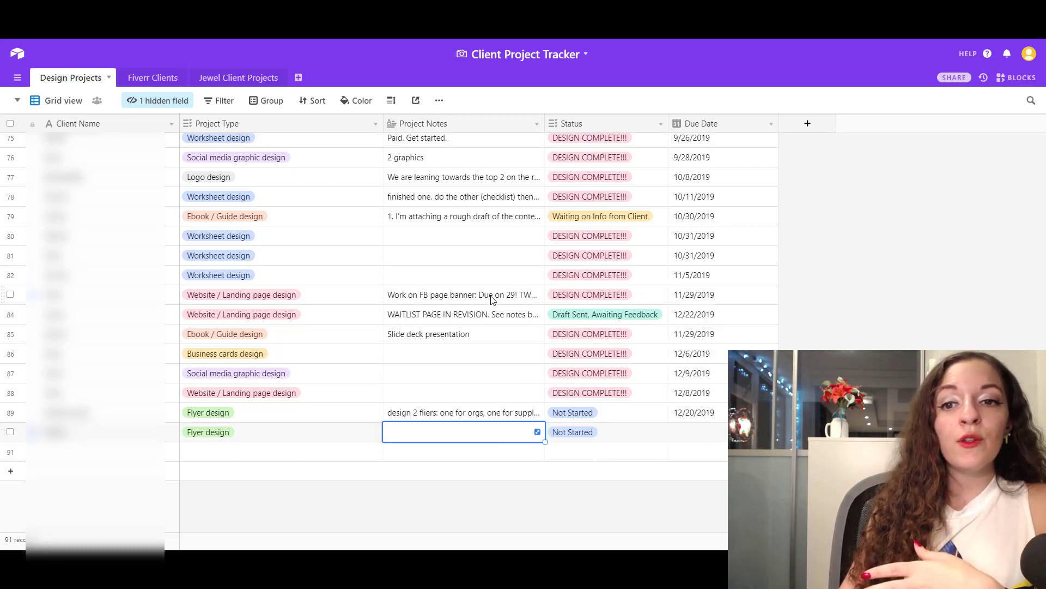
mouse_move(824, 246)
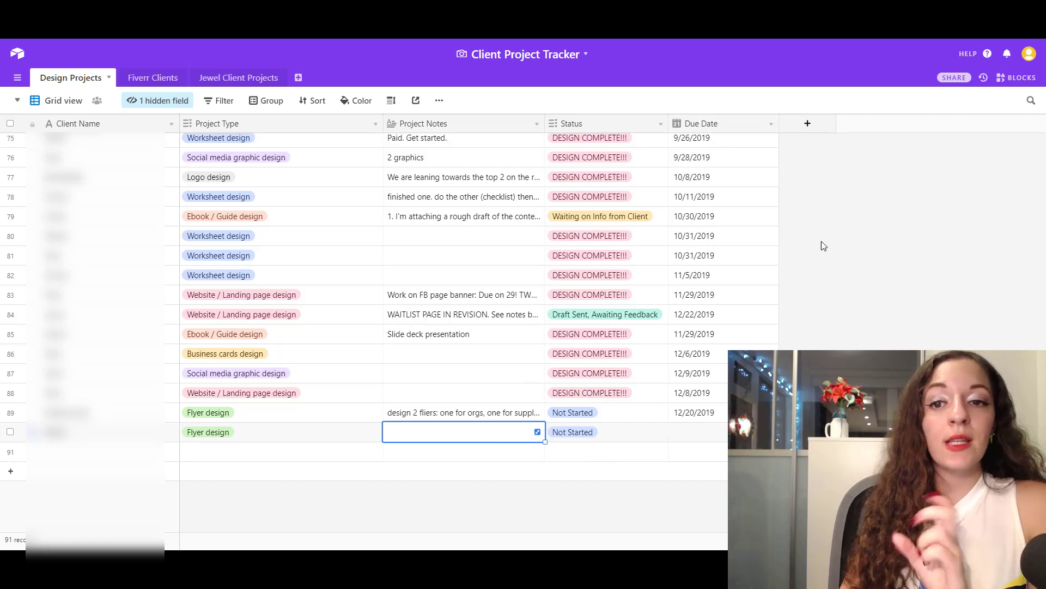
mouse_move(817, 248)
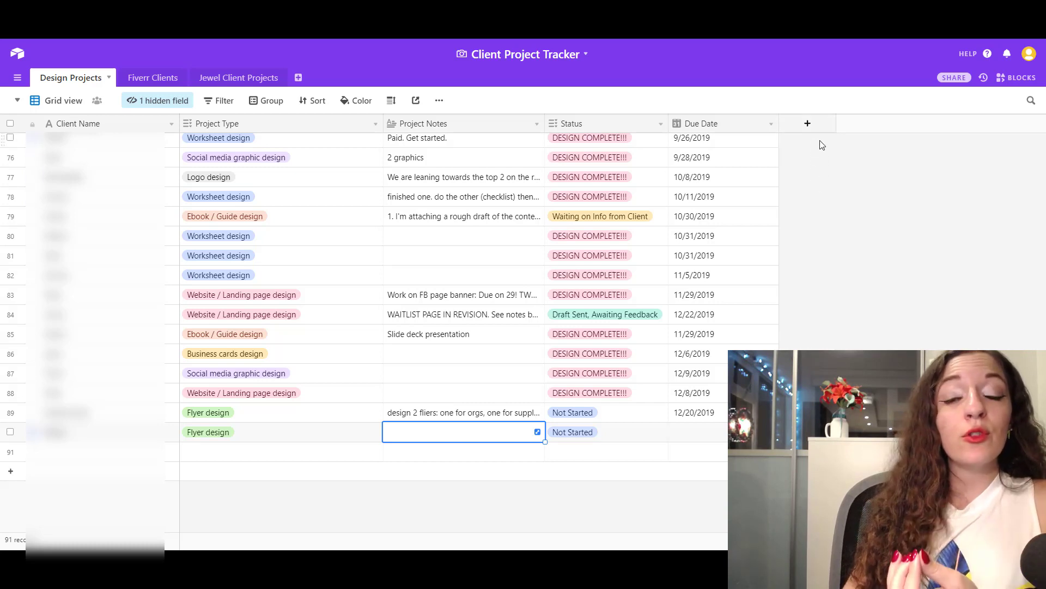
mouse_move(807, 124)
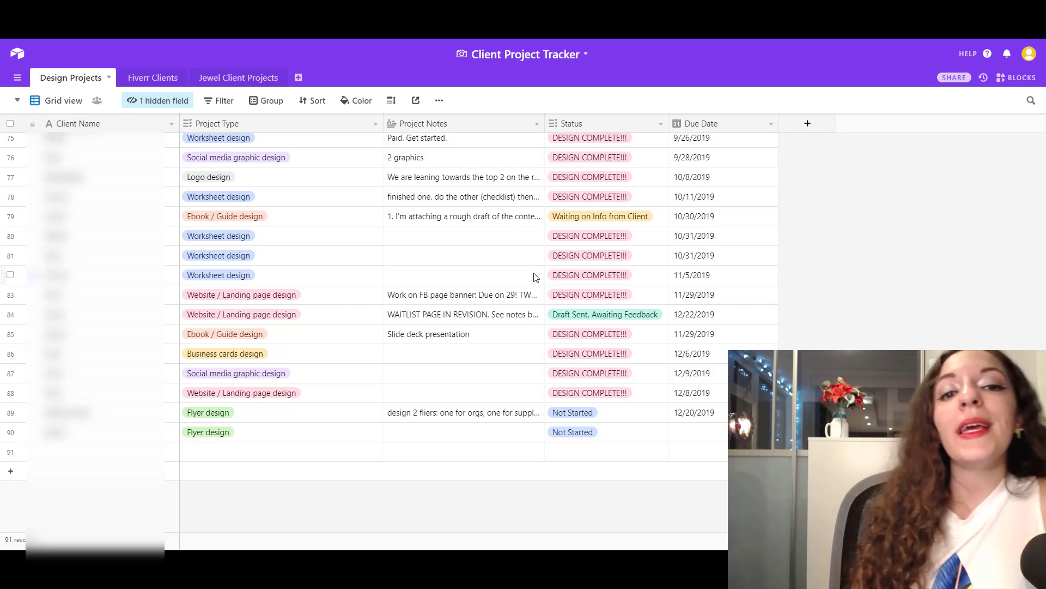
mouse_move(468, 294)
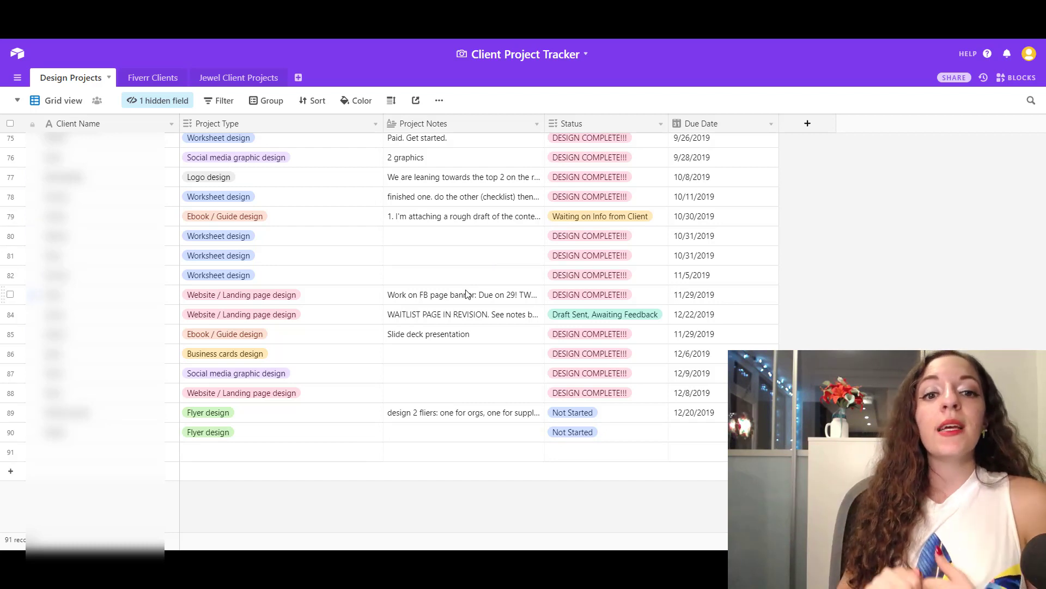
mouse_move(459, 256)
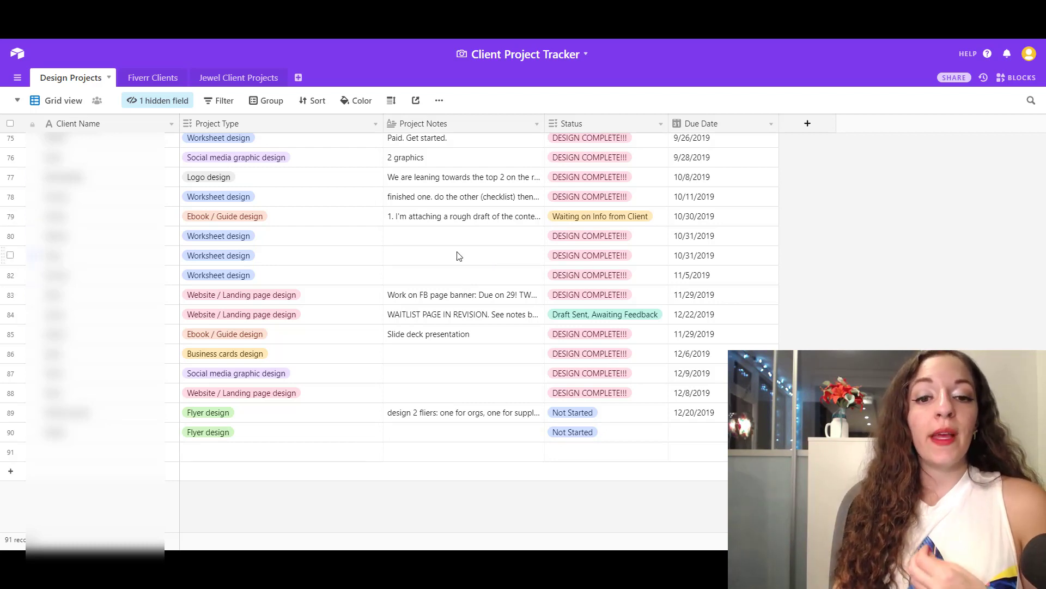
click(462, 235)
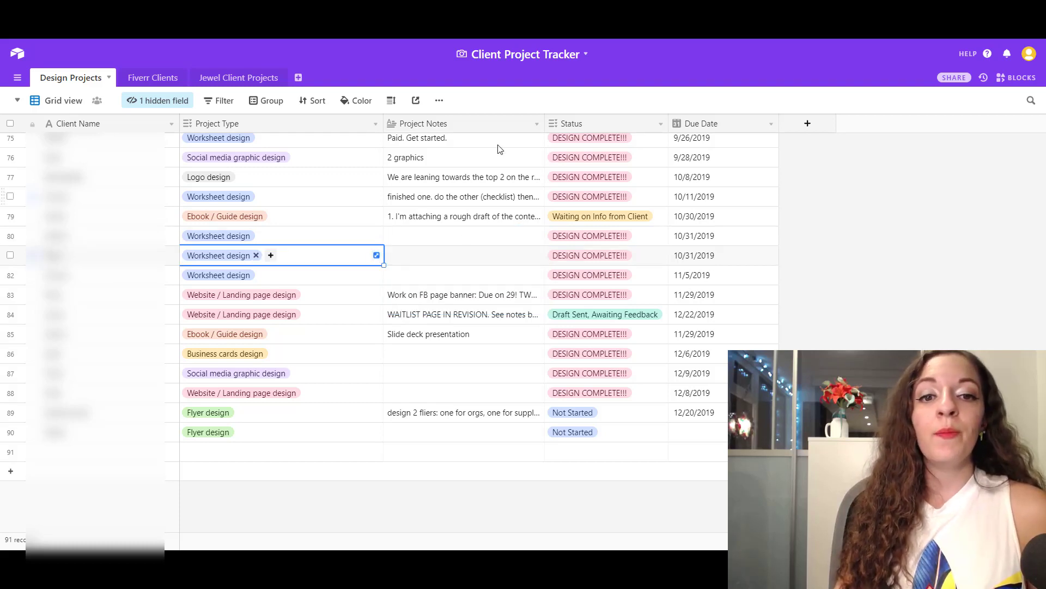
mouse_move(527, 164)
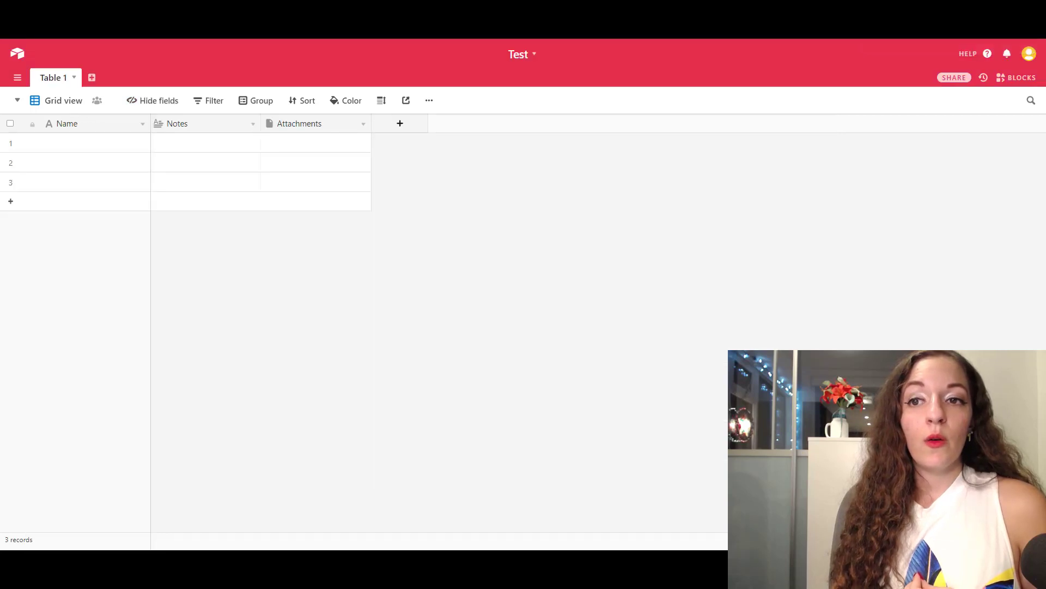
mouse_move(303, 132)
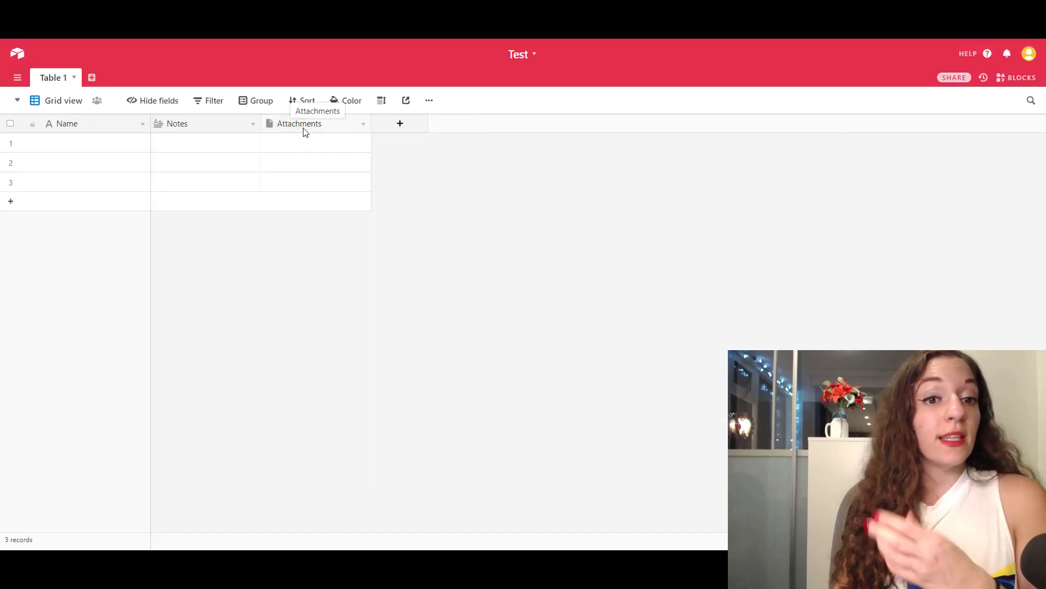
- Add Field 4 to the Test table as a Currency field with the $ symbol
click(314, 142)
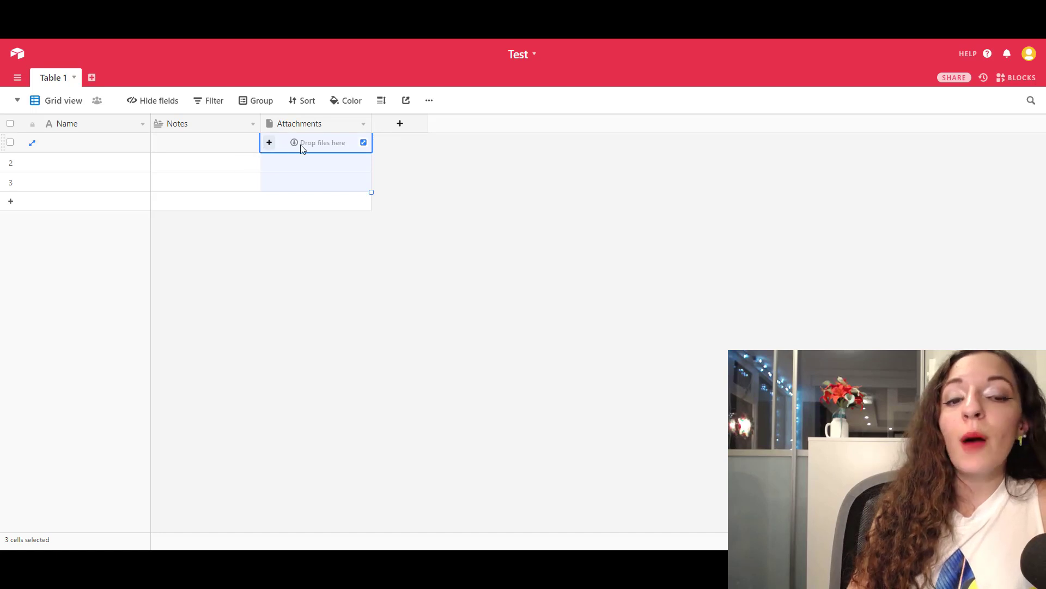
mouse_move(297, 151)
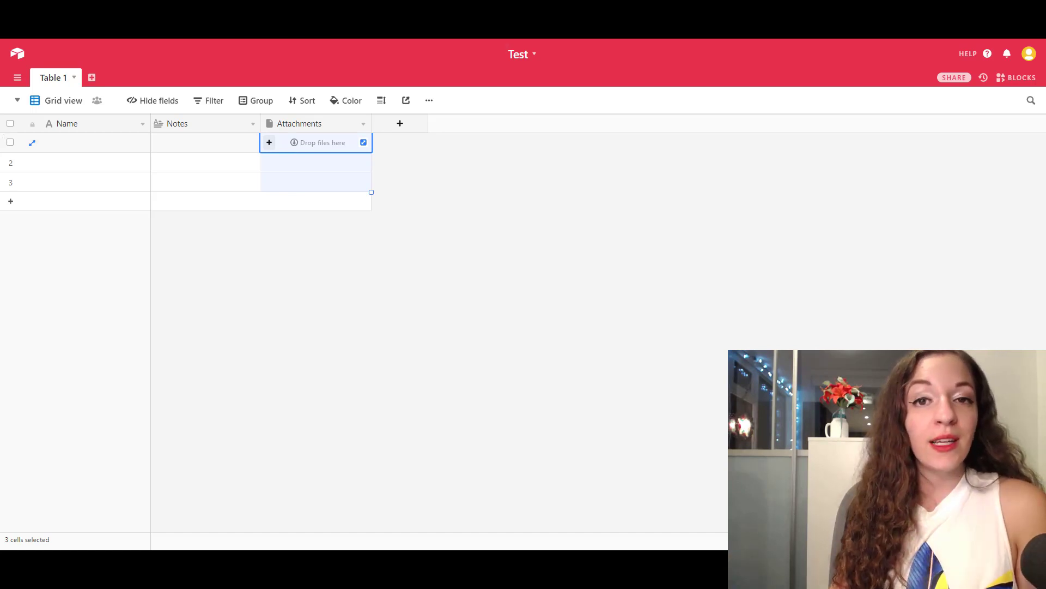
mouse_move(278, 155)
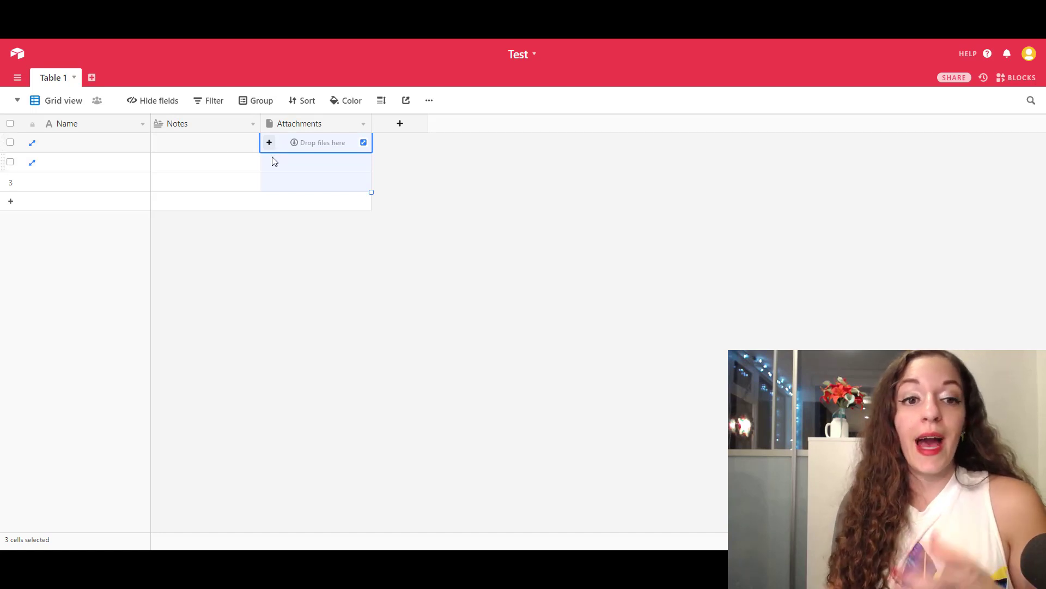
mouse_move(281, 174)
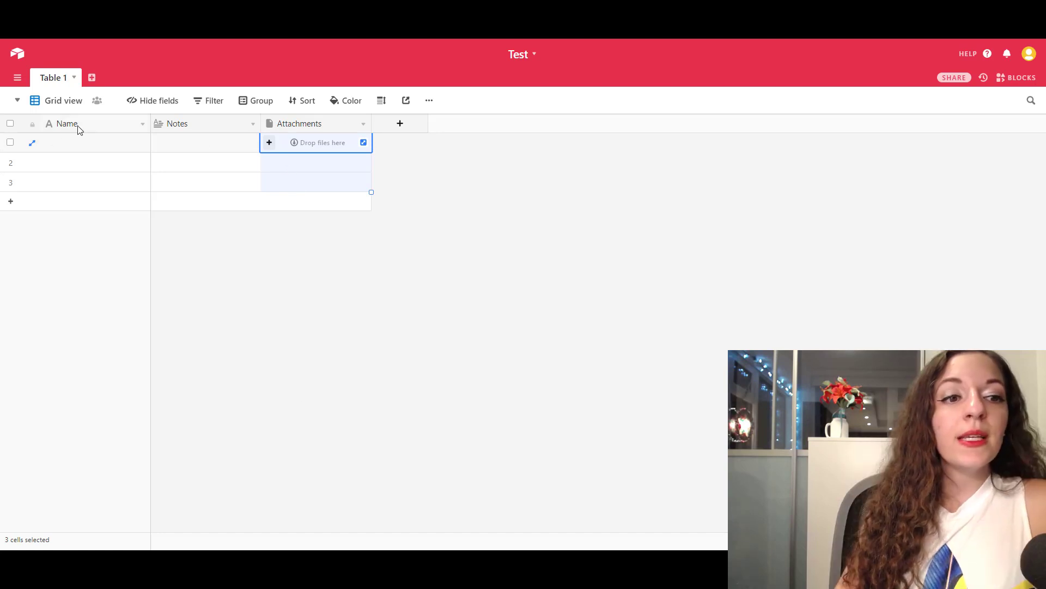
click(400, 123)
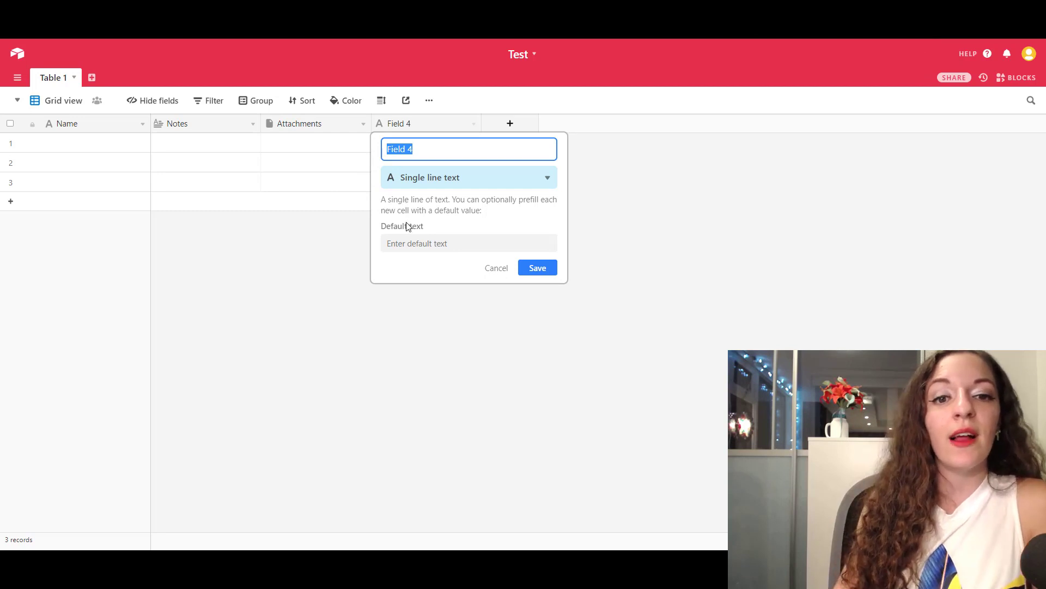
mouse_move(414, 177)
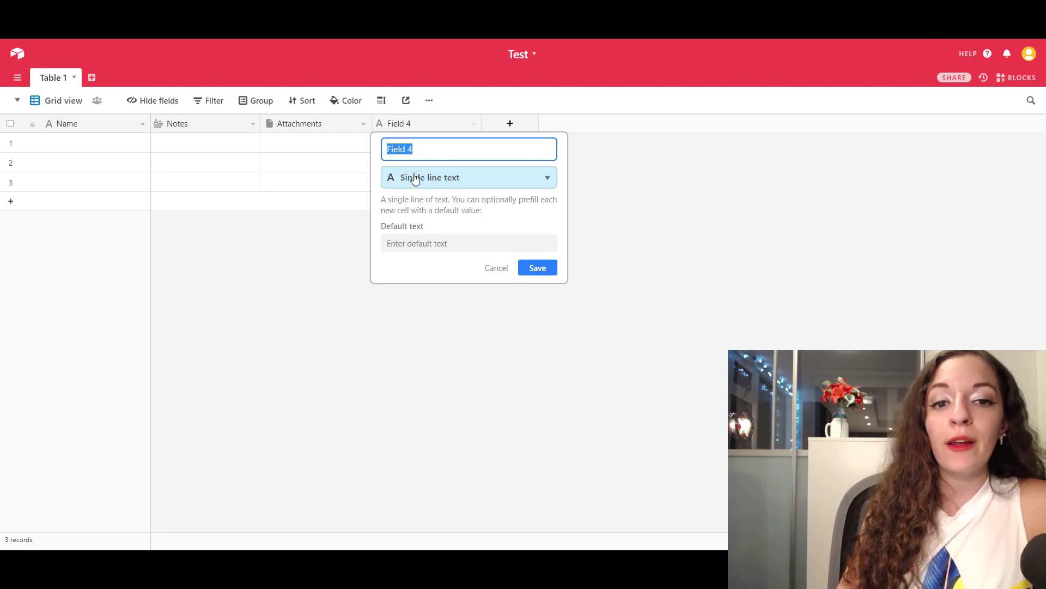
click(468, 177)
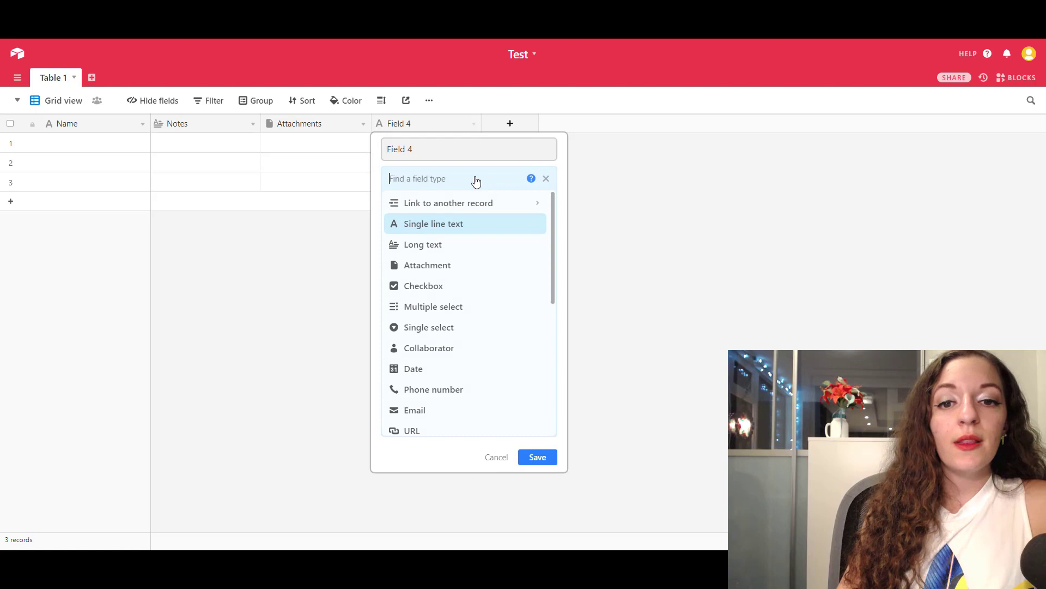
scroll(down, 3)
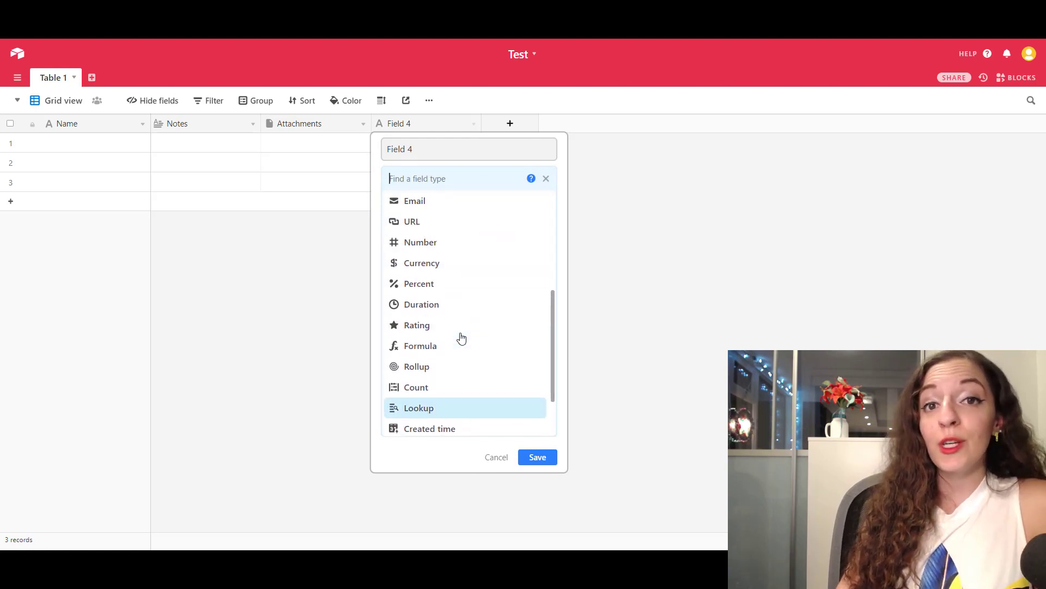
scroll(up, 3)
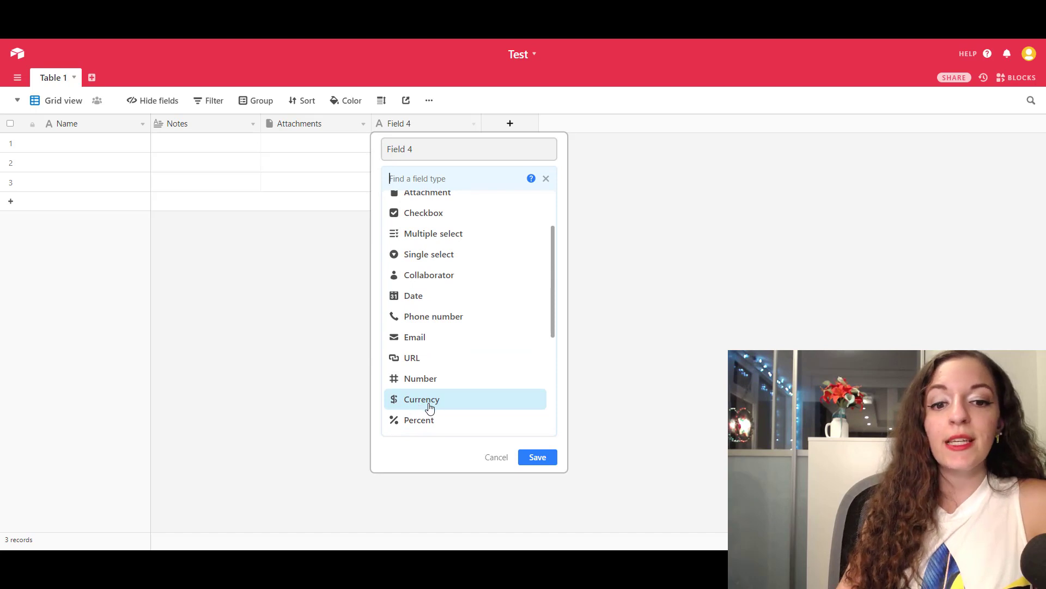
mouse_move(500, 406)
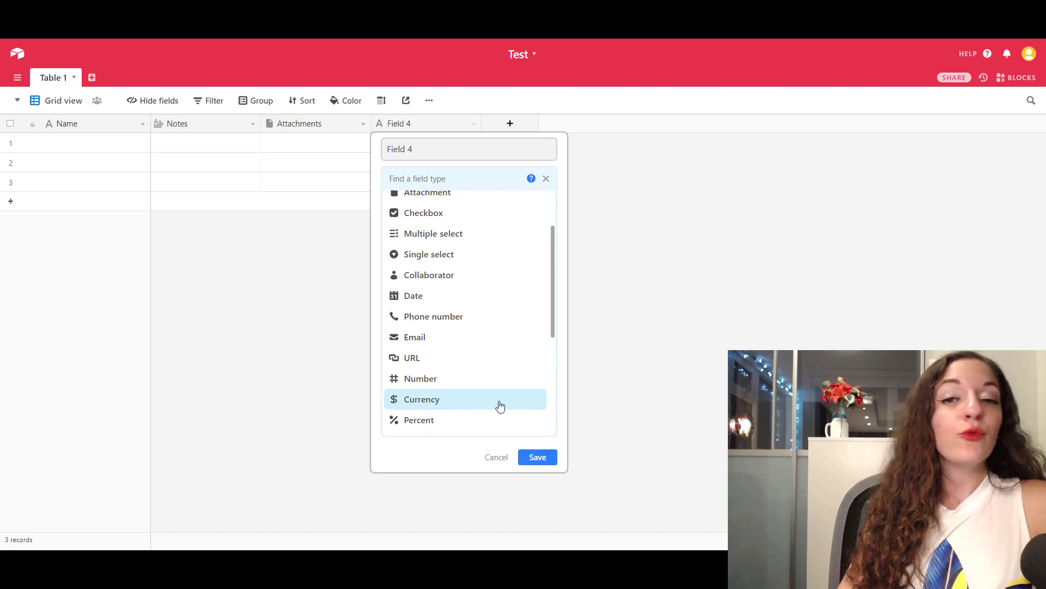
mouse_move(481, 406)
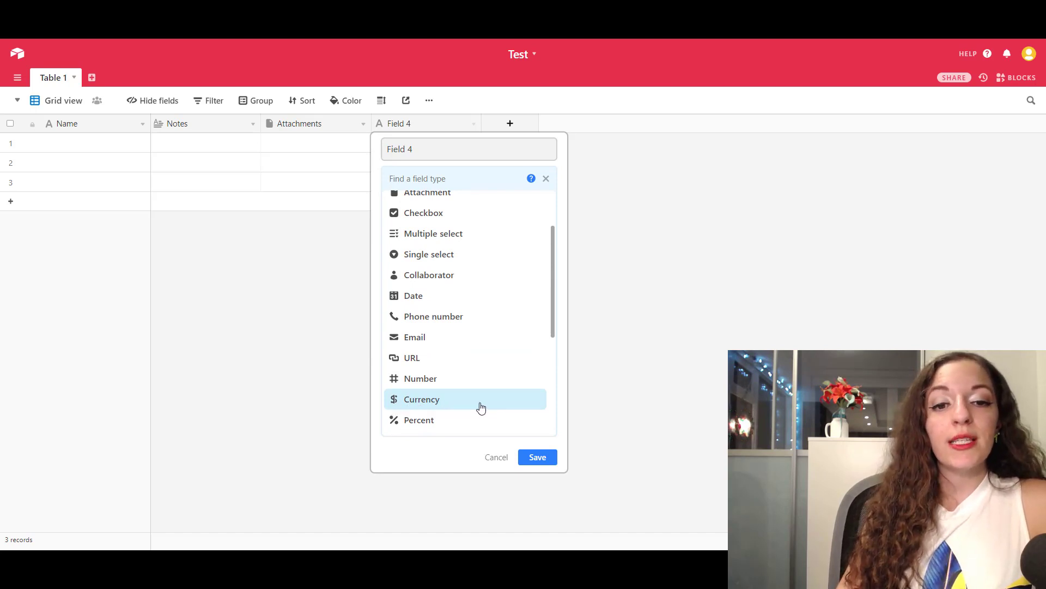
mouse_move(427, 399)
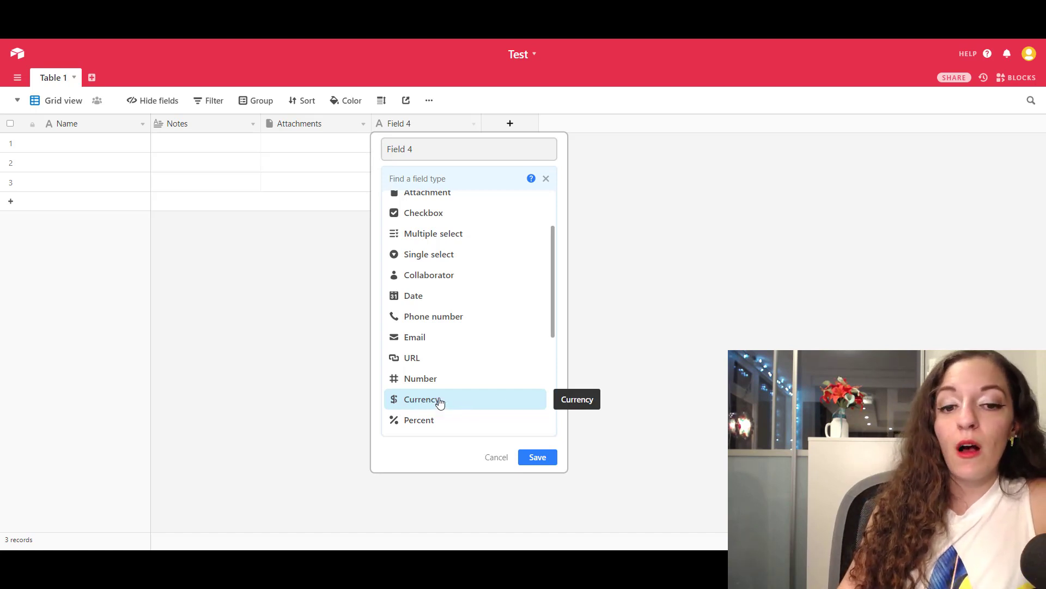
click(421, 399)
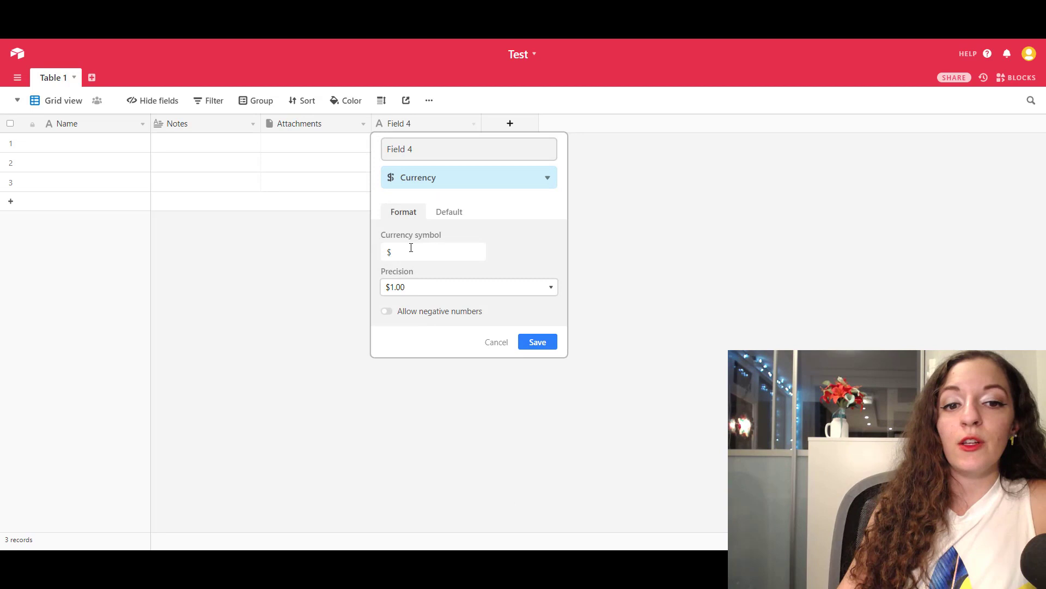
click(538, 341)
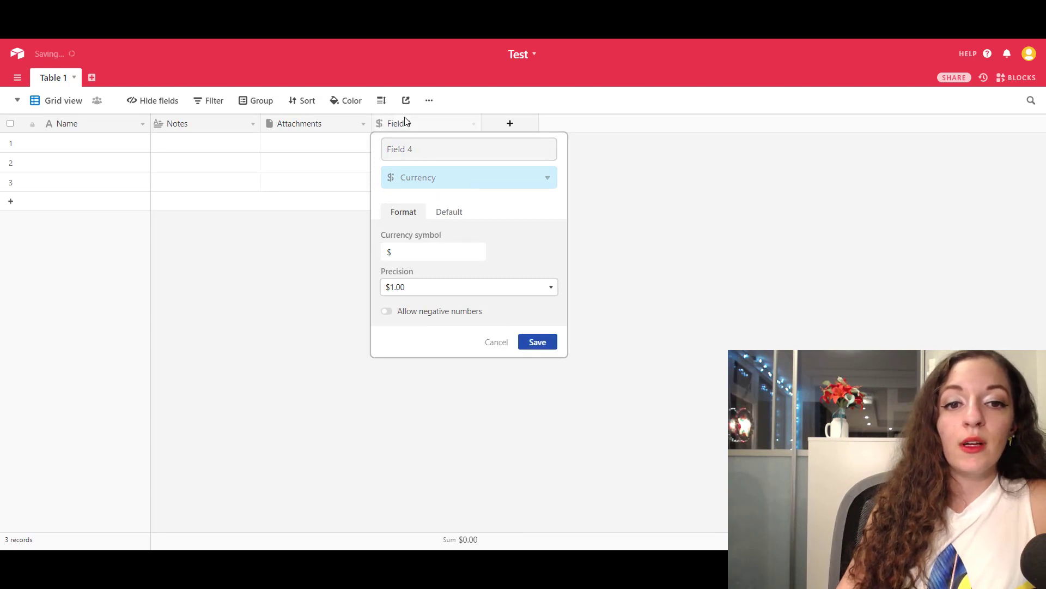
- Enter 6 in the first record's Field 4 cell, totalling $6.00
click(538, 341)
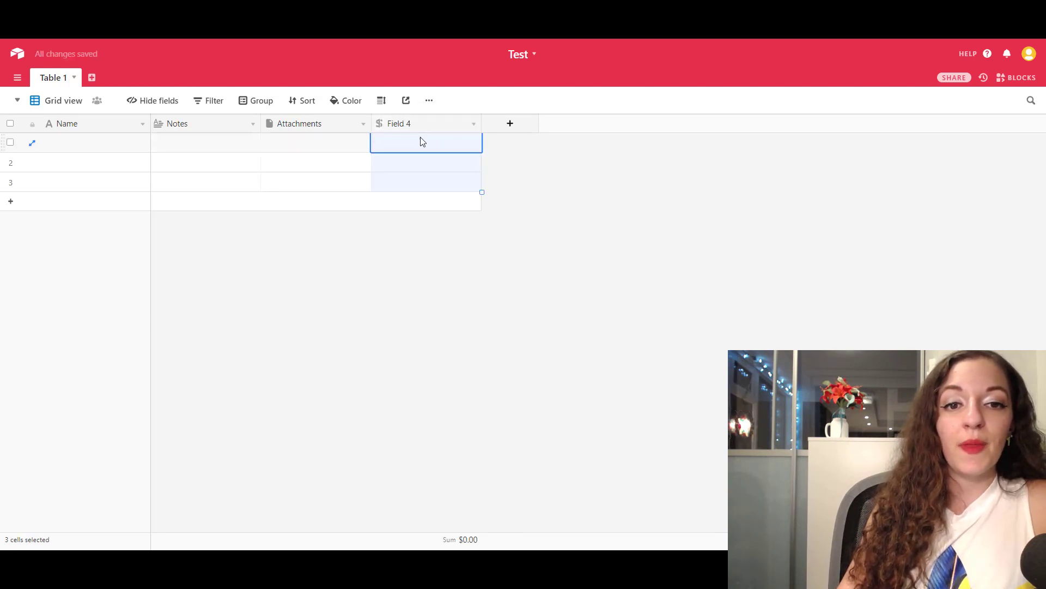
text(6)
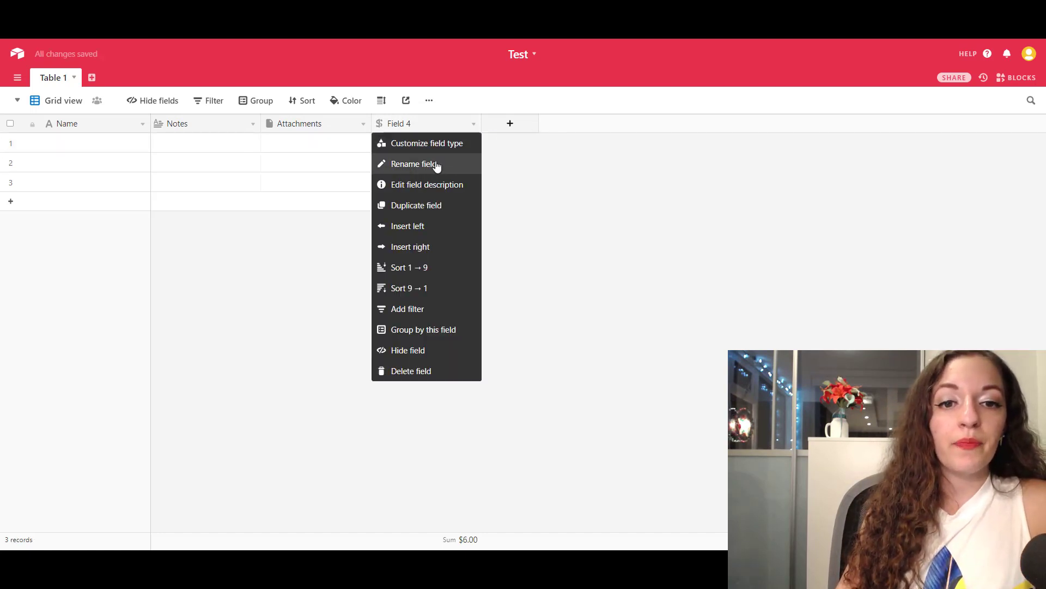
- Convert Field 4 into a checkbox field named Done? and tick it for record 1
click(426, 143)
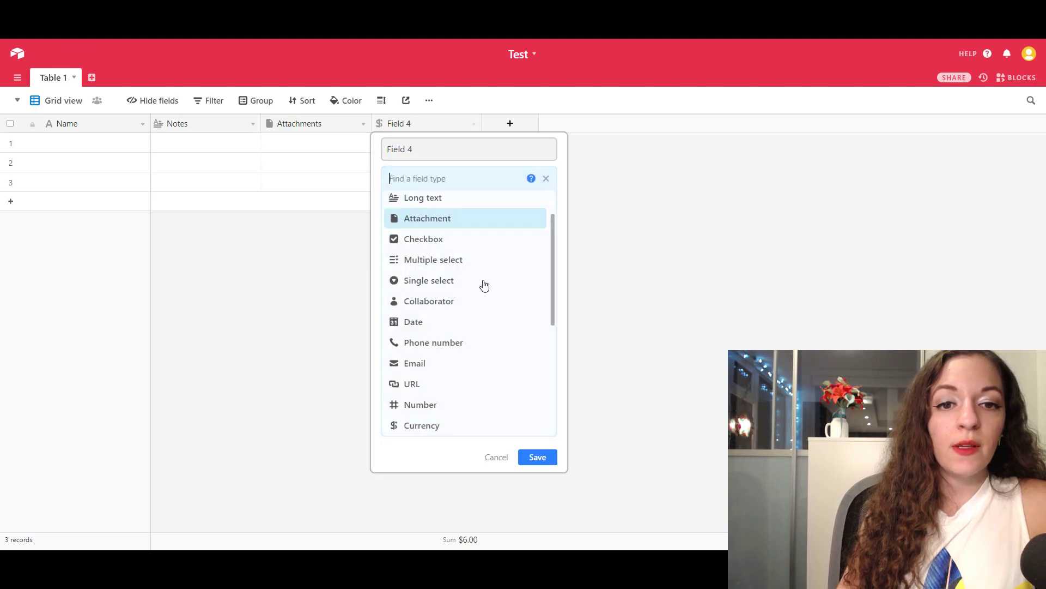
mouse_move(423, 238)
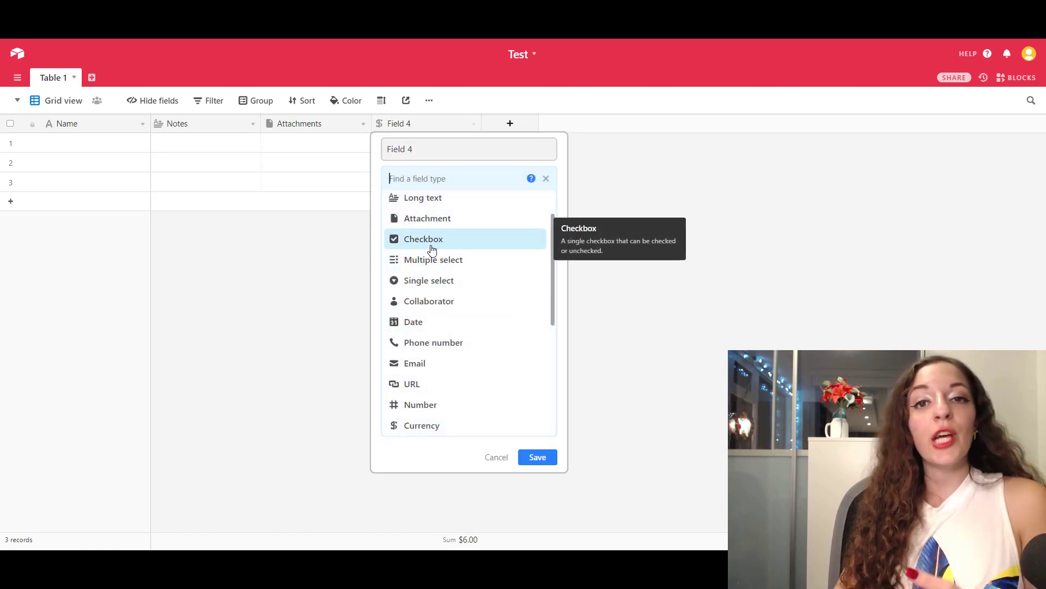
click(422, 239)
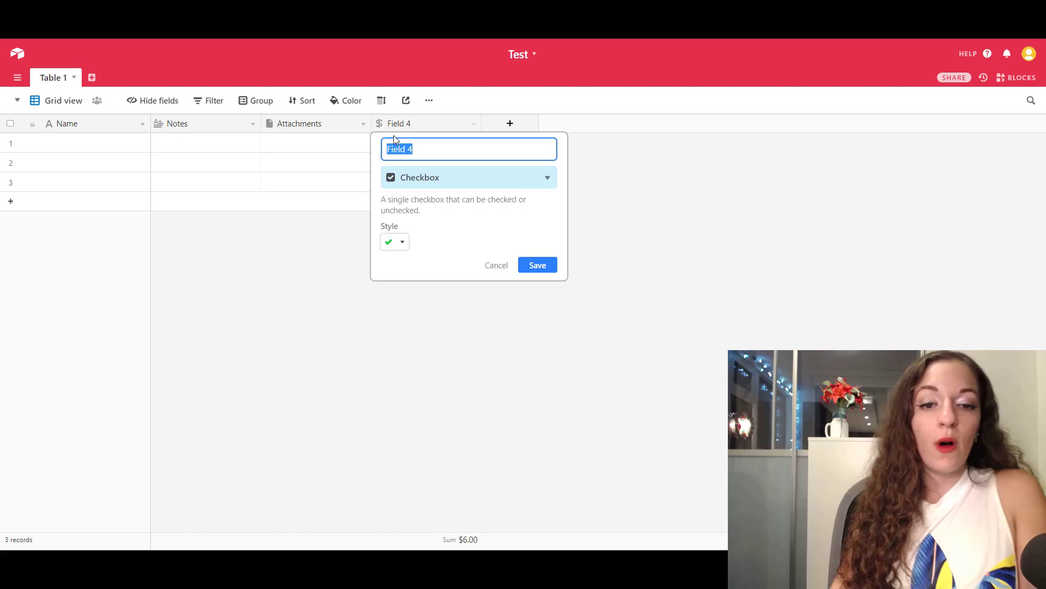
text(Done)
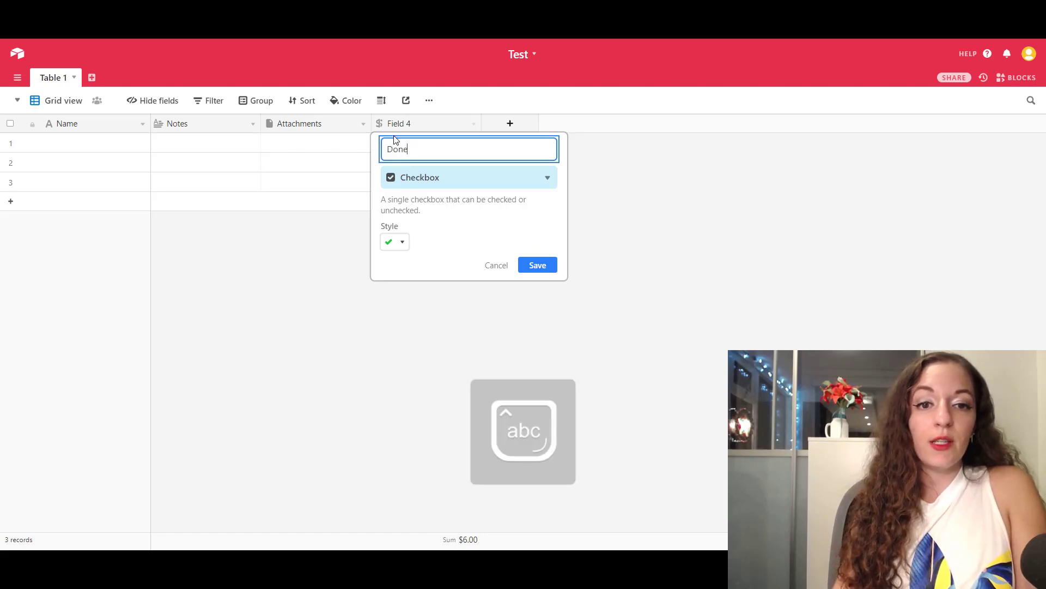
click(537, 265)
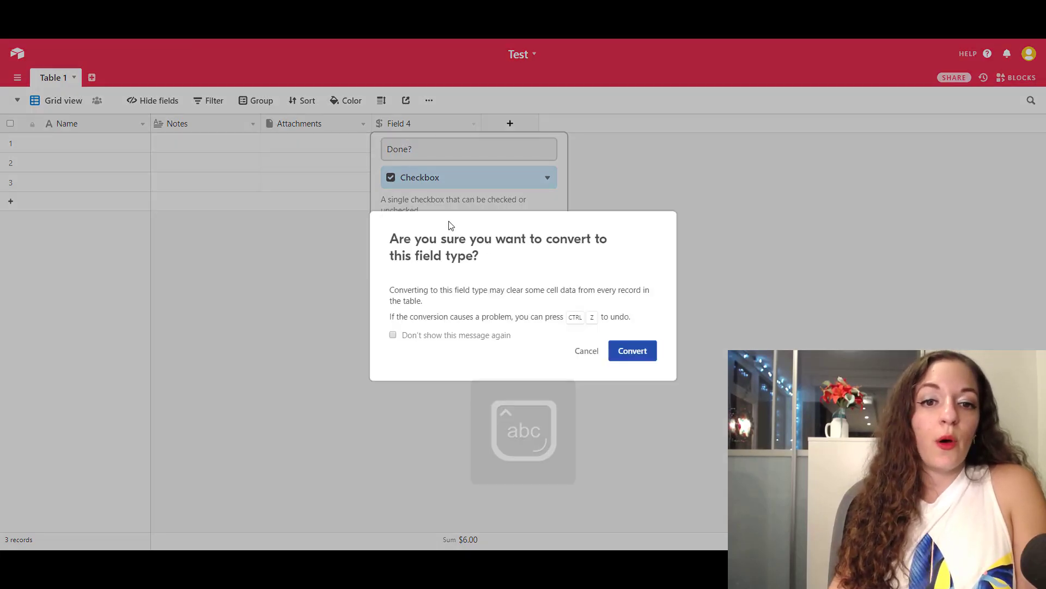
click(631, 350)
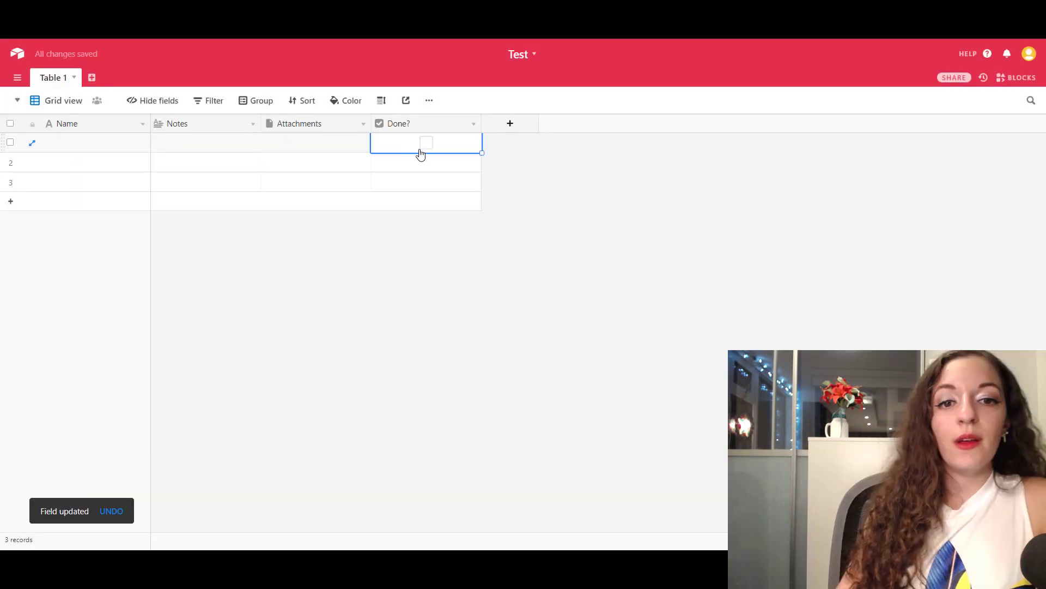
click(426, 141)
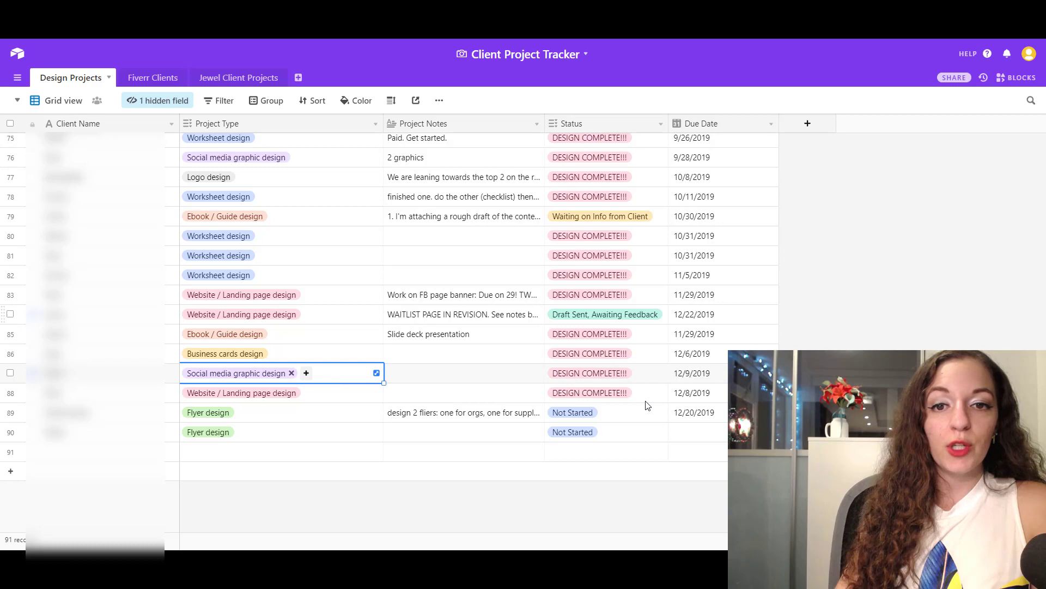
- Give row 91 in Design Projects a Draft Sent, Awaiting Feedback status
click(606, 451)
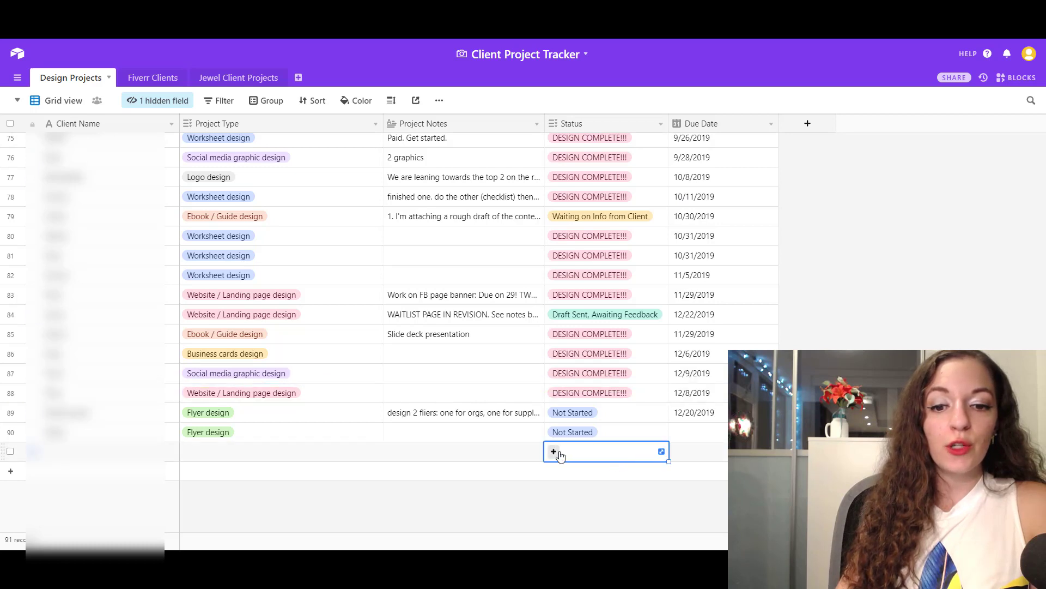
click(560, 450)
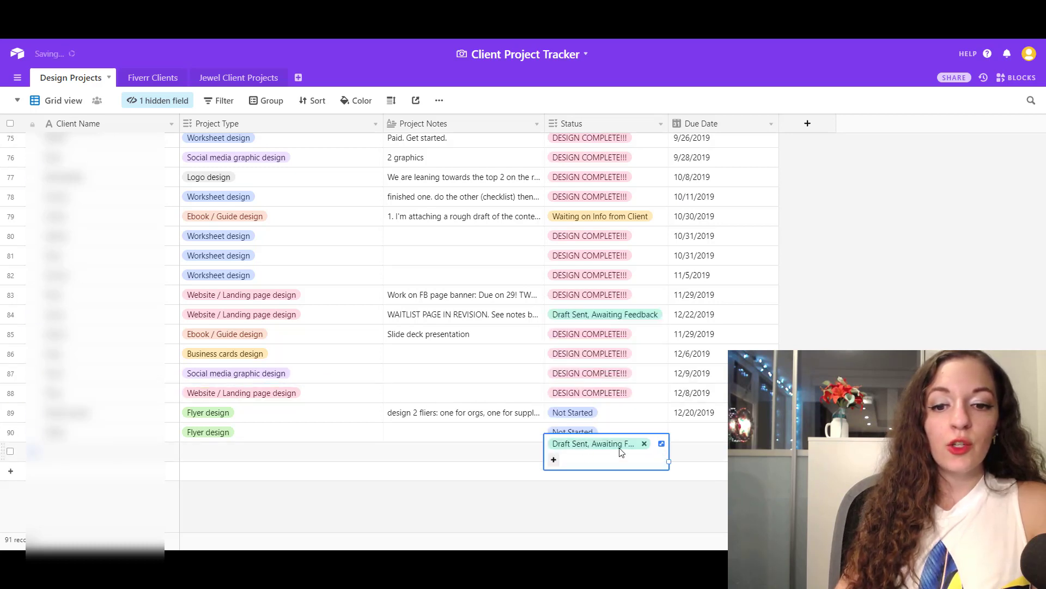
click(644, 444)
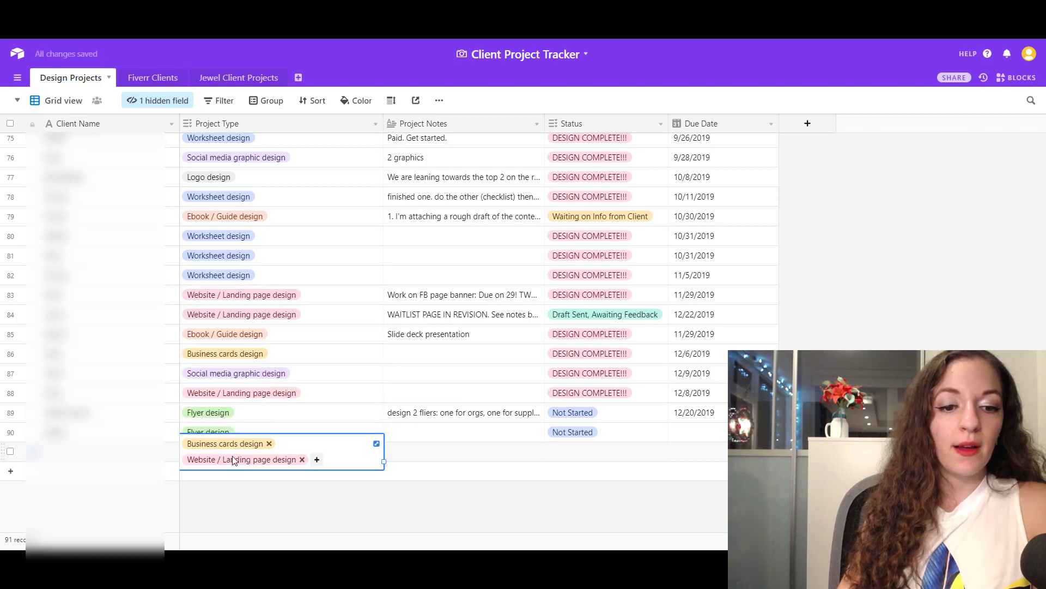
mouse_move(331, 472)
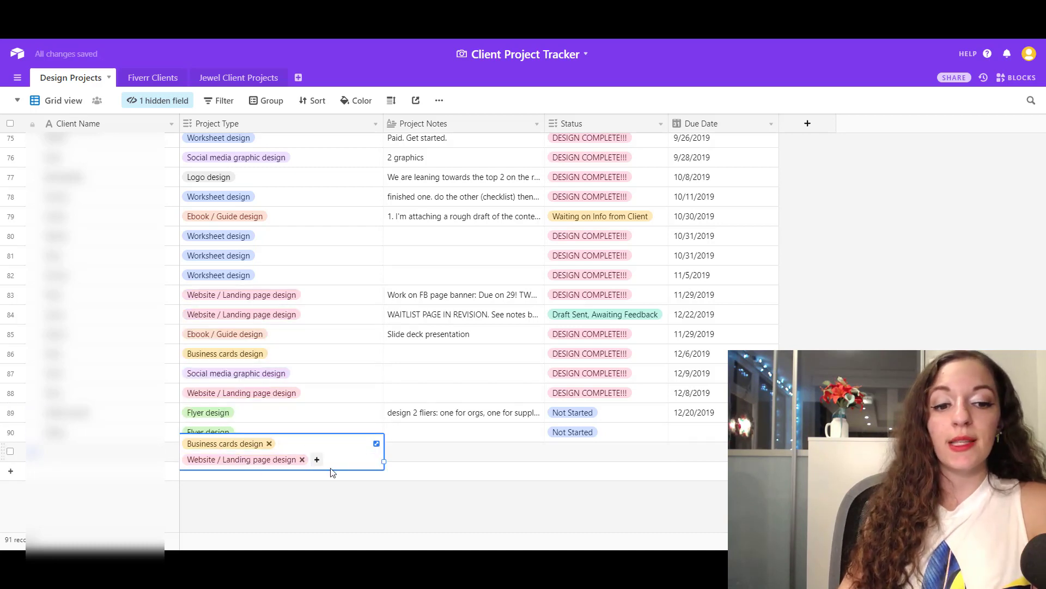
mouse_move(217, 487)
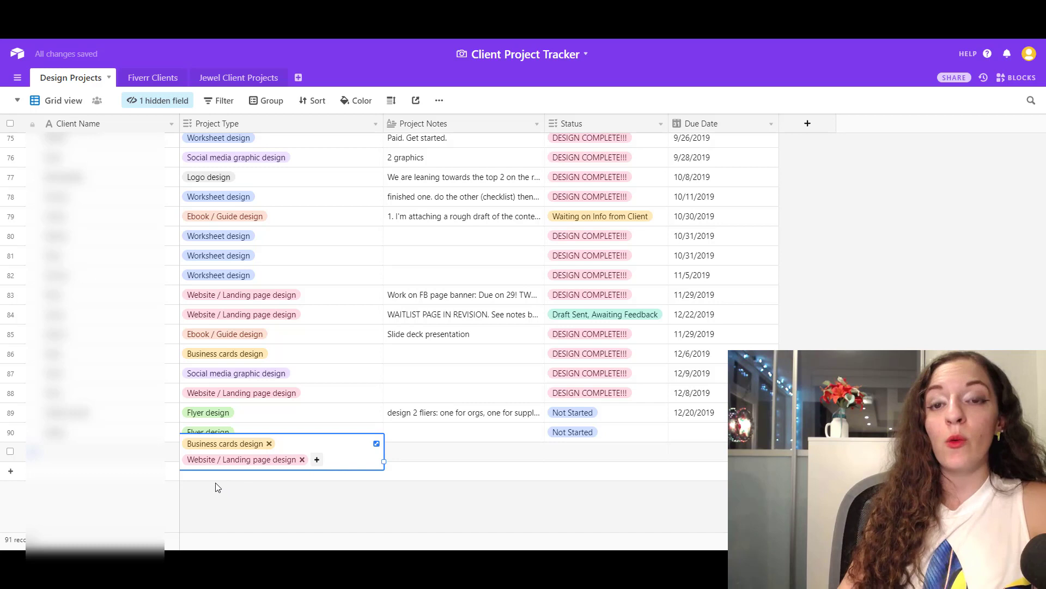
mouse_move(541, 348)
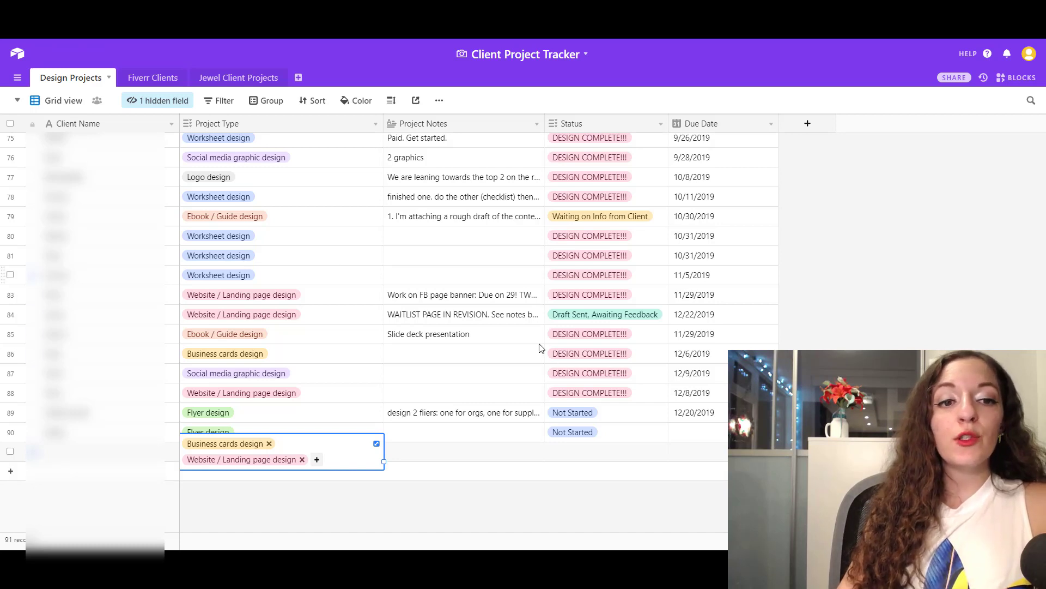
mouse_move(230, 307)
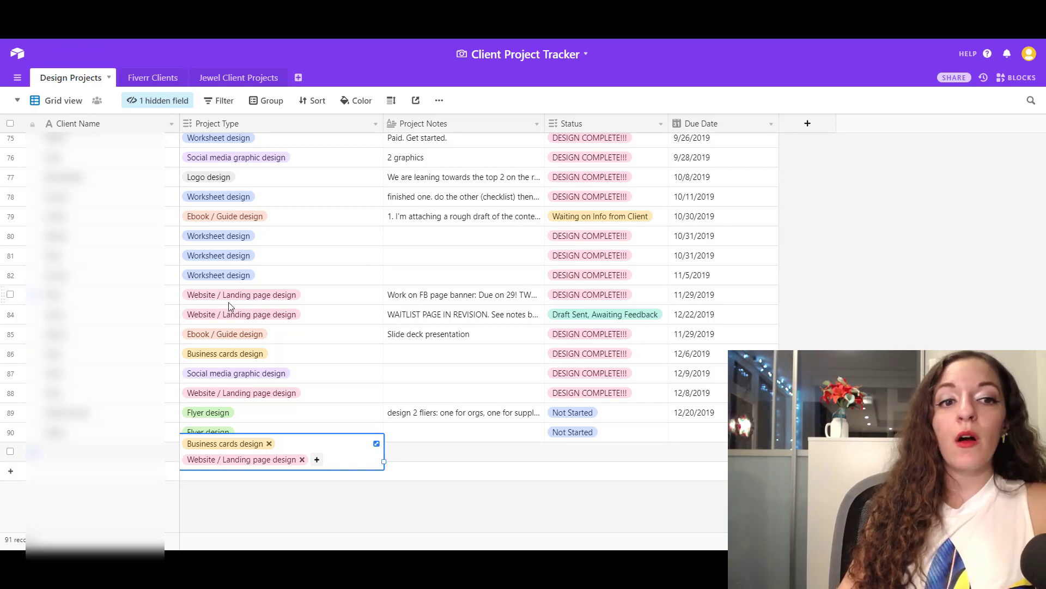
mouse_move(434, 213)
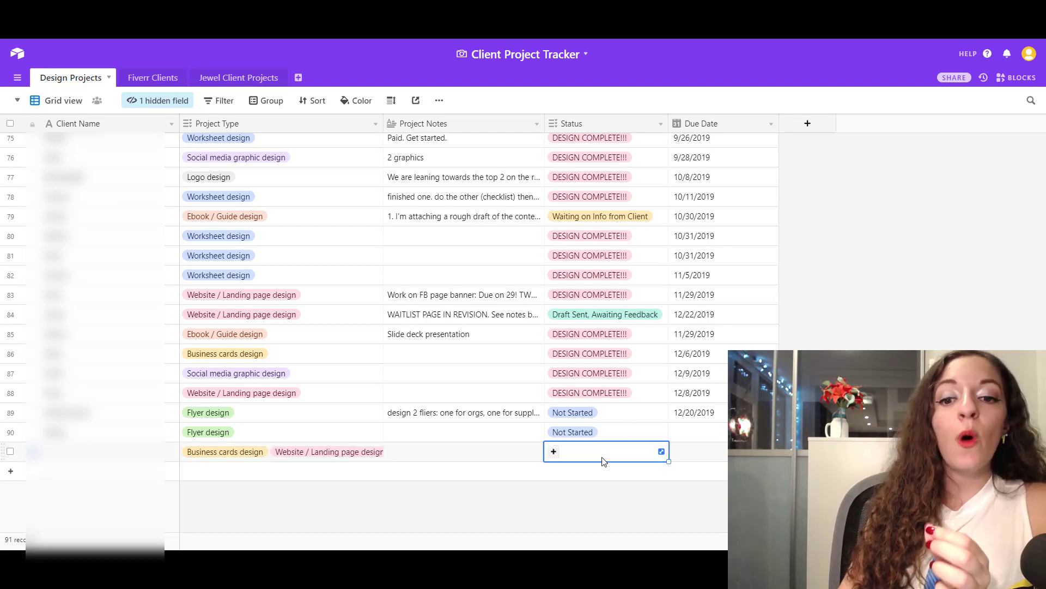
- Change row 91's status to Not Started with Website / Landing page design project type
click(606, 451)
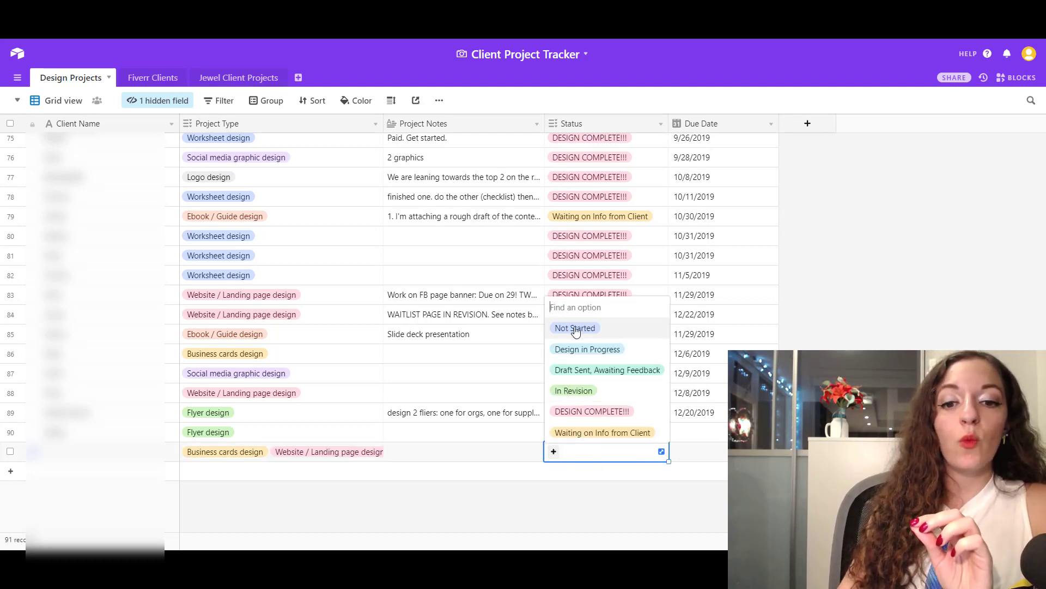
click(574, 328)
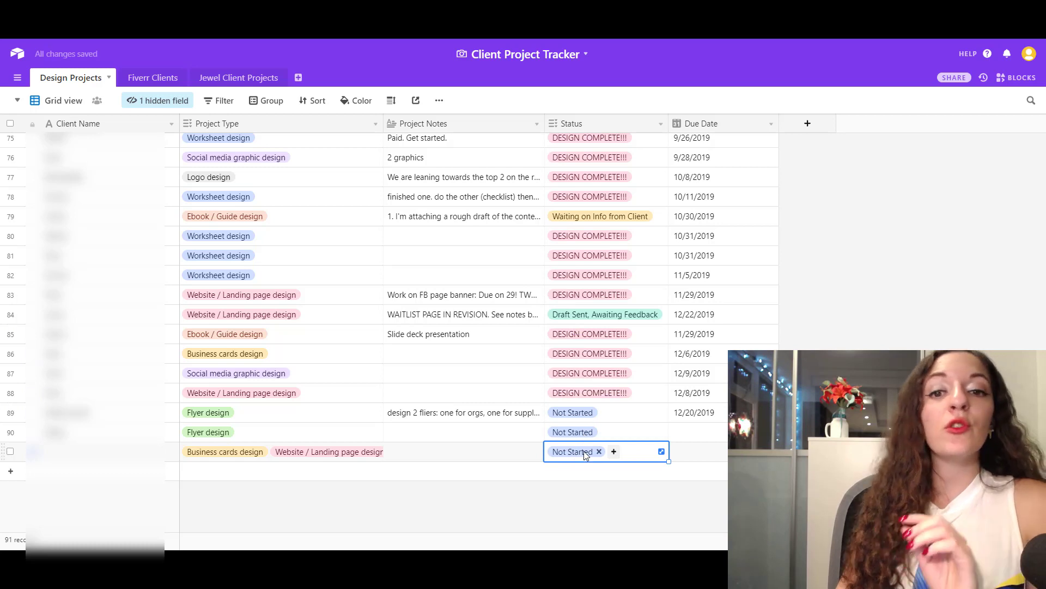
click(599, 451)
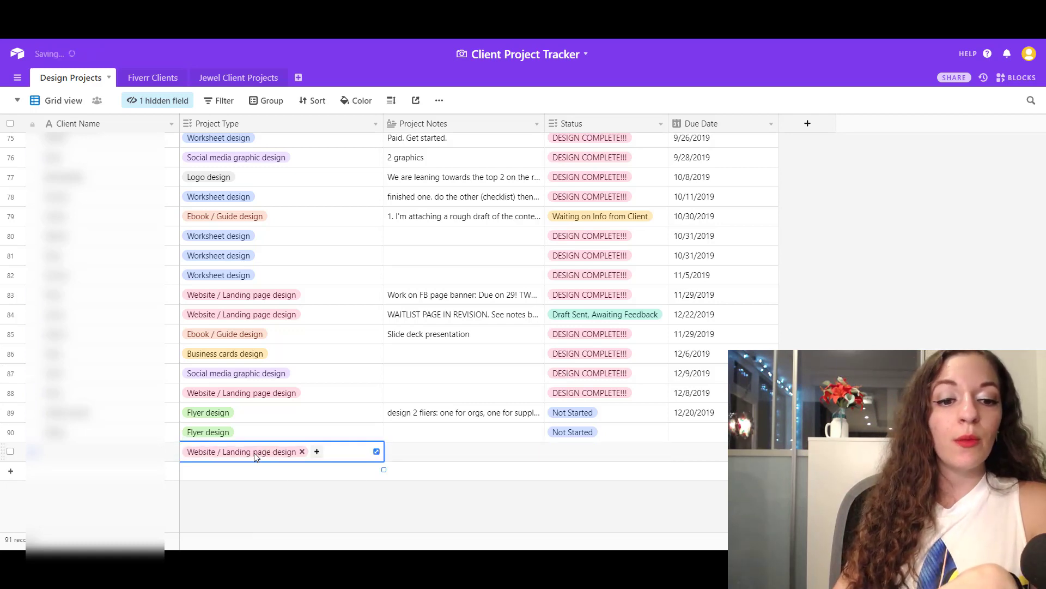
click(302, 452)
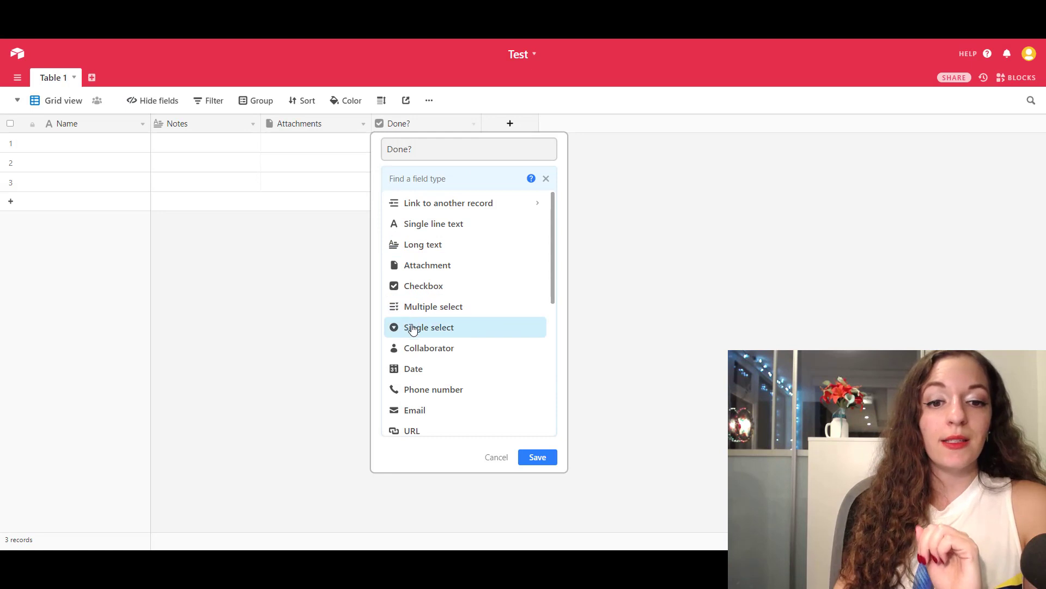
- Convert the Done? checkbox into a single-select field renamed Status
click(428, 327)
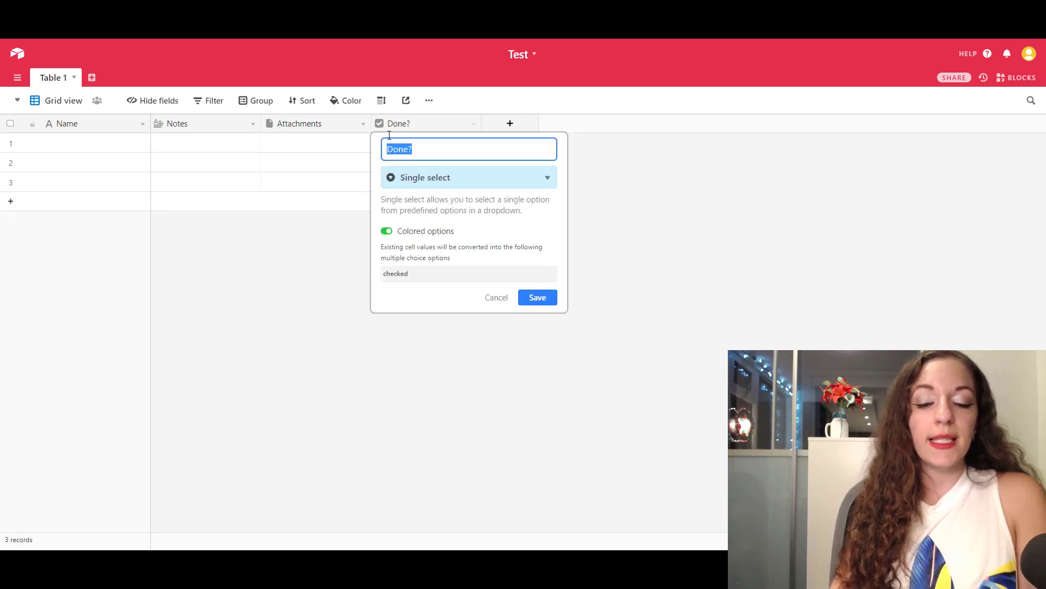
text(Stat)
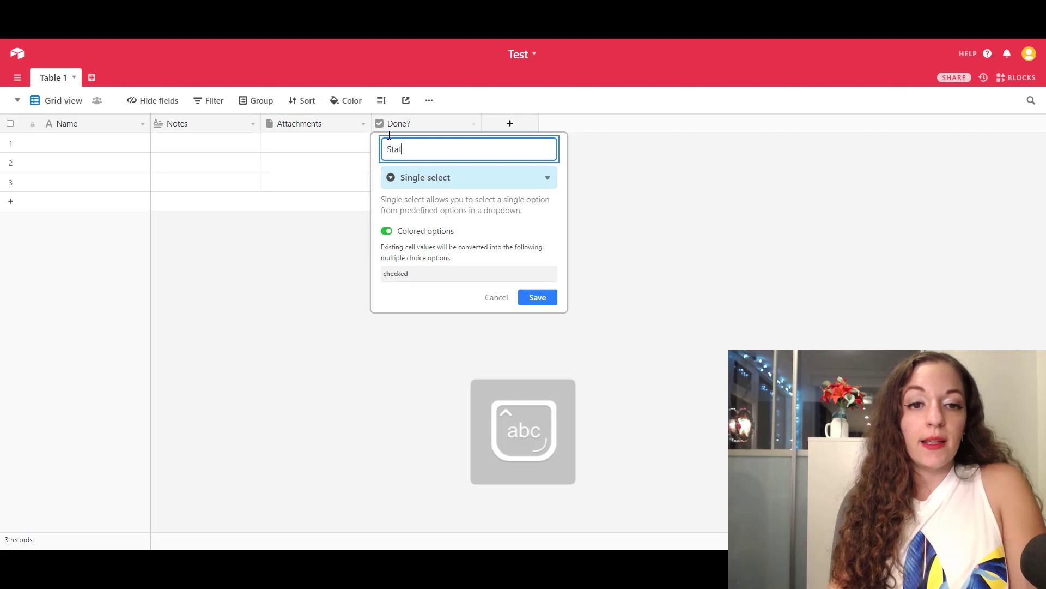
text(us)
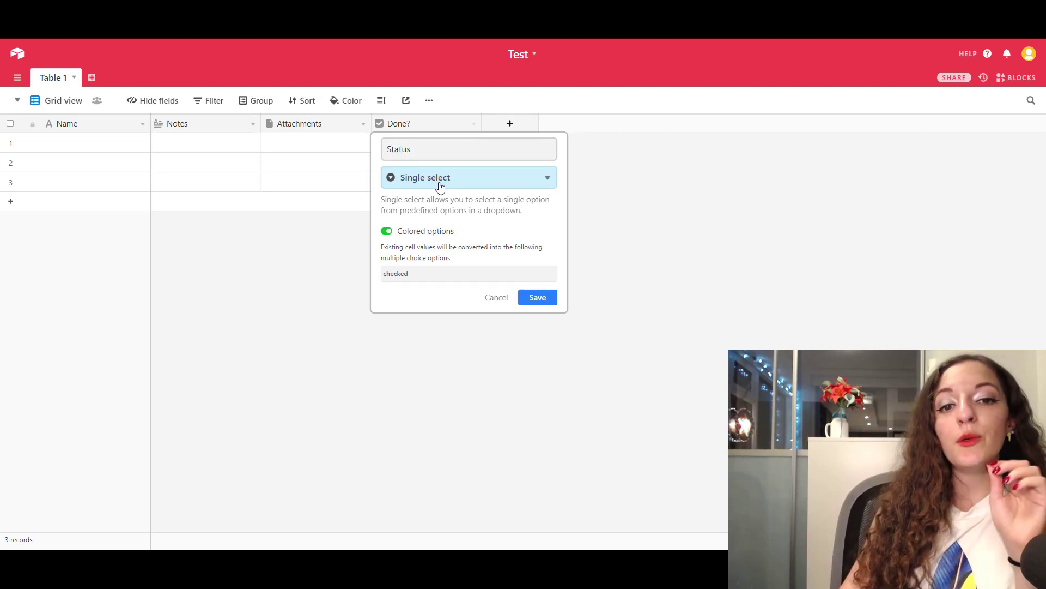
click(538, 296)
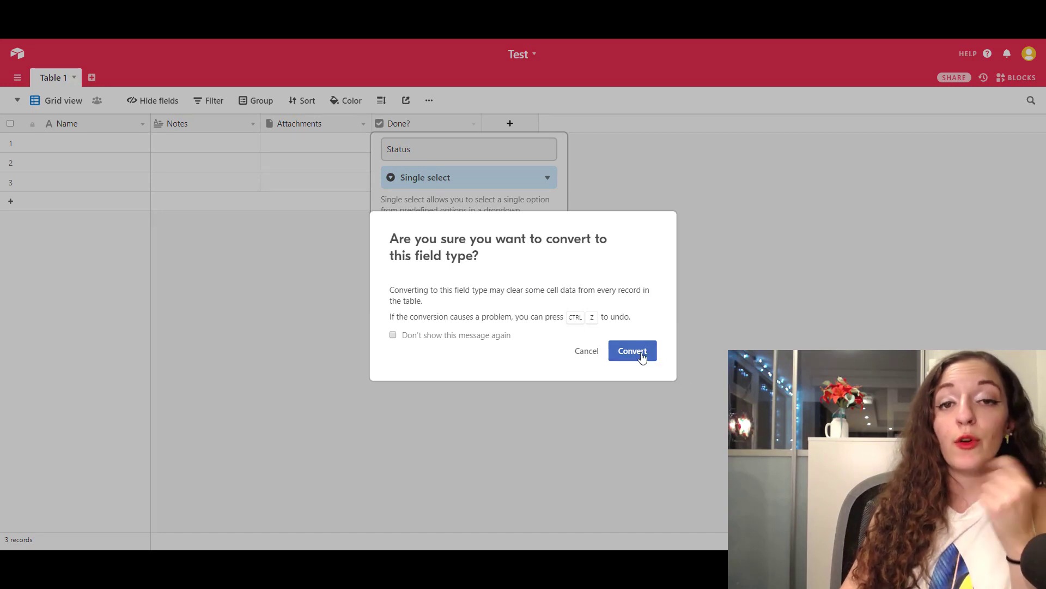
click(631, 350)
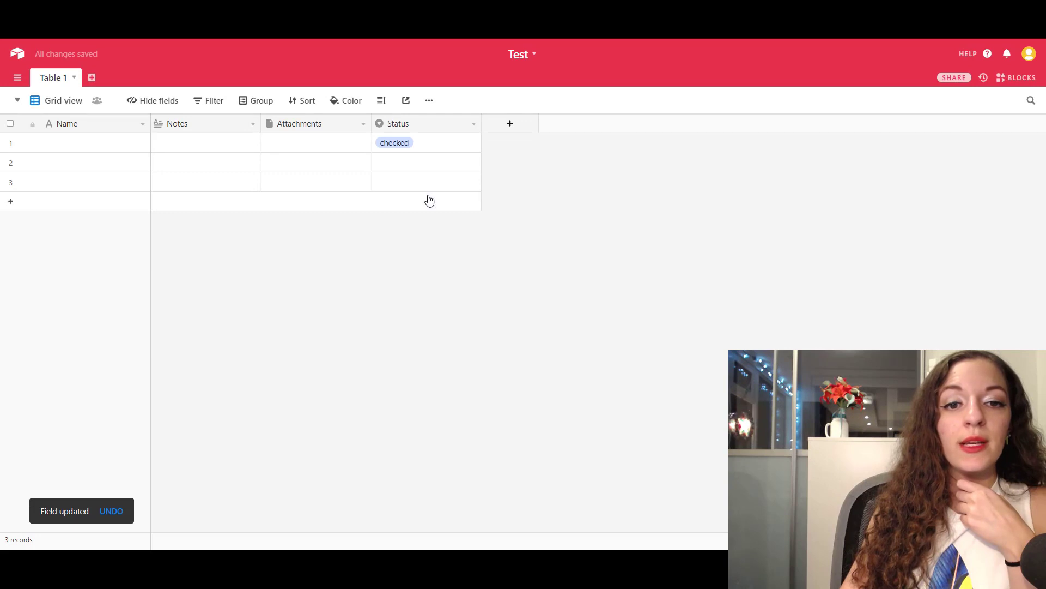
- Check record 1's Status value 'checked' and its available options
click(425, 142)
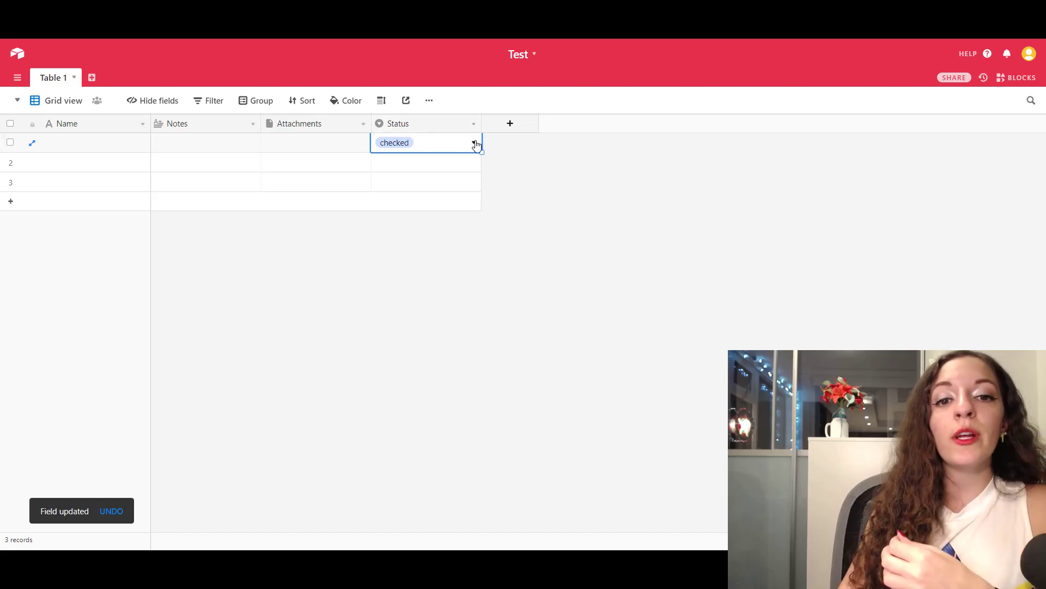
click(474, 141)
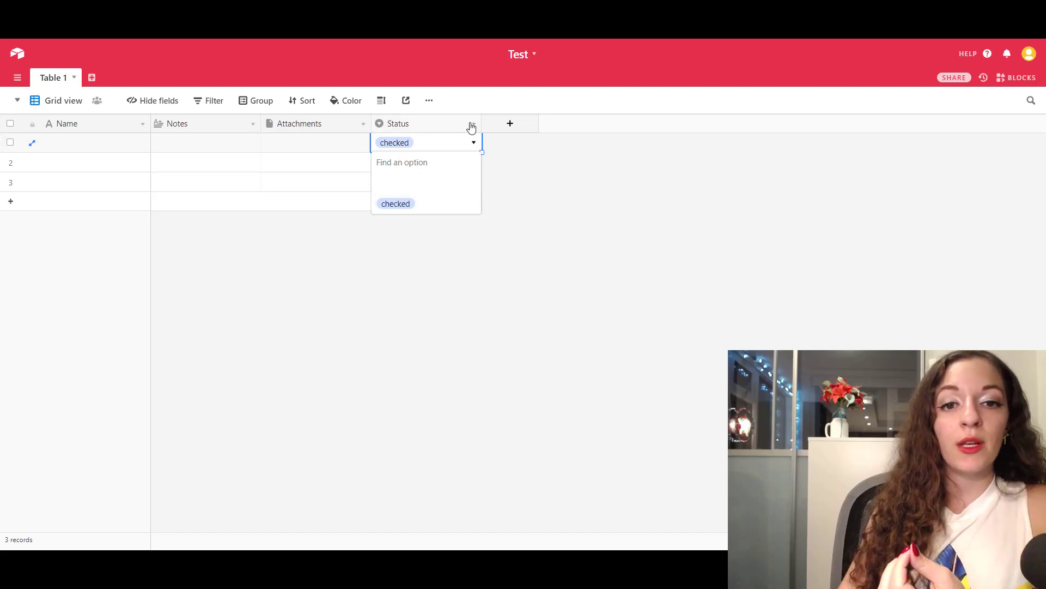
click(473, 123)
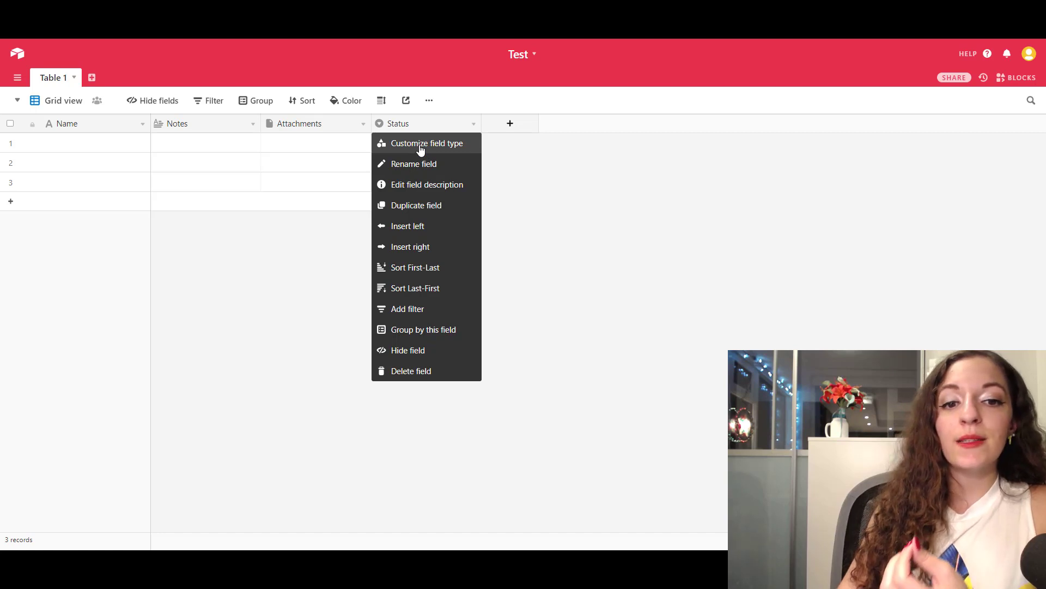
- Give the Status field the options Not started, In progress and Complete
click(427, 143)
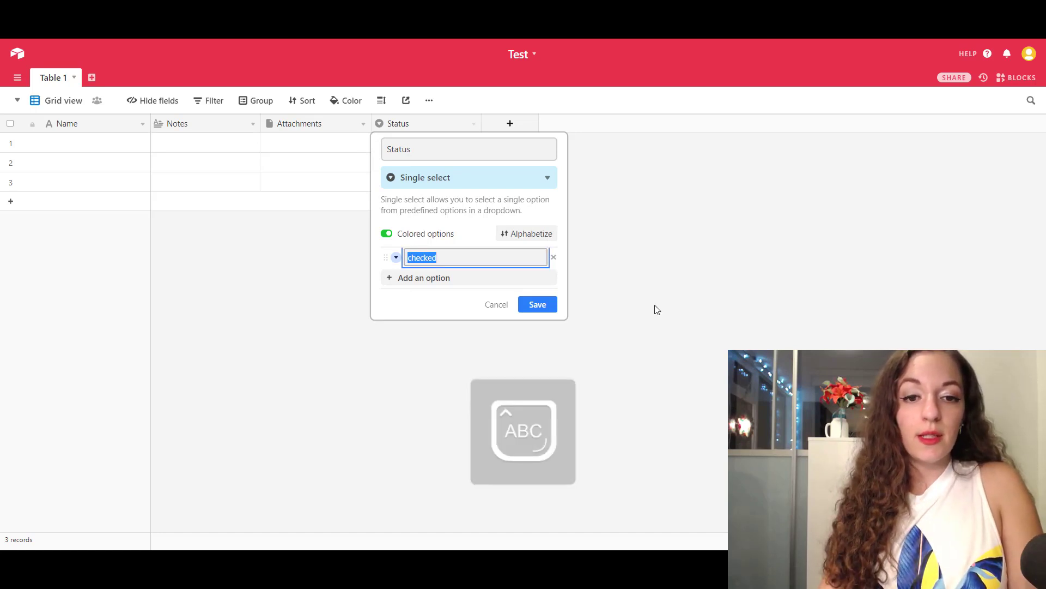
text(Not started)
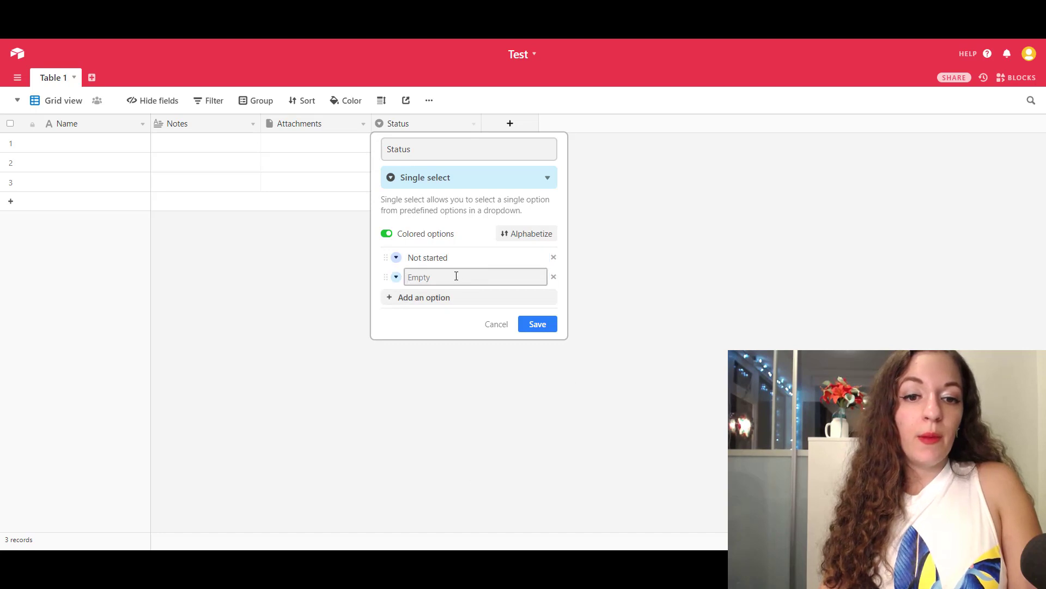
click(474, 277)
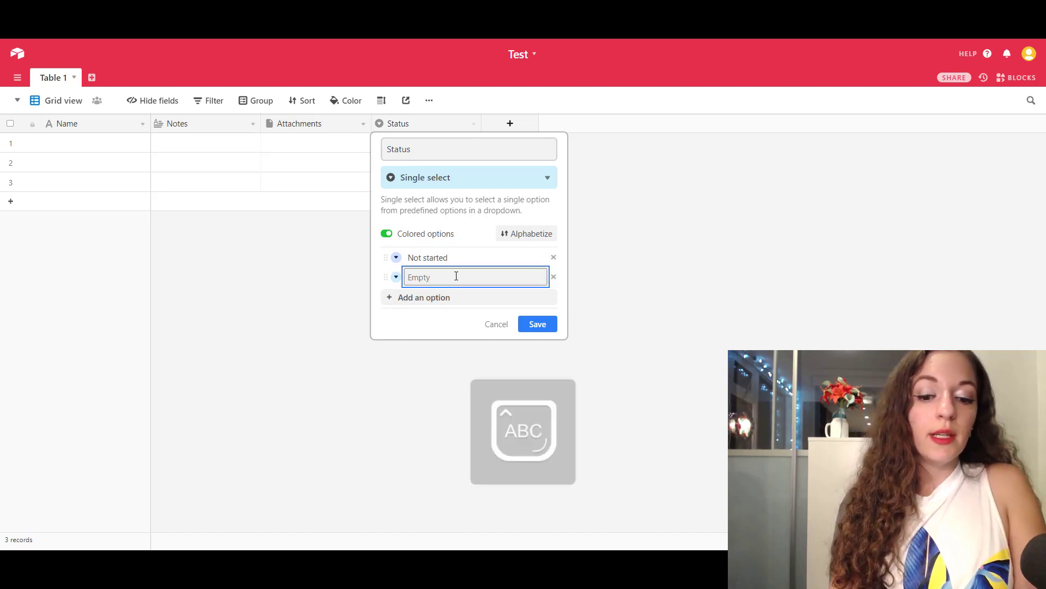
text(In p)
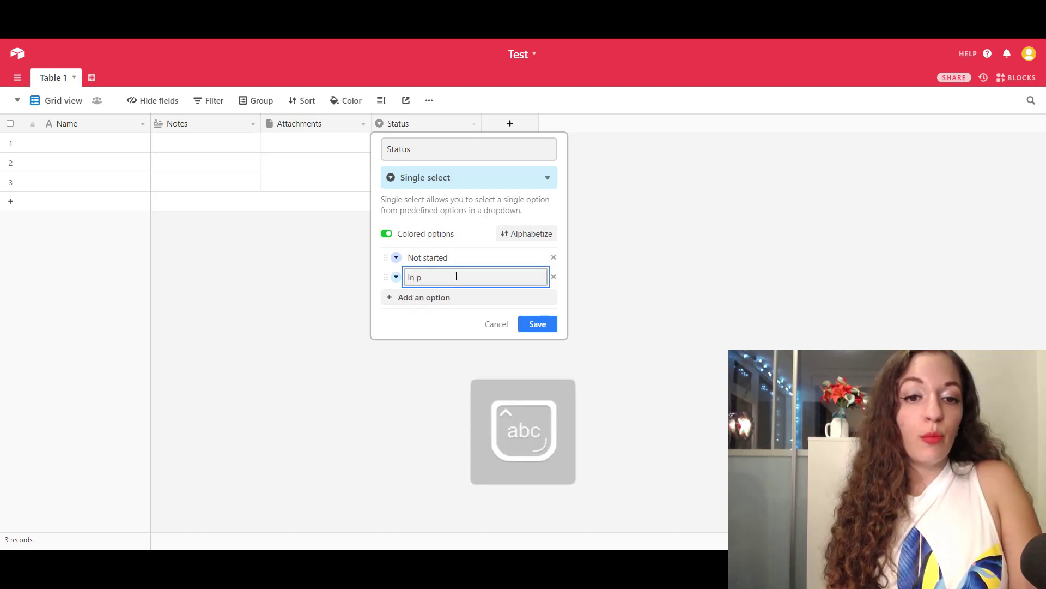
text(rogress)
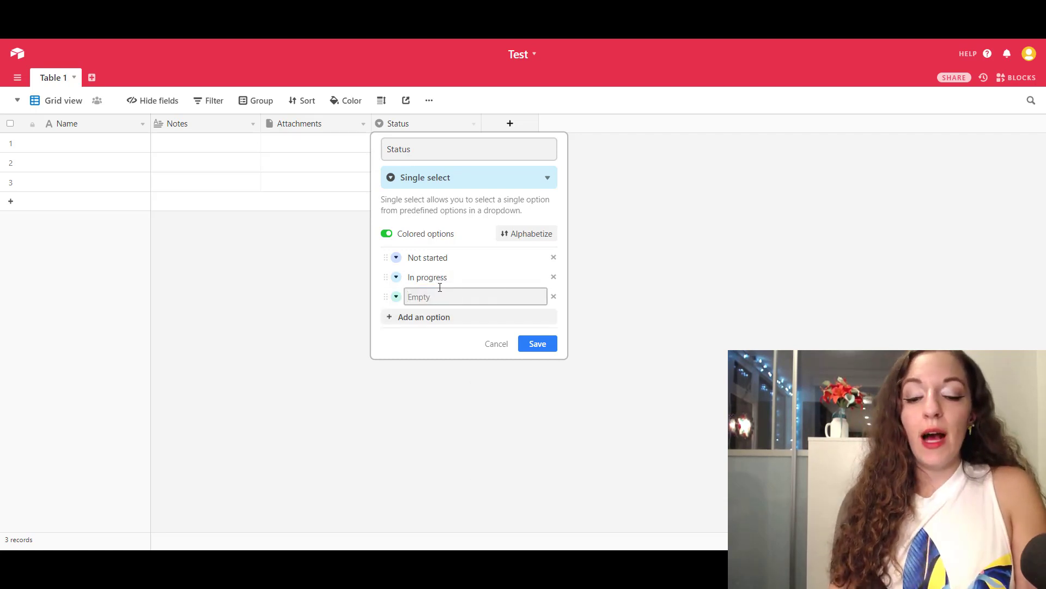
text(Complete)
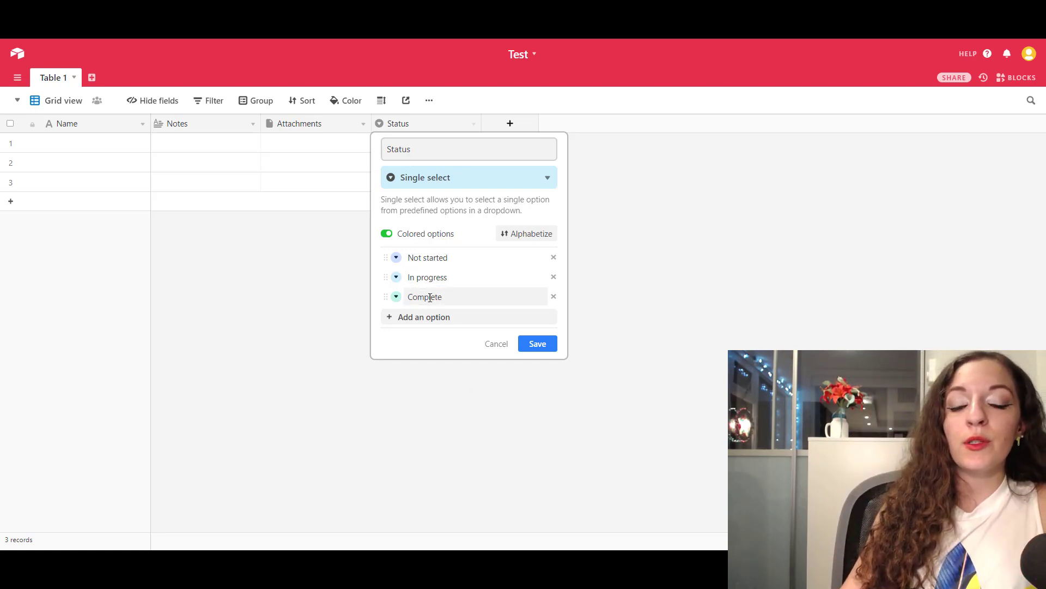
click(537, 343)
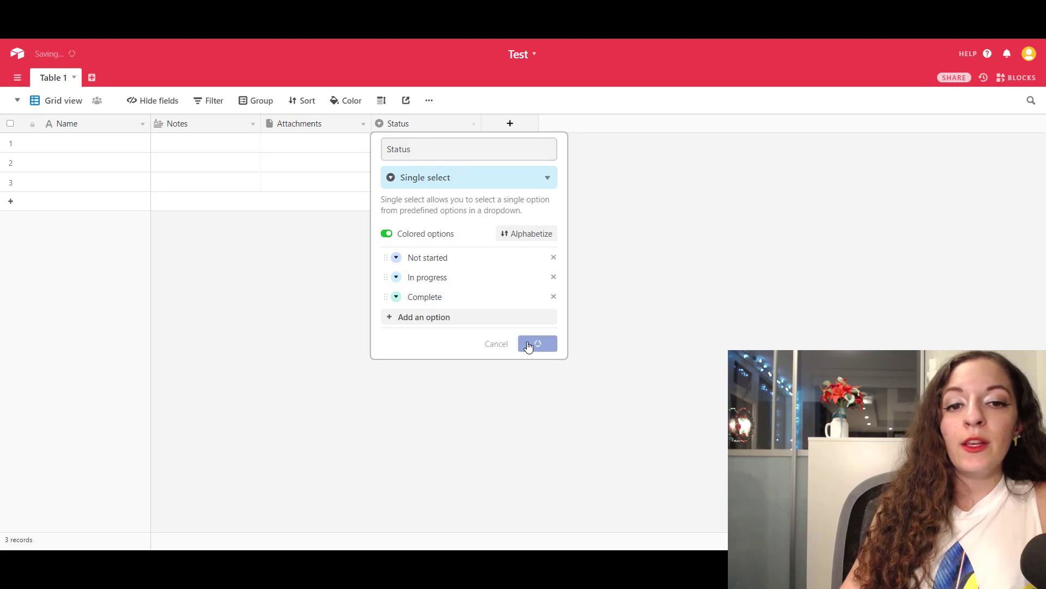
- Set record 1's status to Complete, then change it to In progress
click(537, 343)
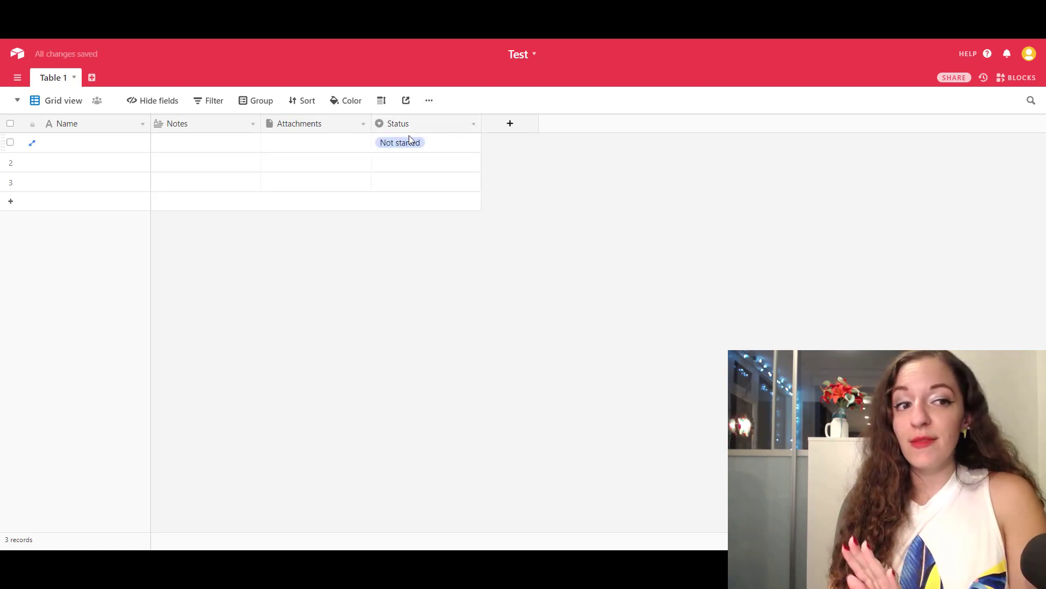
mouse_move(412, 151)
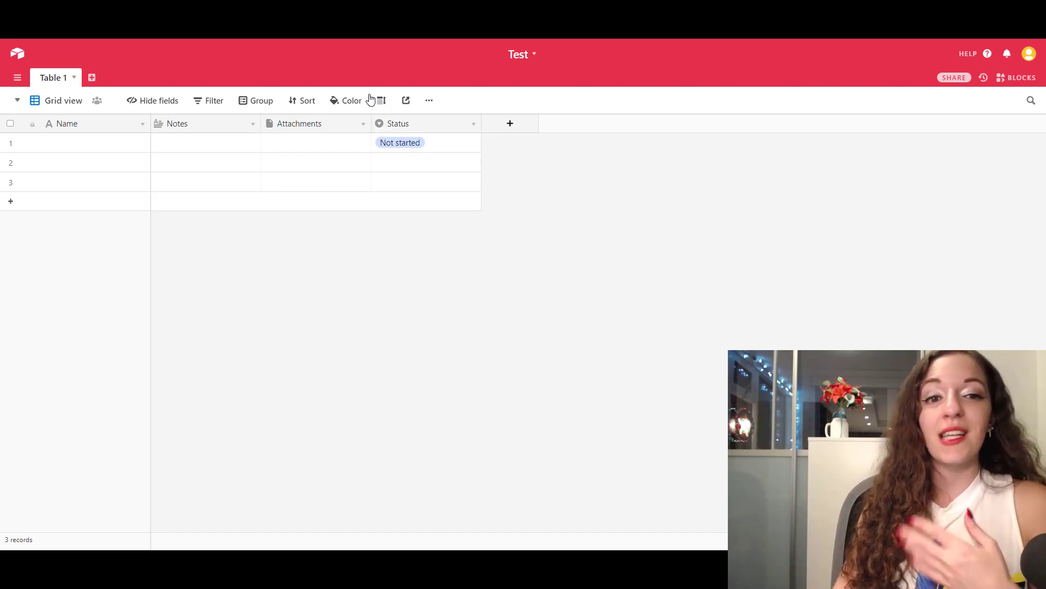
click(426, 142)
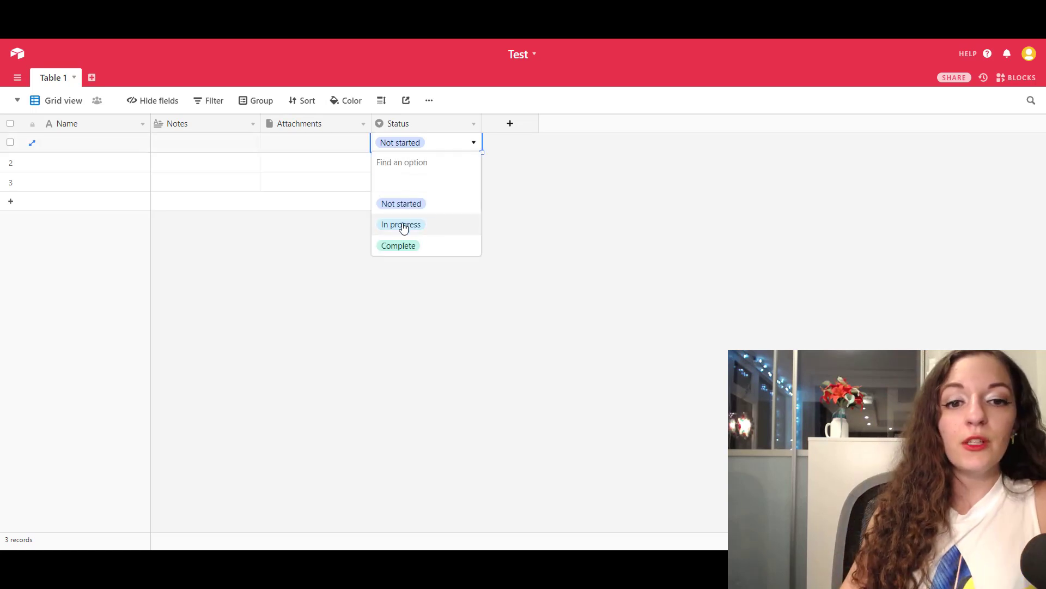
click(399, 246)
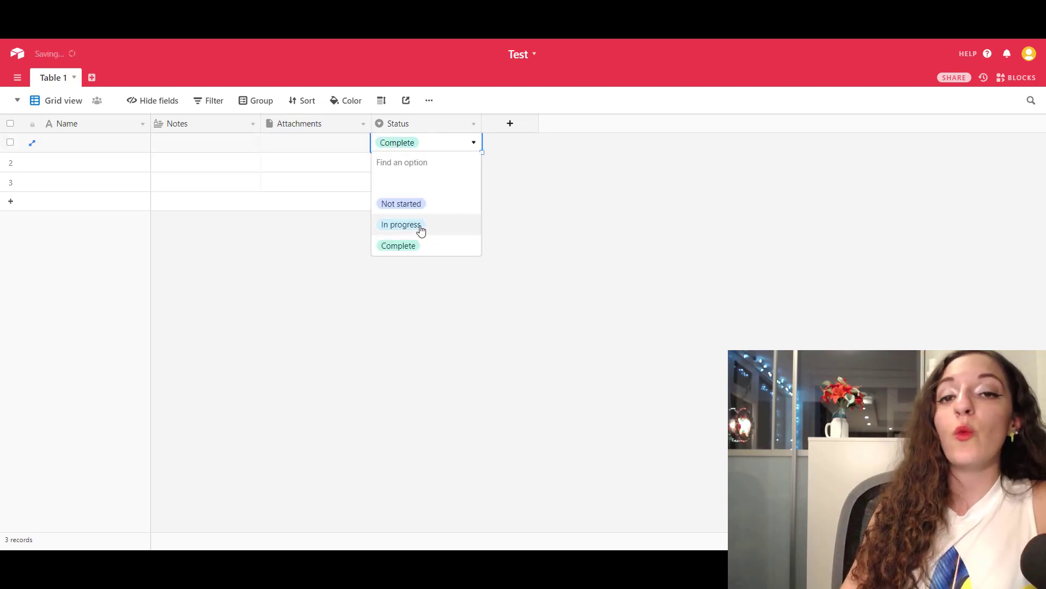
click(400, 224)
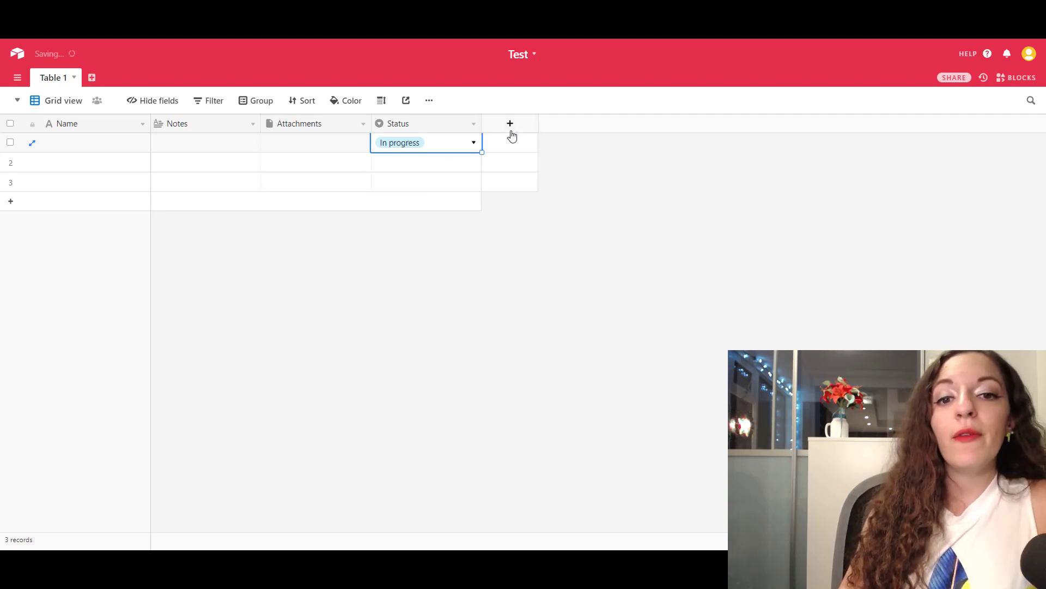
- Add a multiple-select field named Project Type with options Project 1, Project 2 and Project 3
click(510, 123)
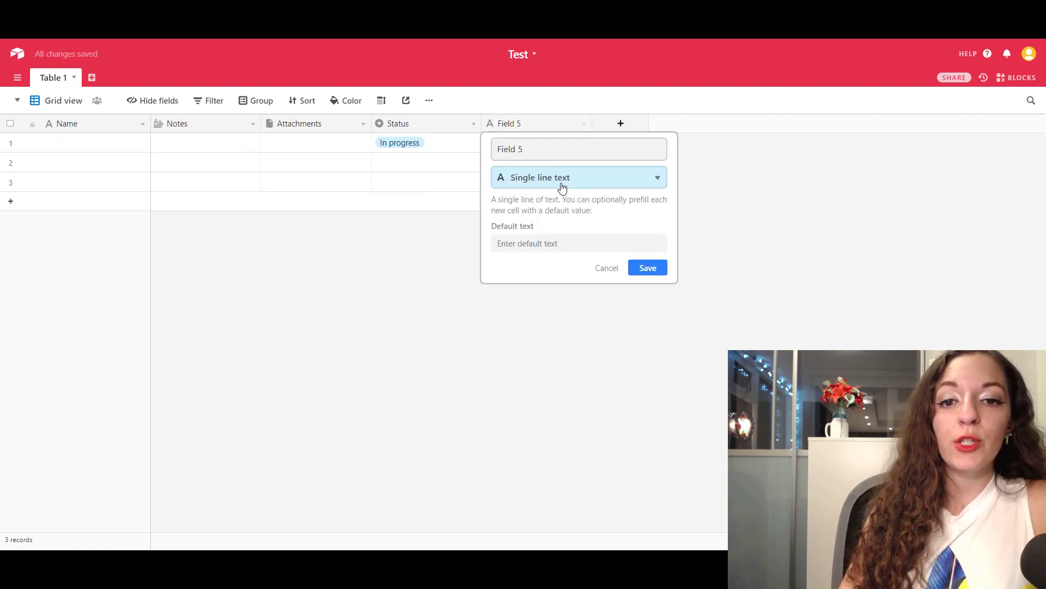
click(578, 176)
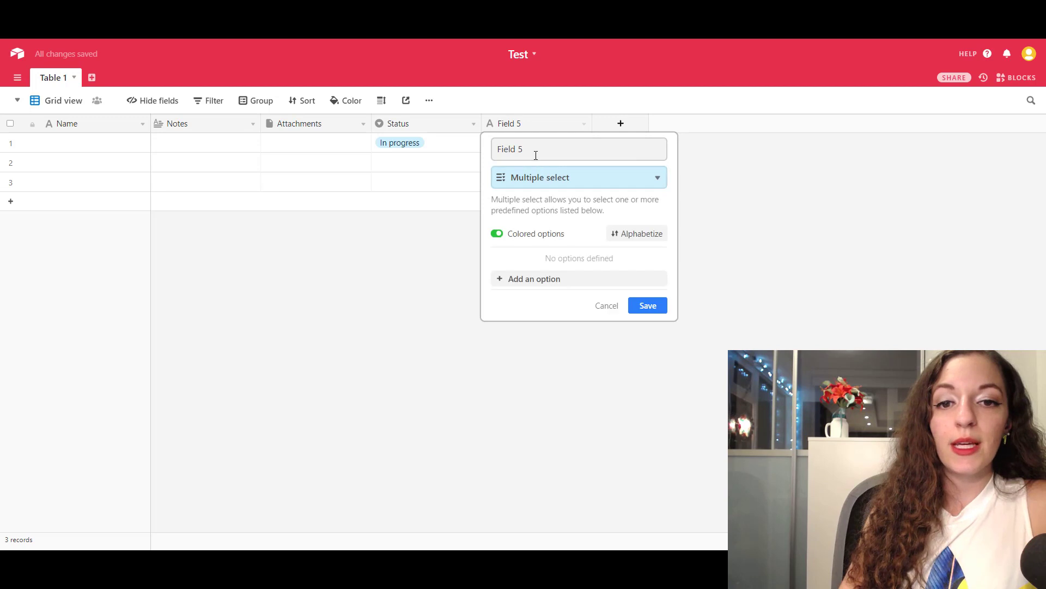
text(Proje)
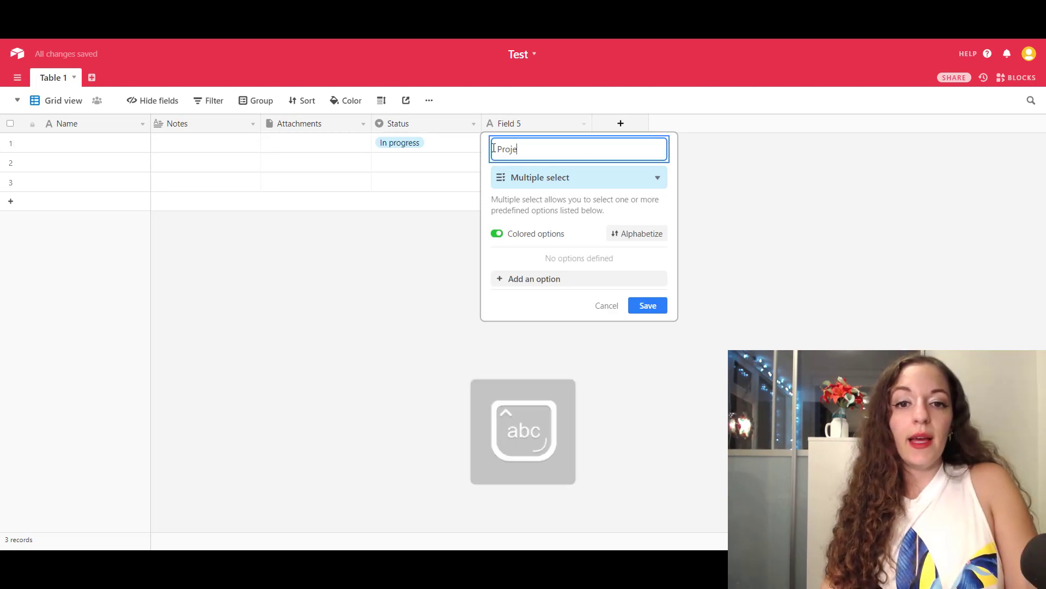
text(ct Type)
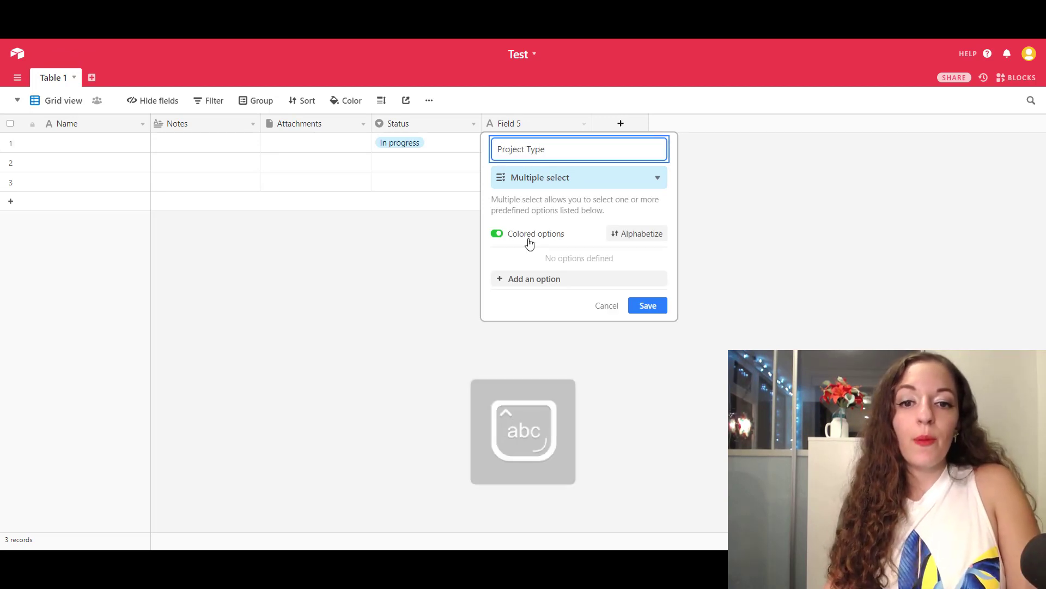
click(535, 278)
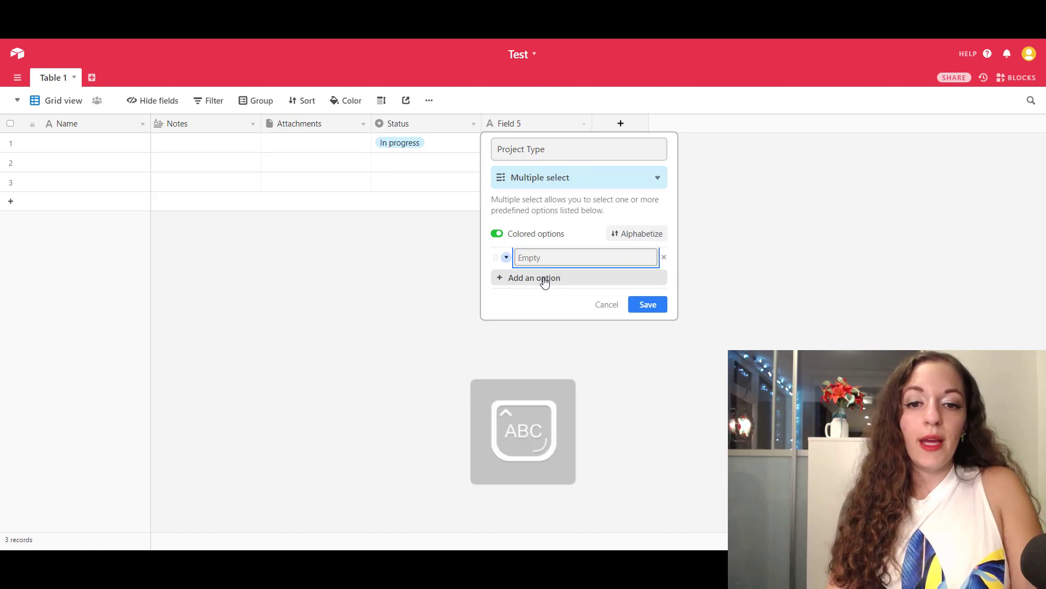
text(Project)
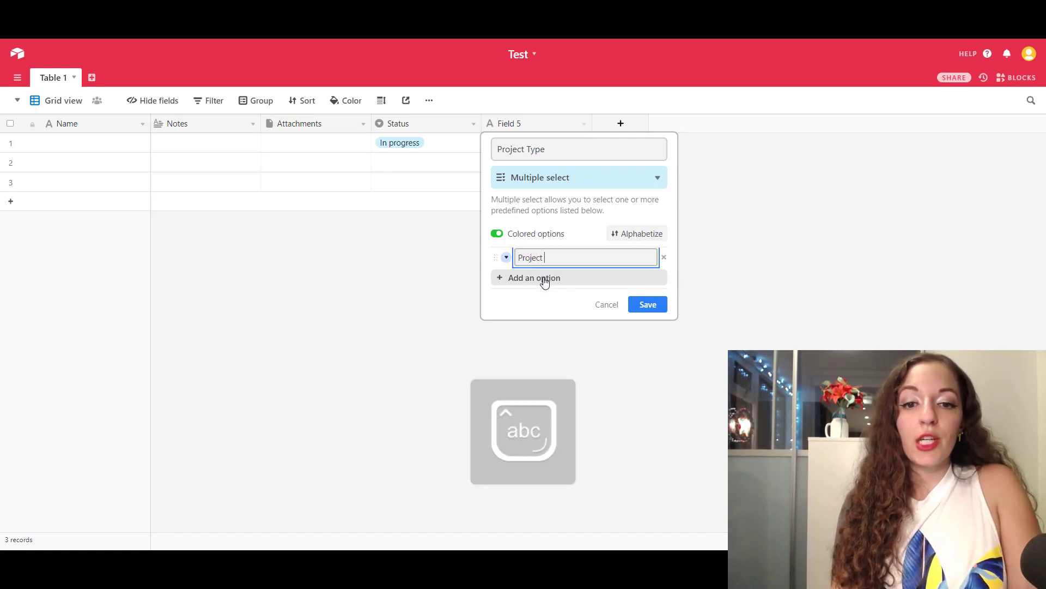
click(534, 278)
text(Project)
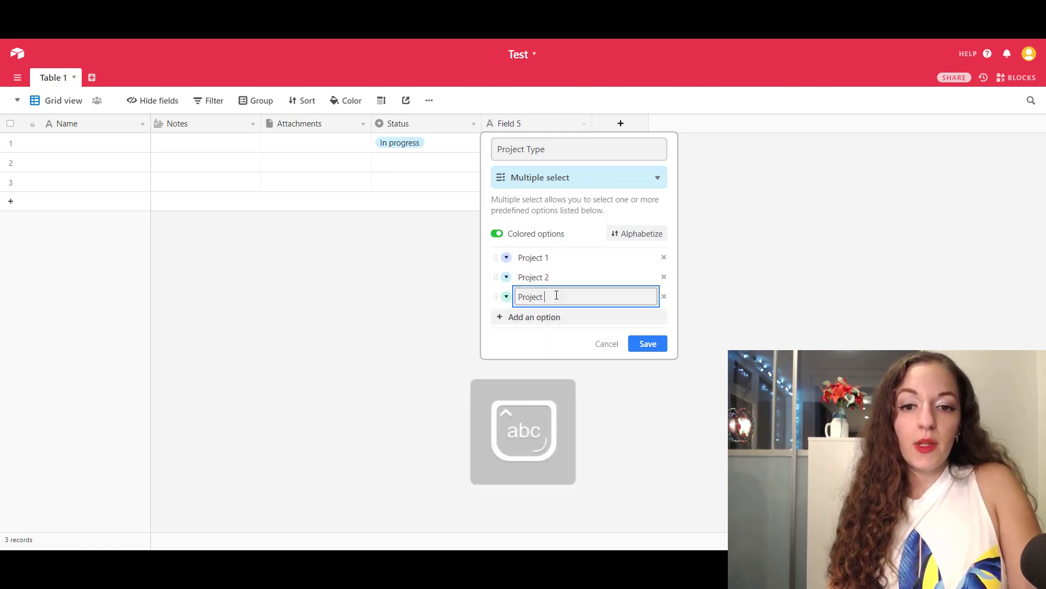
click(646, 343)
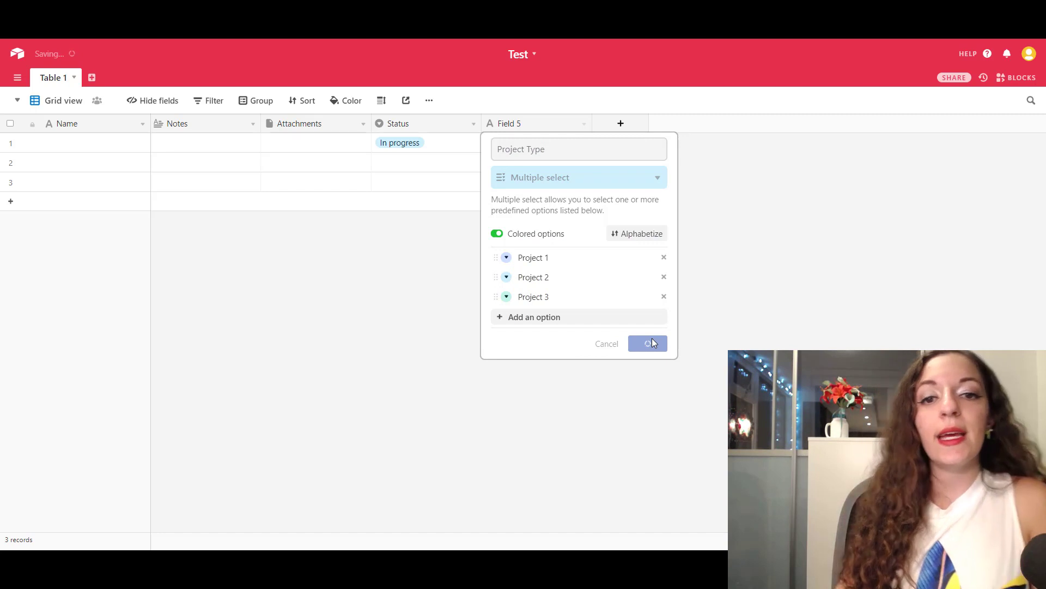
click(647, 344)
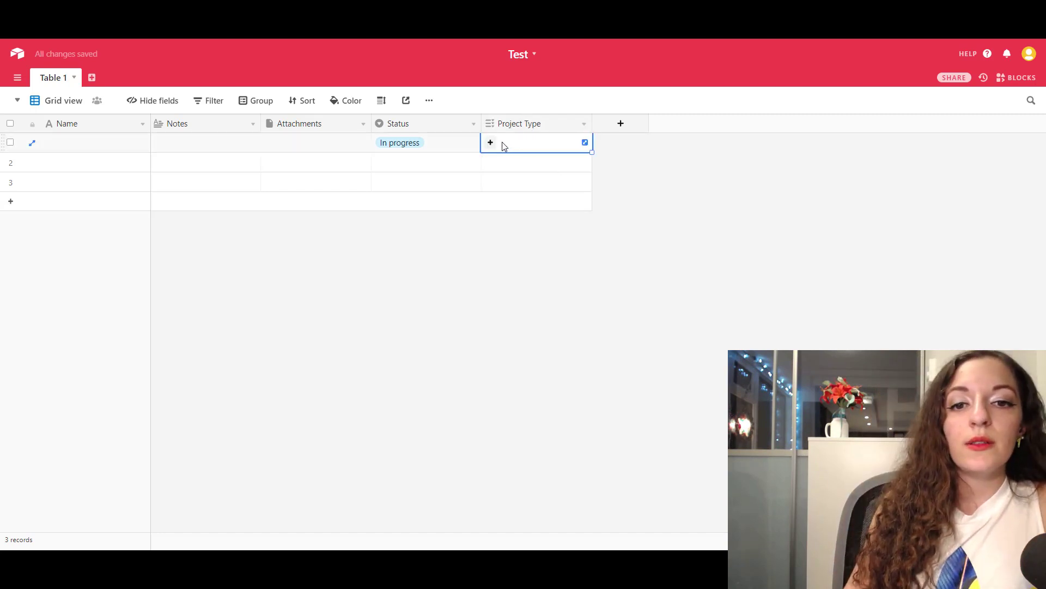
- Tag record 1's Project Type with Project 1 and Project 2
click(489, 141)
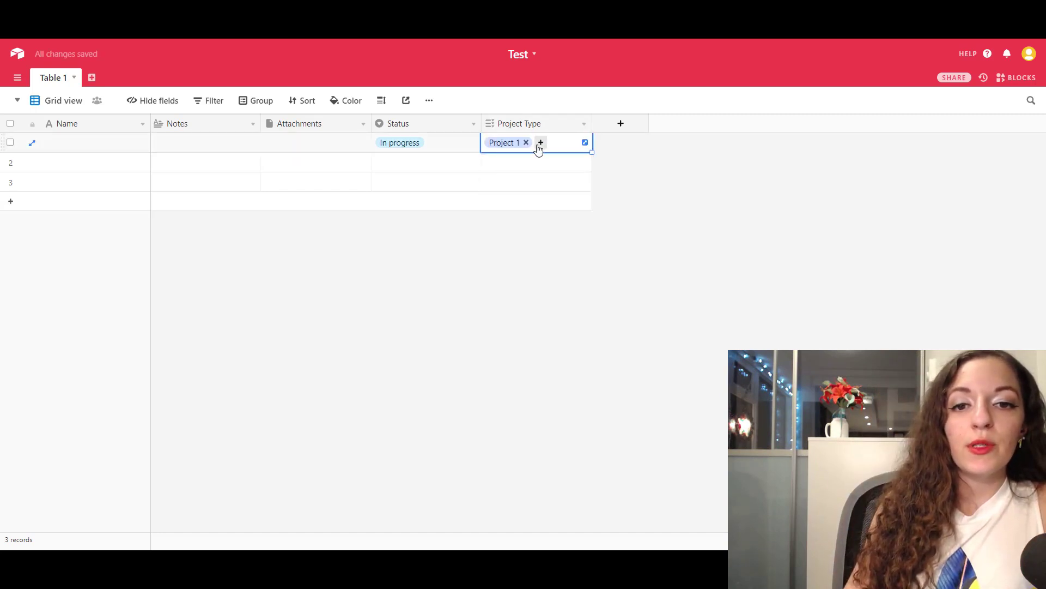
click(547, 142)
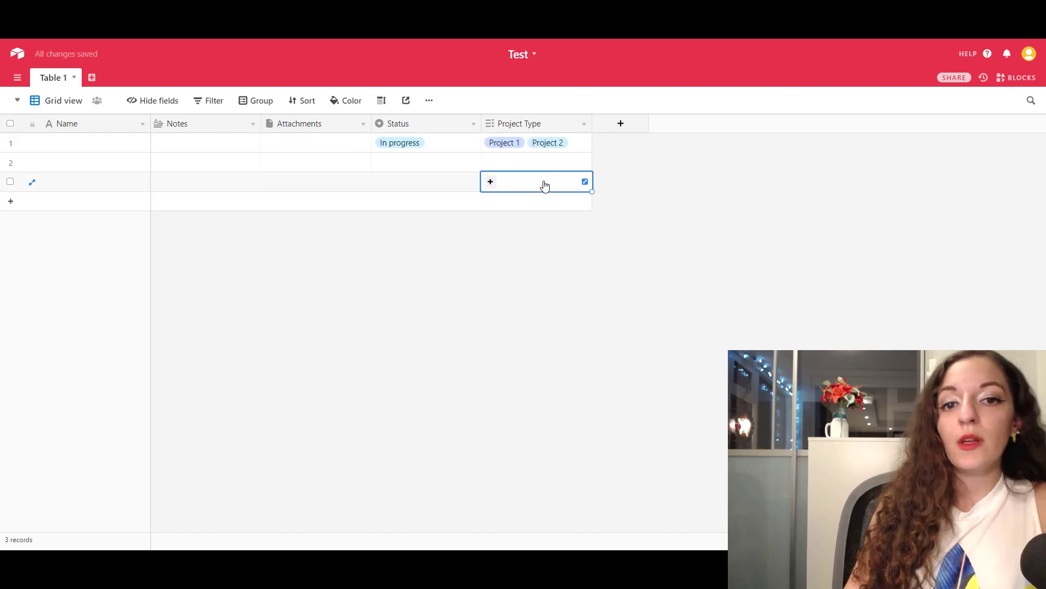
mouse_move(504, 236)
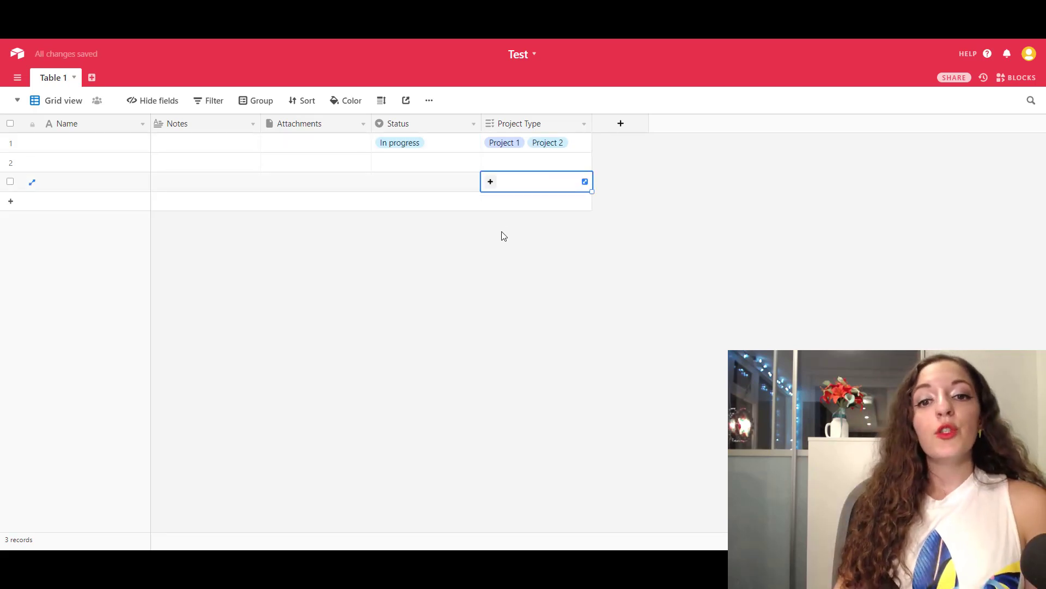
mouse_move(742, 96)
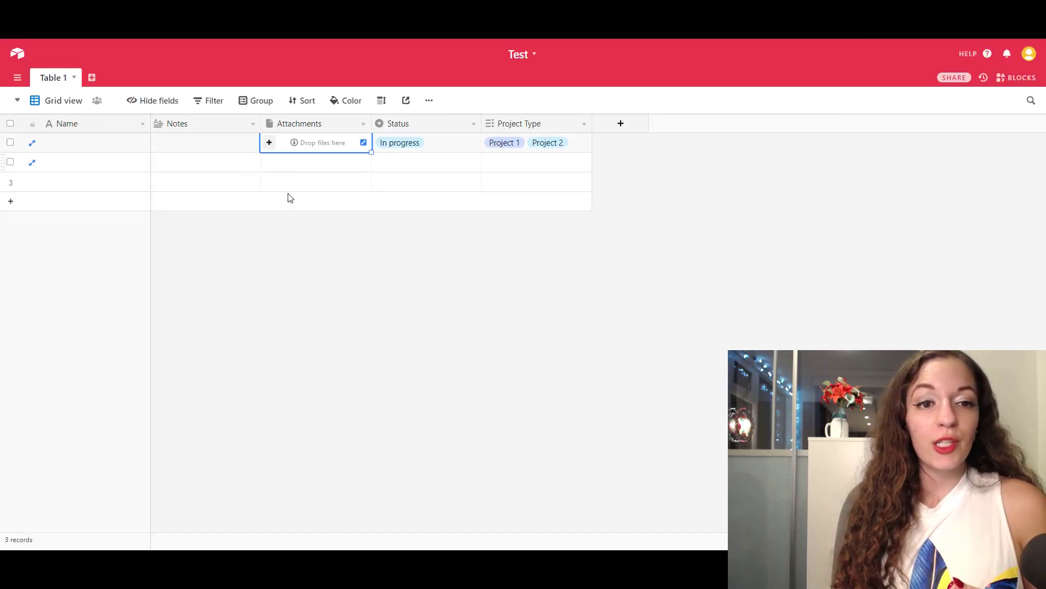
- Upload Masterpiece-Auret-NOTEXT.jpg into record 1's Attachments and confirm its thumbnail shows
click(270, 142)
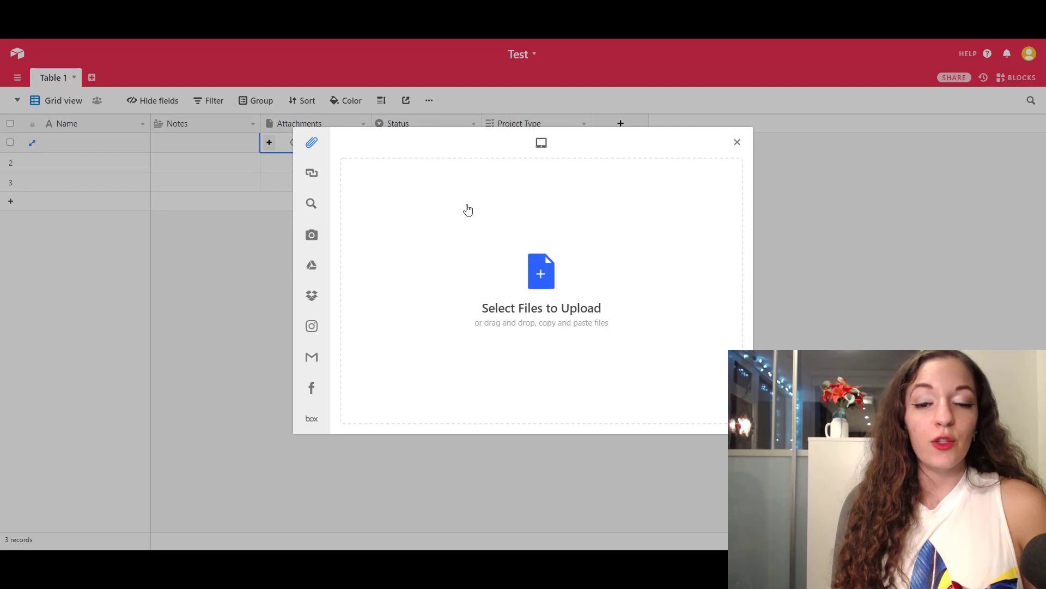
click(542, 272)
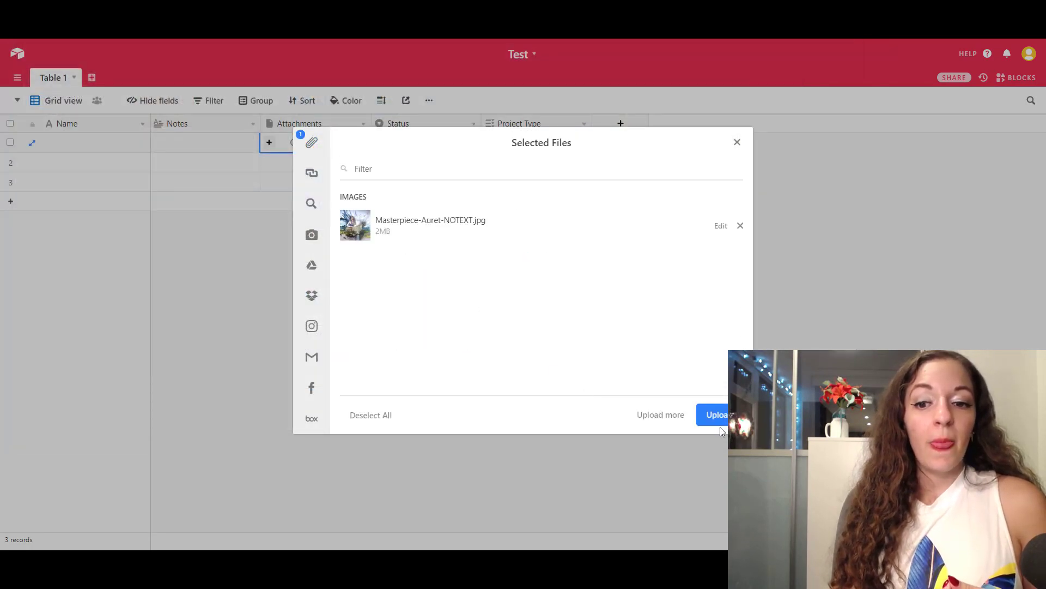
click(717, 414)
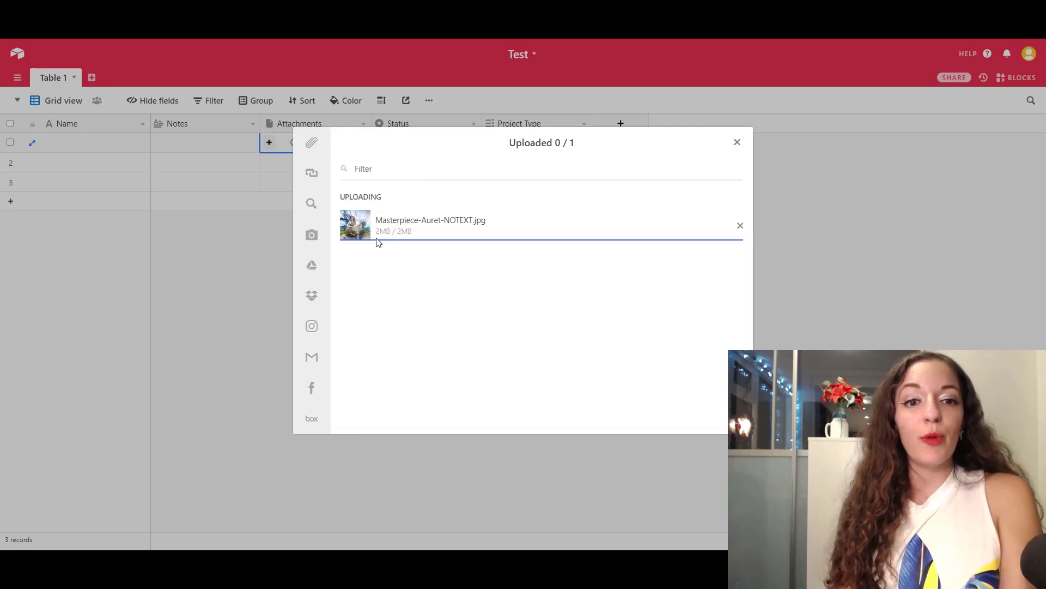
click(737, 142)
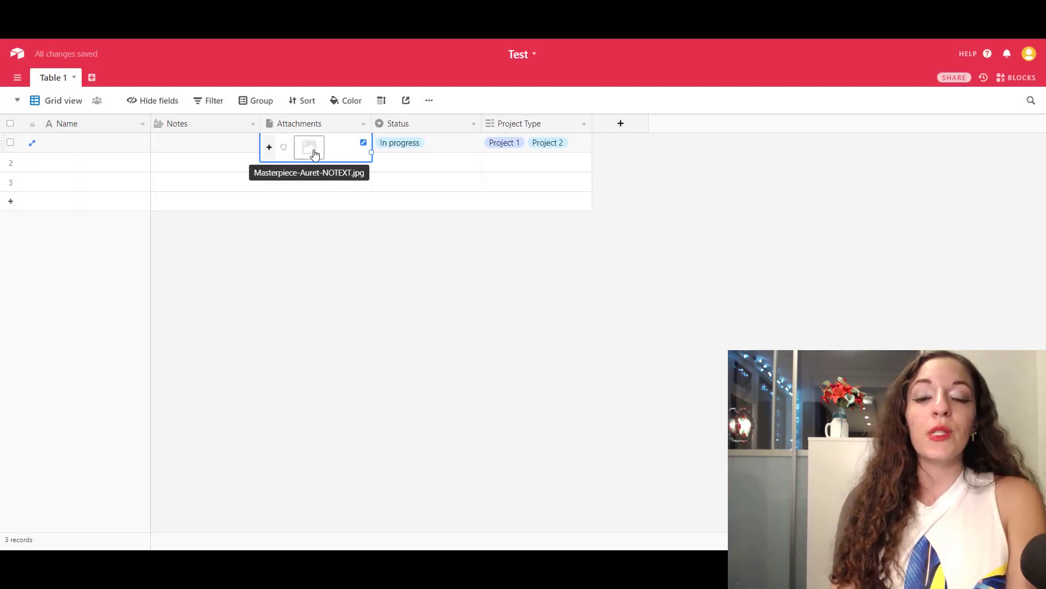
mouse_move(310, 163)
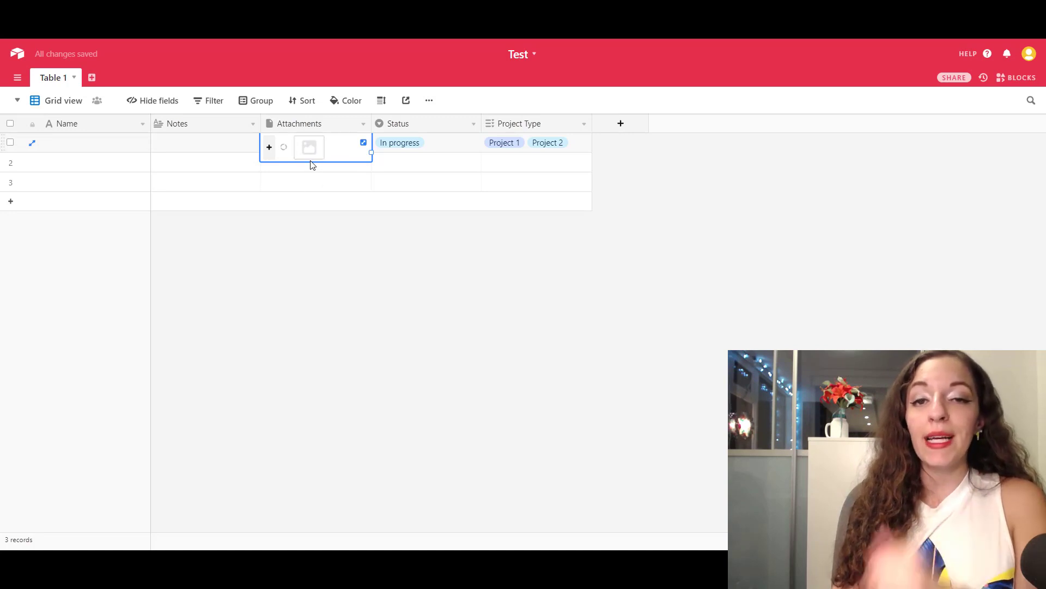
mouse_move(309, 147)
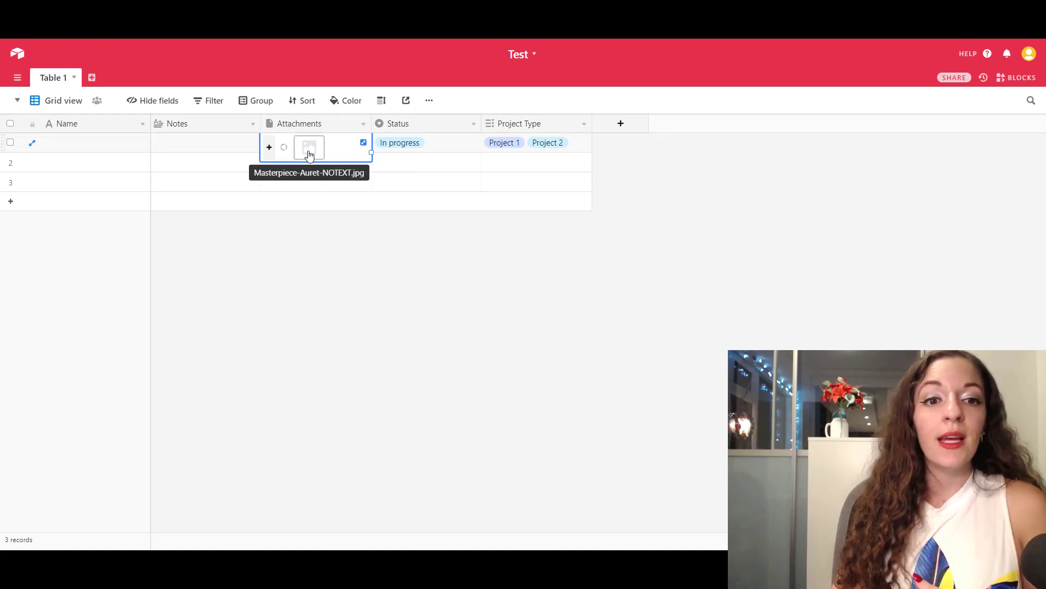
click(308, 147)
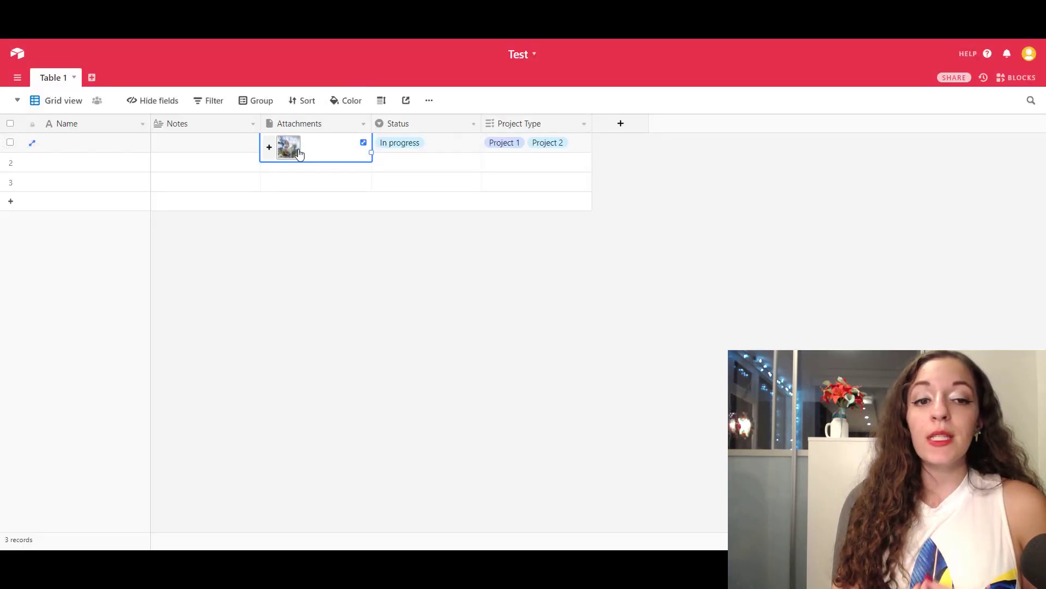
mouse_move(623, 183)
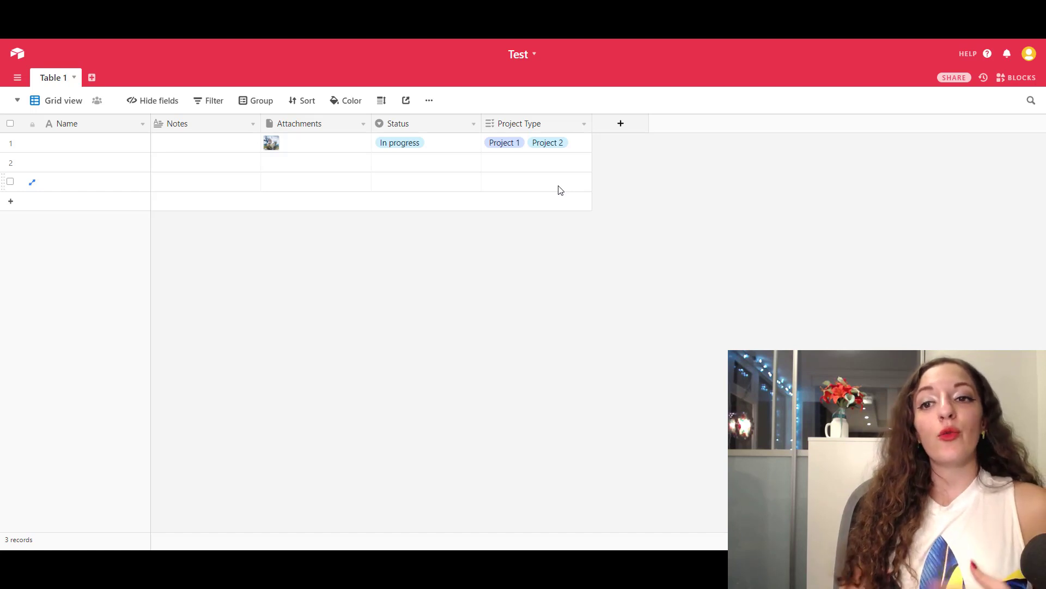
mouse_move(587, 187)
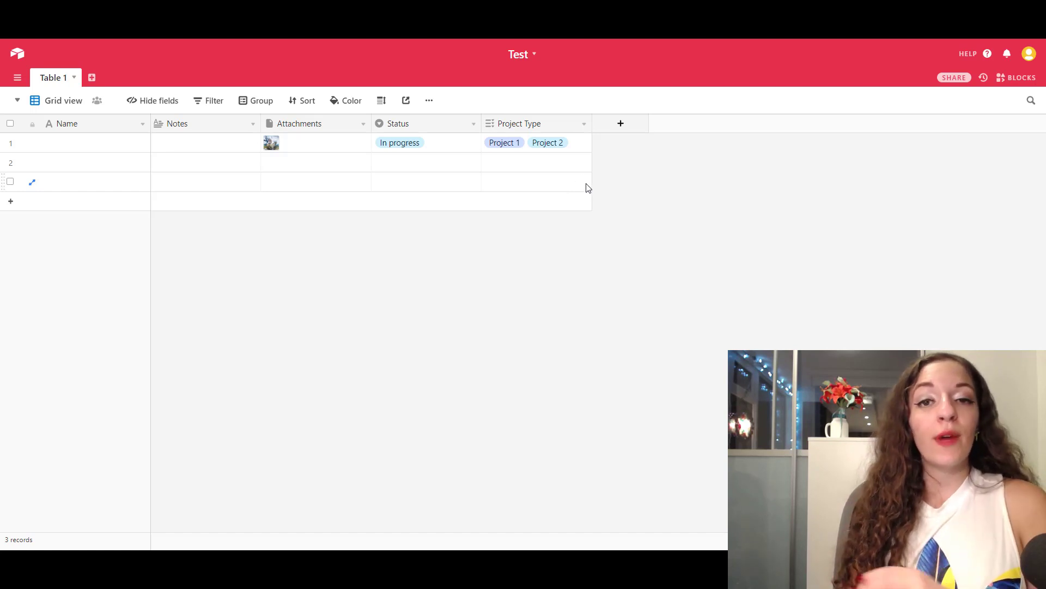
mouse_move(604, 180)
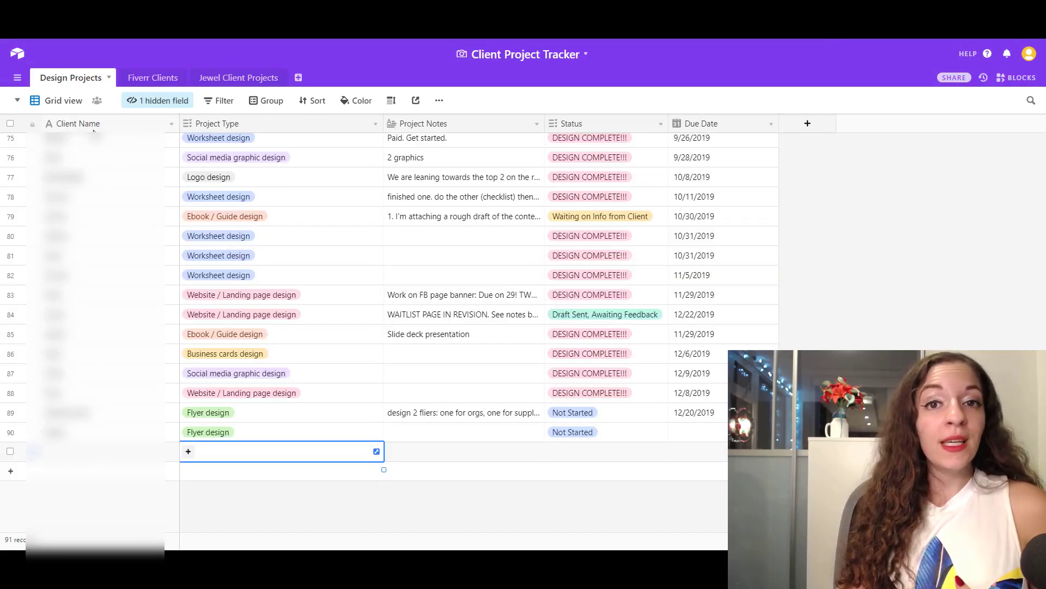
mouse_move(409, 130)
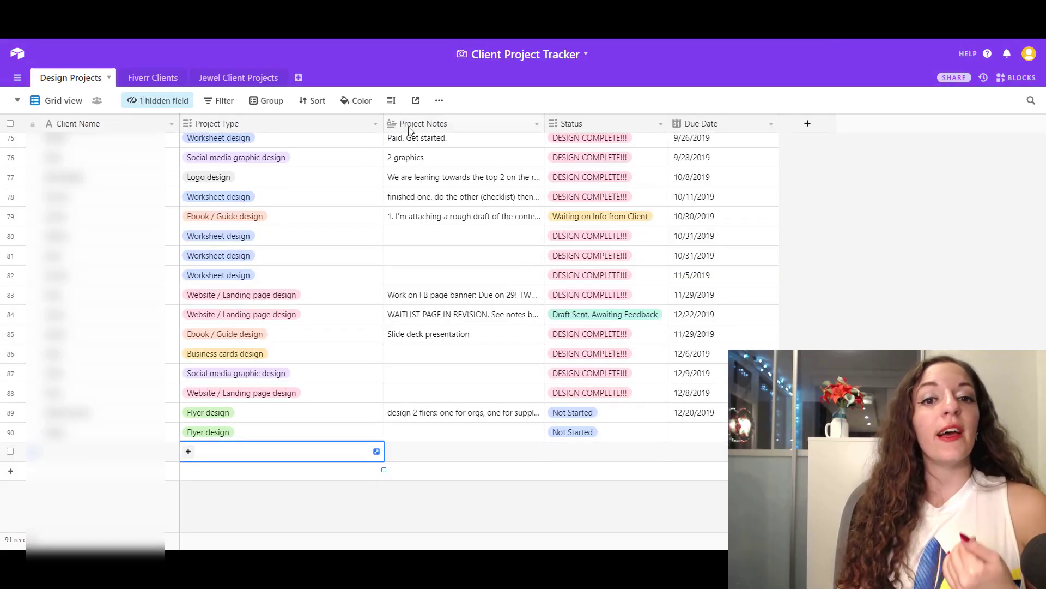
mouse_move(452, 245)
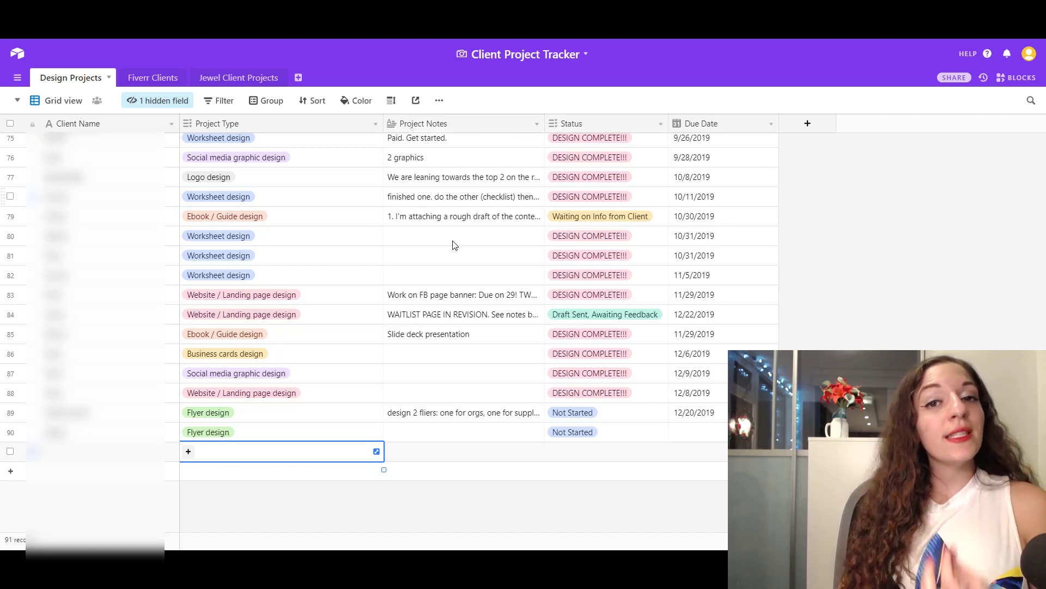
mouse_move(472, 309)
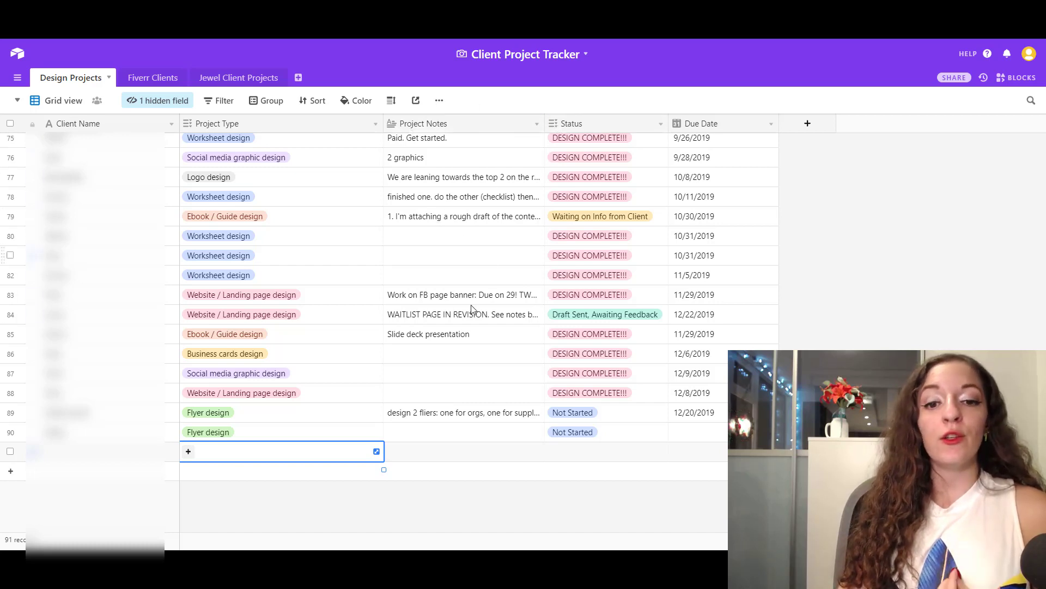
mouse_move(592, 138)
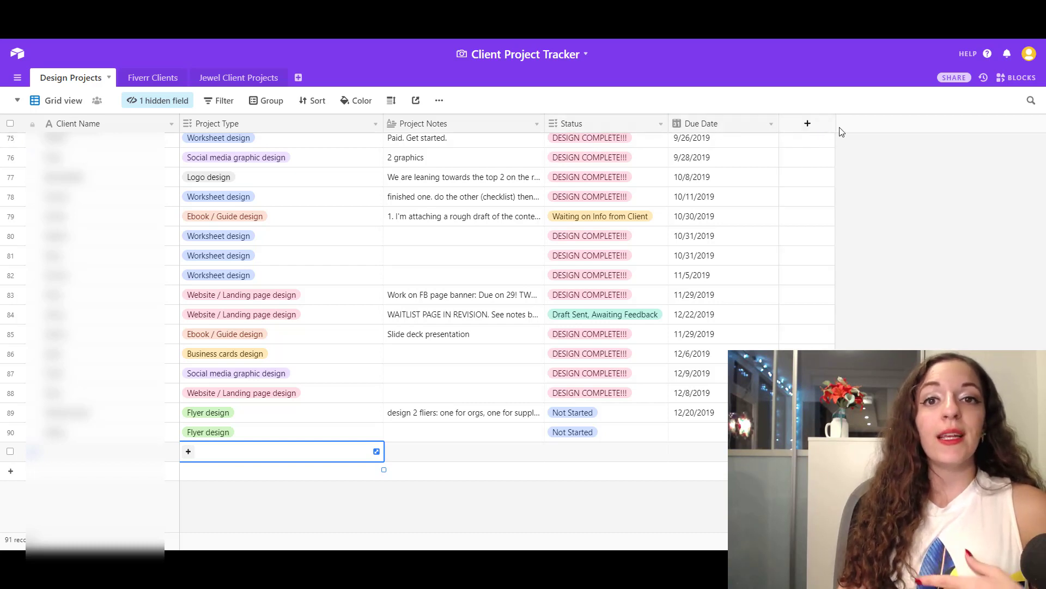
mouse_move(899, 331)
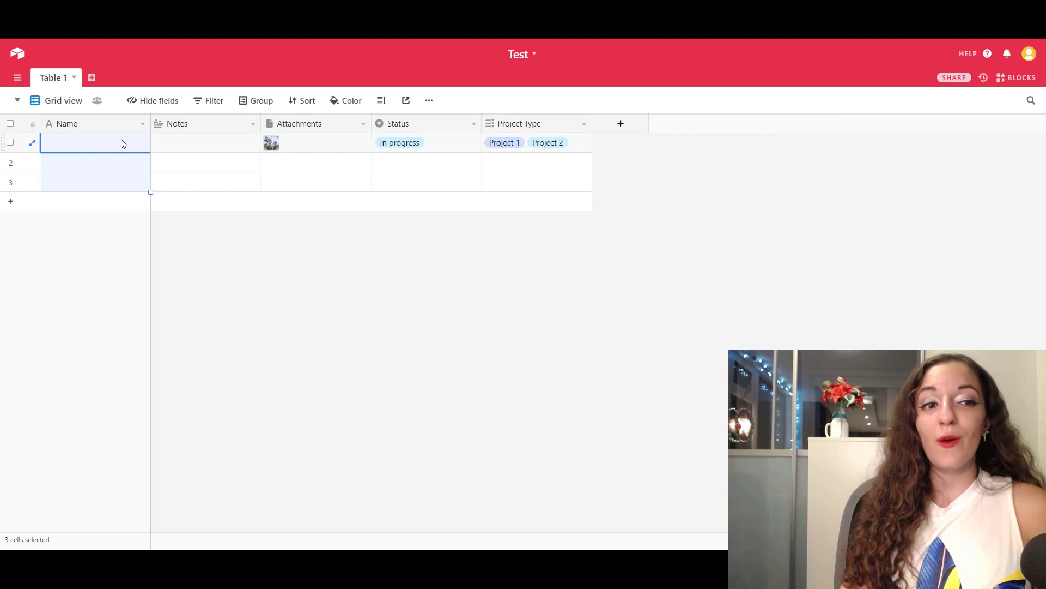
mouse_move(196, 149)
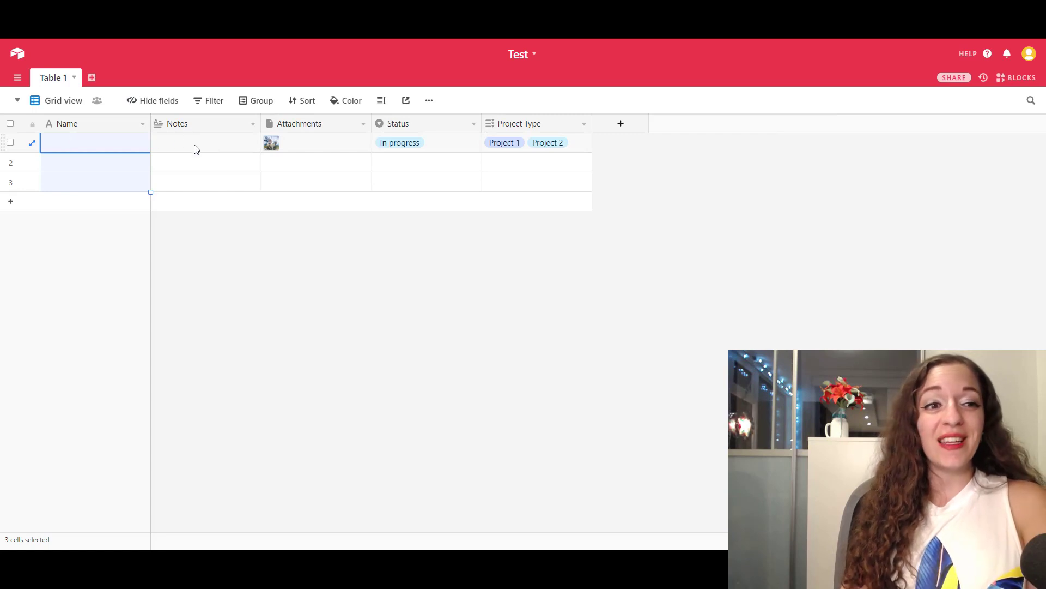
- Select a Name cell and drag the Attachments column header toward the Name column
click(204, 142)
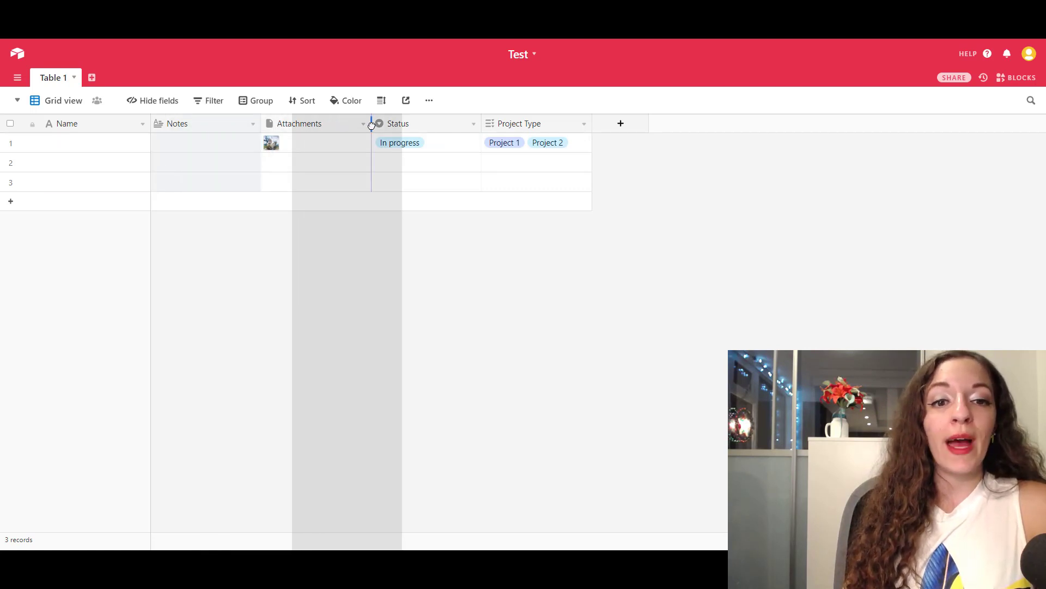
drag(299, 123, 177, 123)
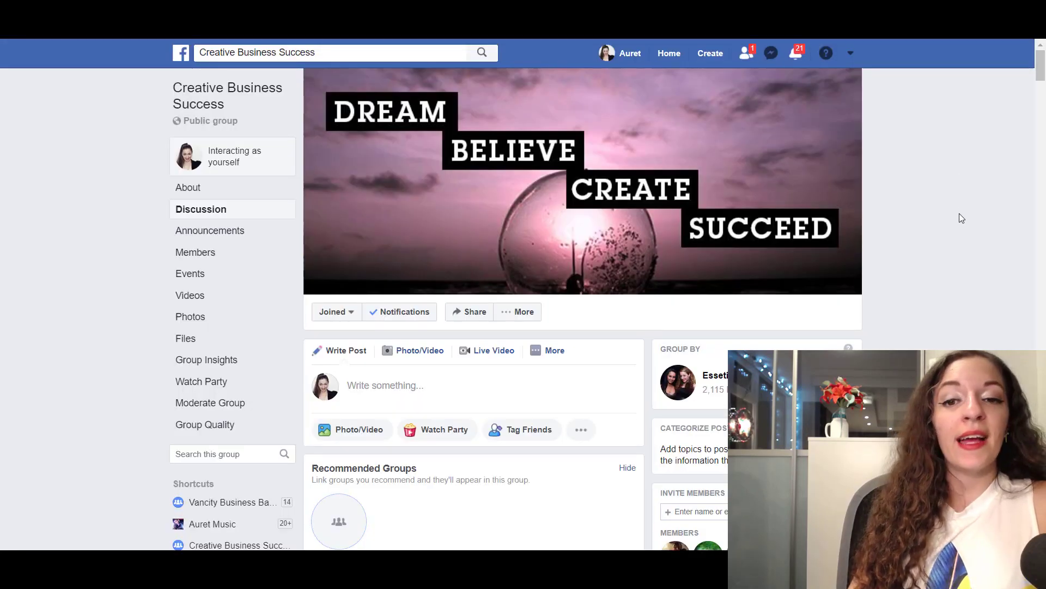
scroll(down, 3)
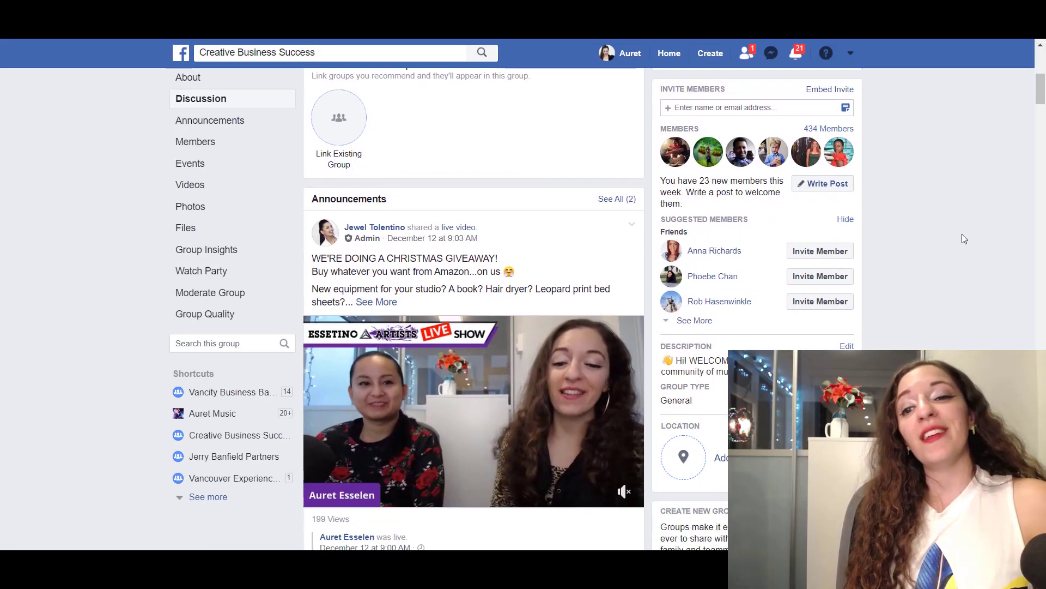
scroll(down, 3)
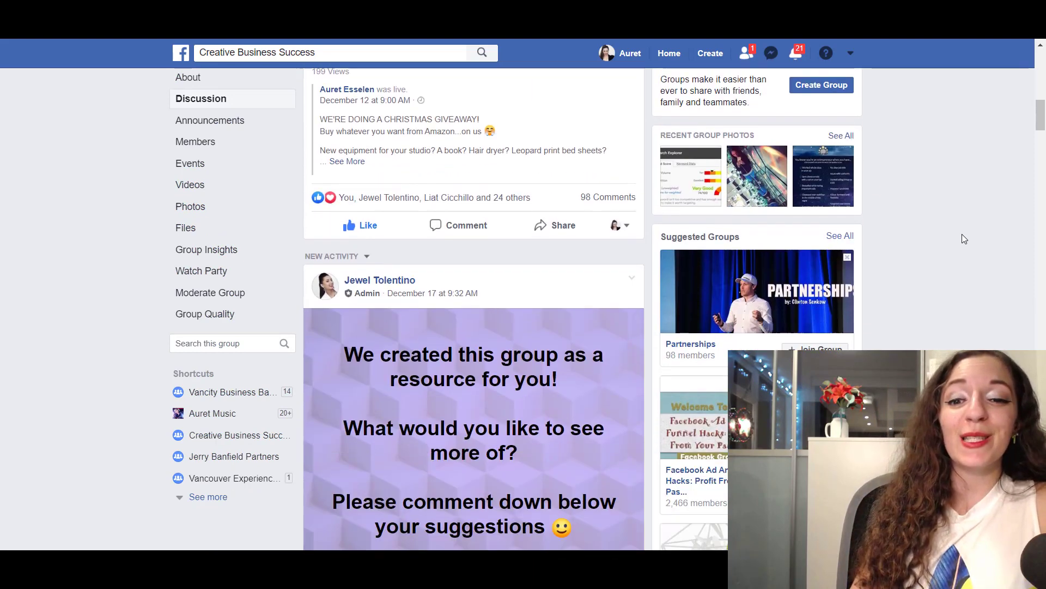
scroll(down, 3)
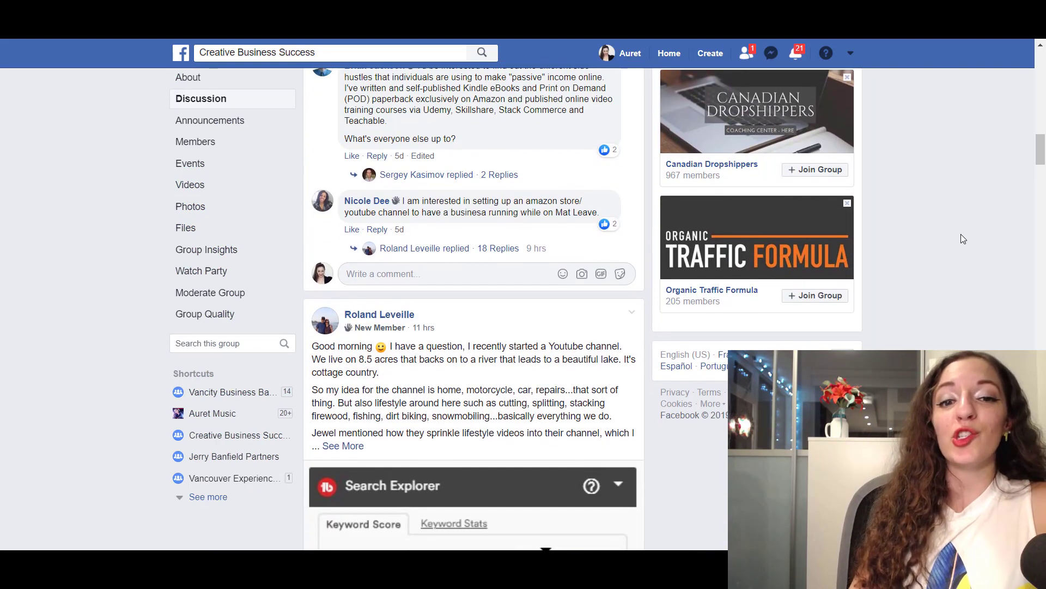
scroll(down, 3)
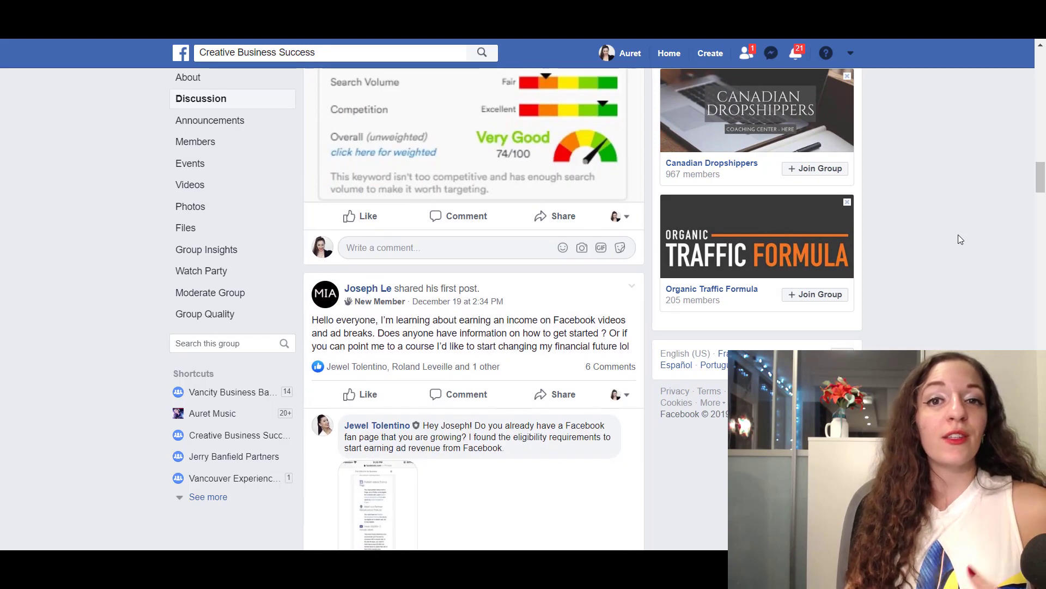
scroll(down, 3)
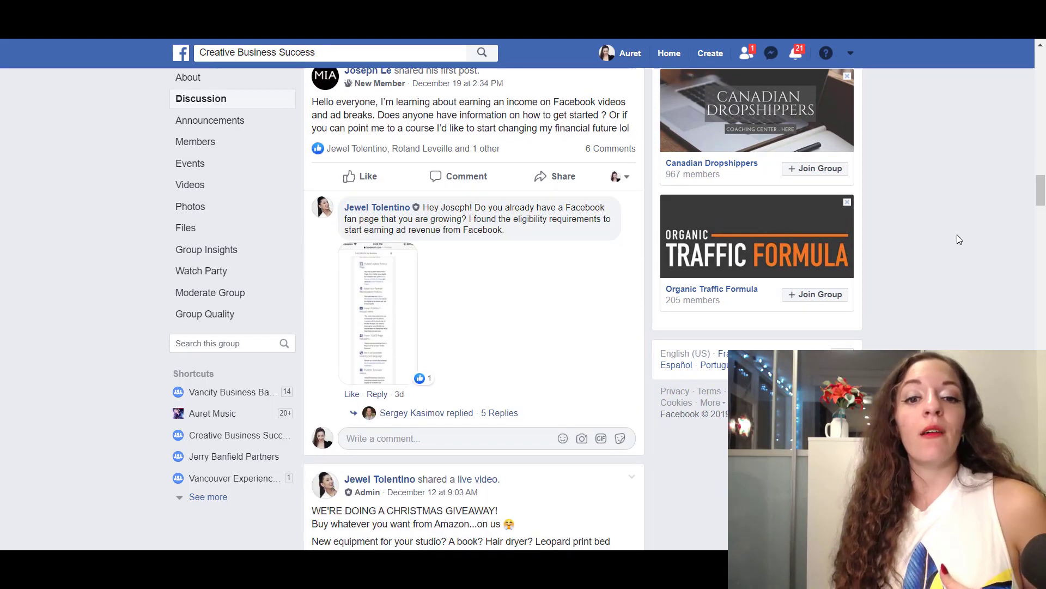
scroll(down, 3)
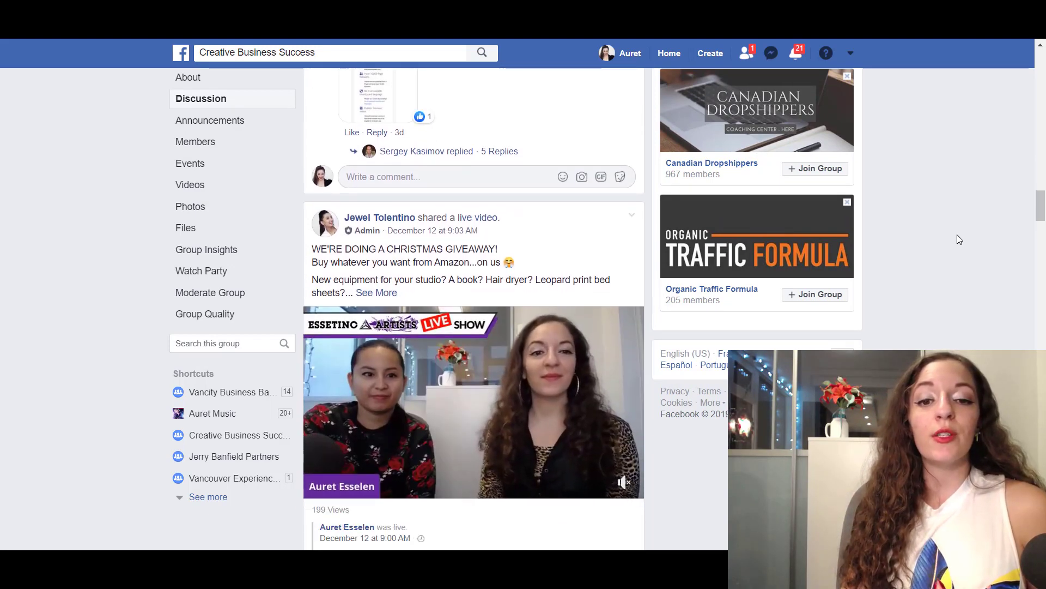
scroll(down, 3)
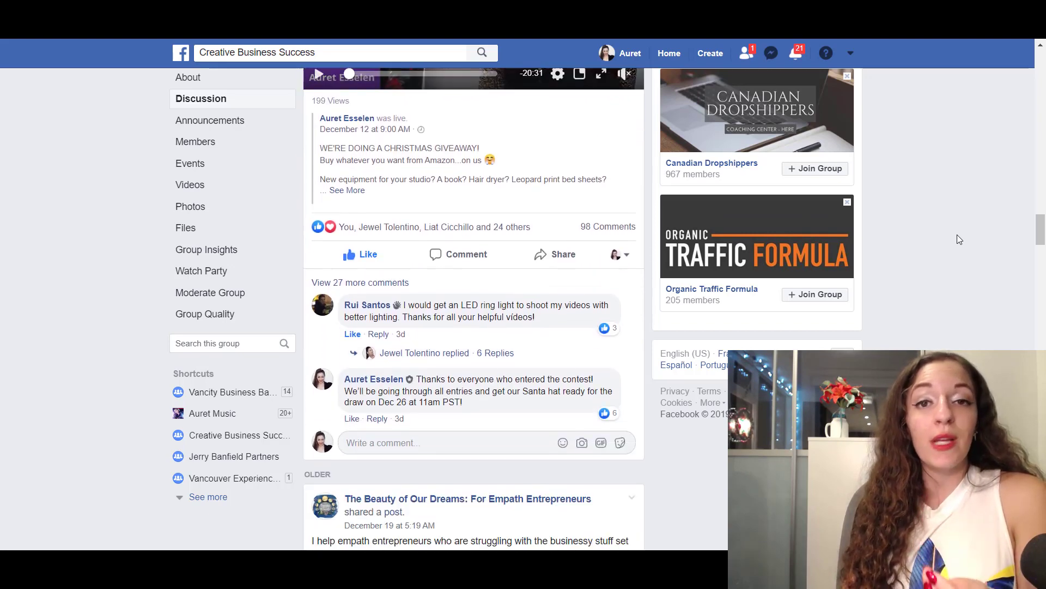
scroll(down, 3)
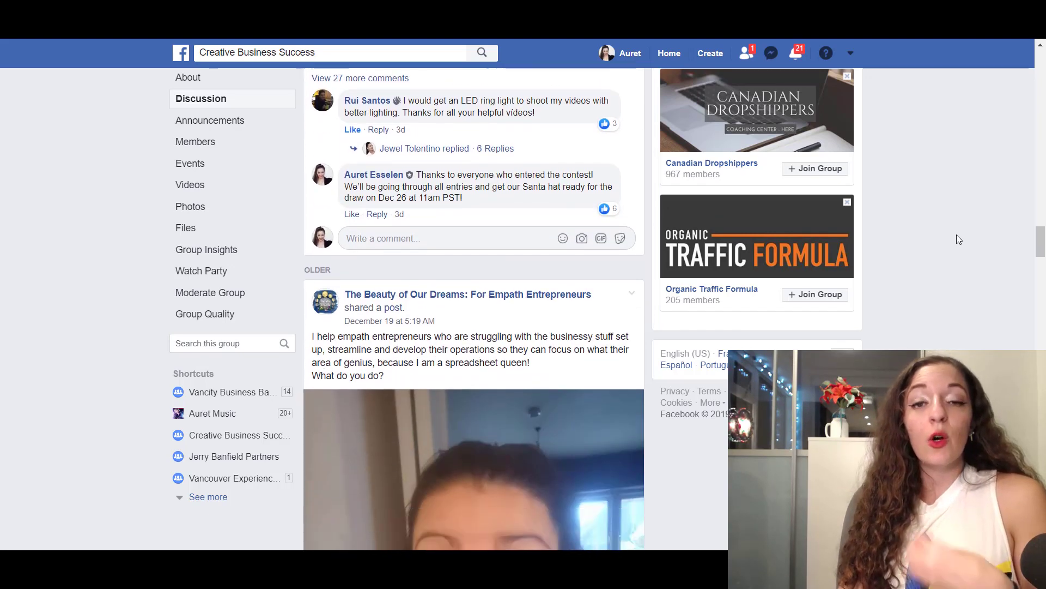
scroll(down, 3)
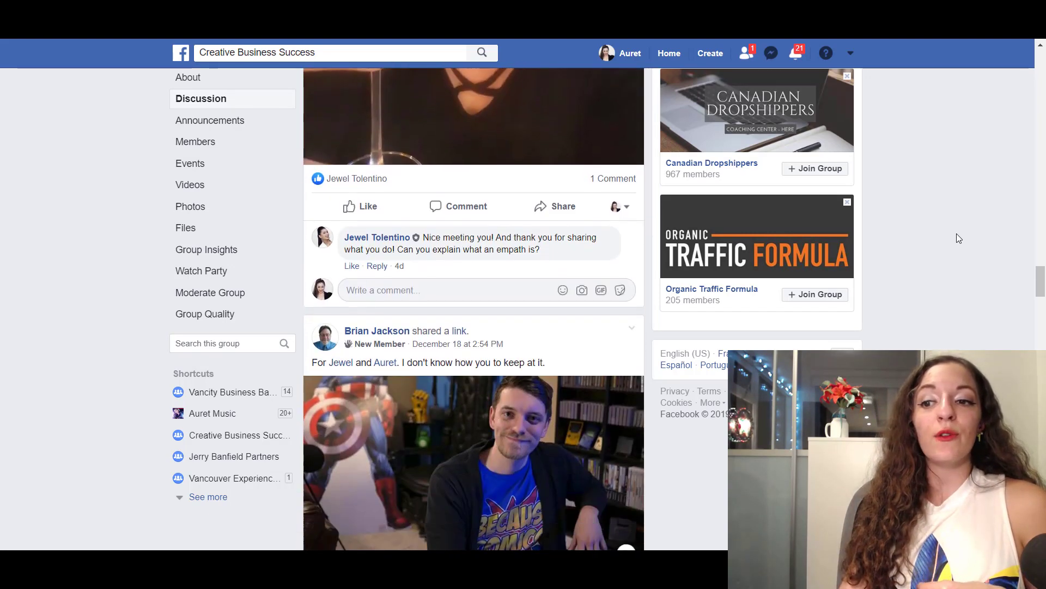
scroll(down, 3)
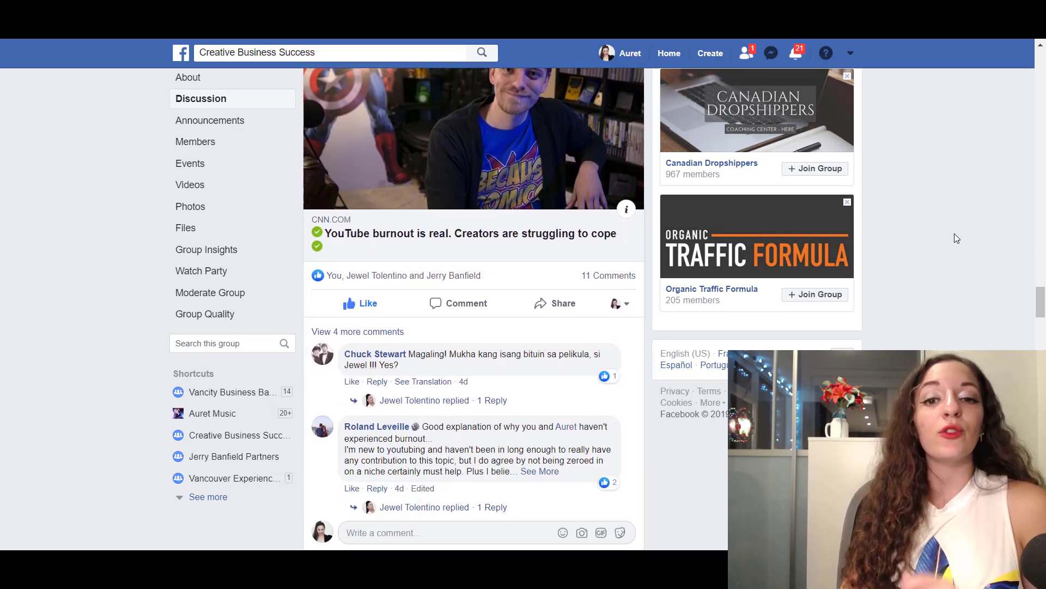
scroll(up, 3)
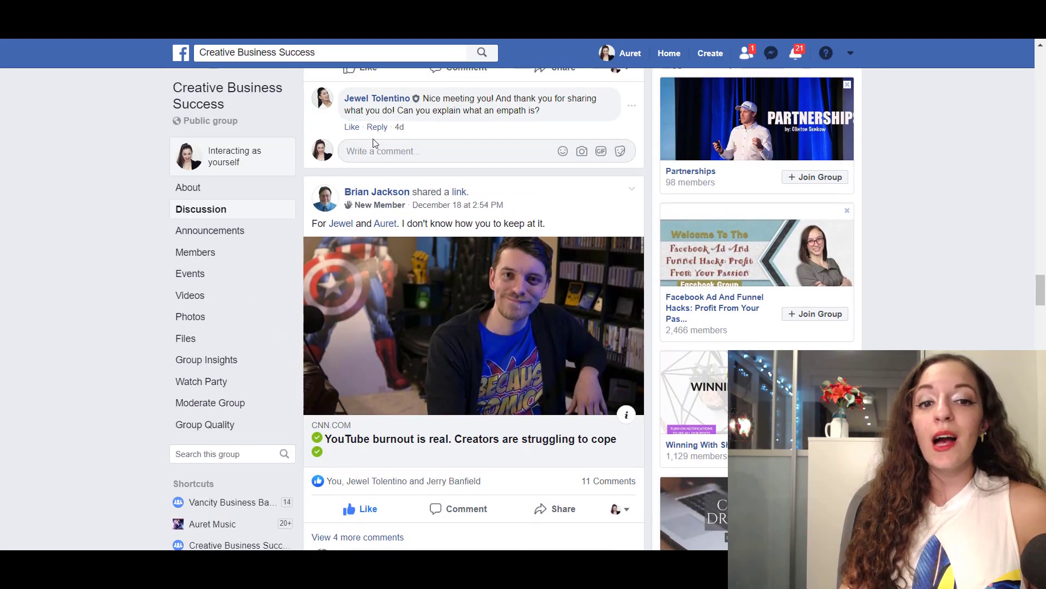
scroll(down, 3)
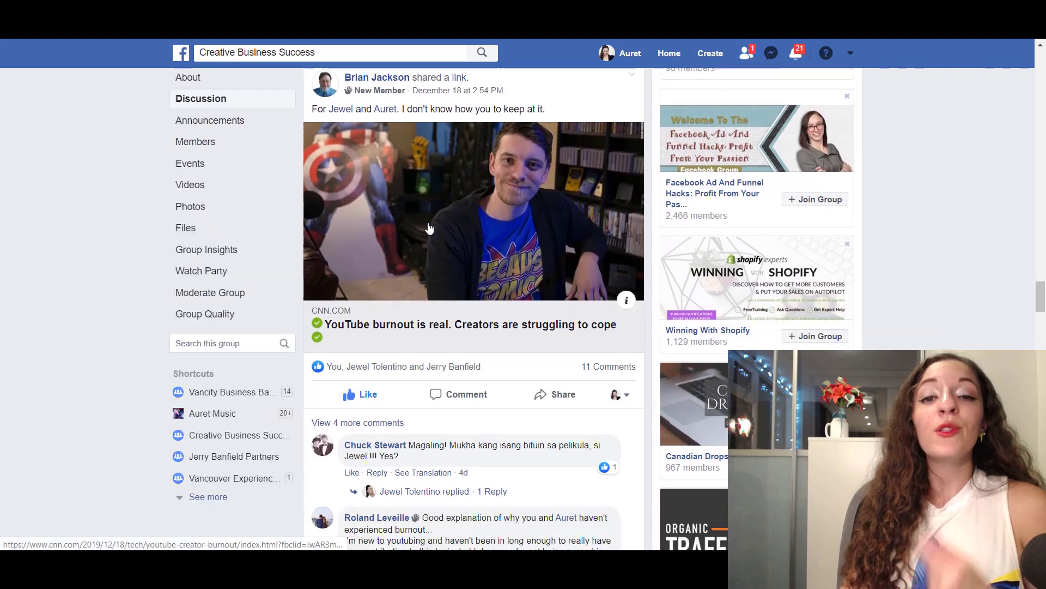
scroll(down, 3)
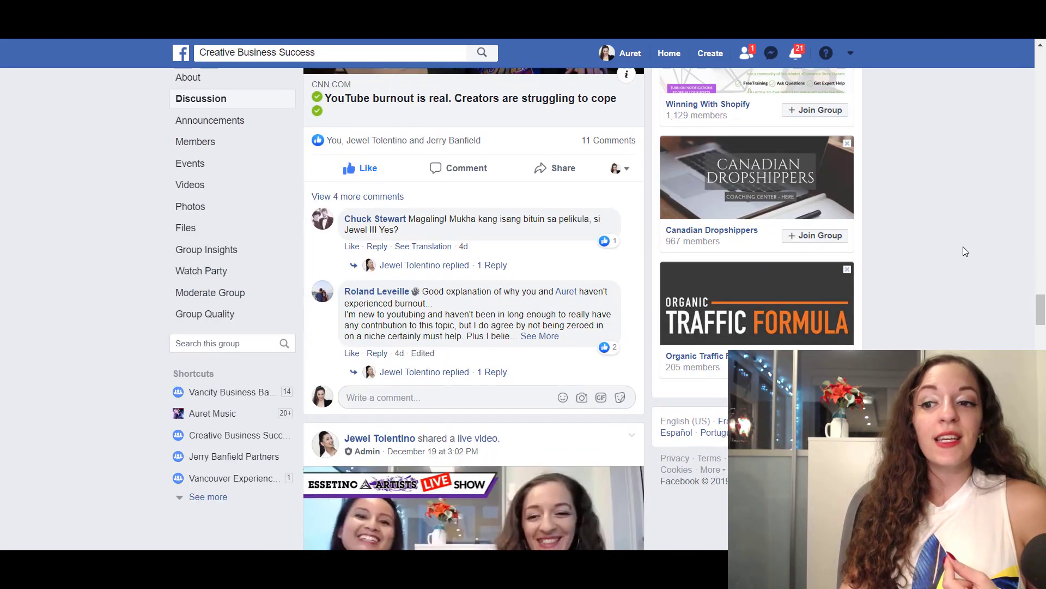
mouse_move(957, 247)
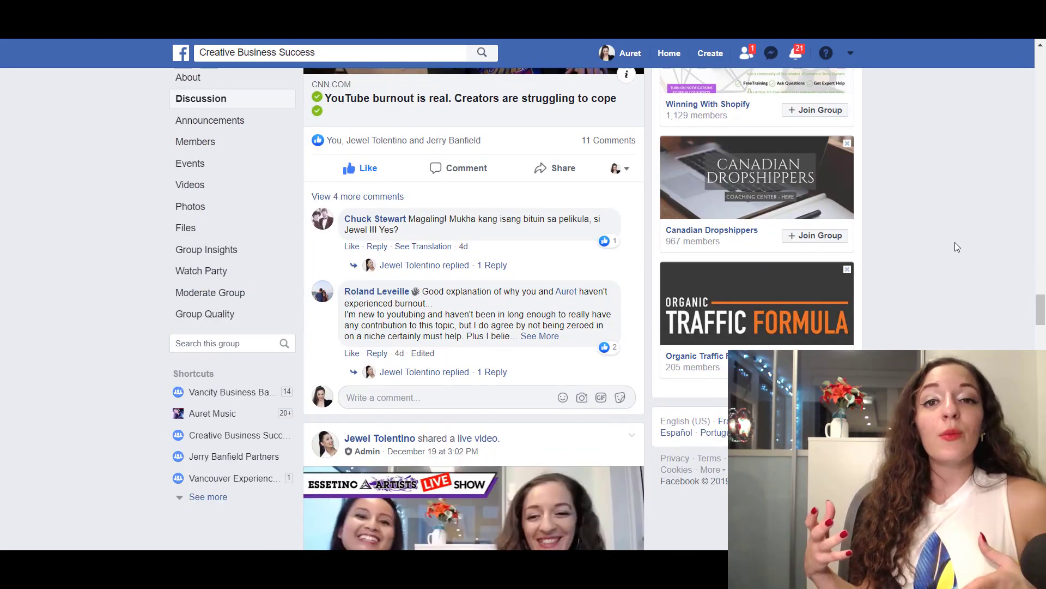